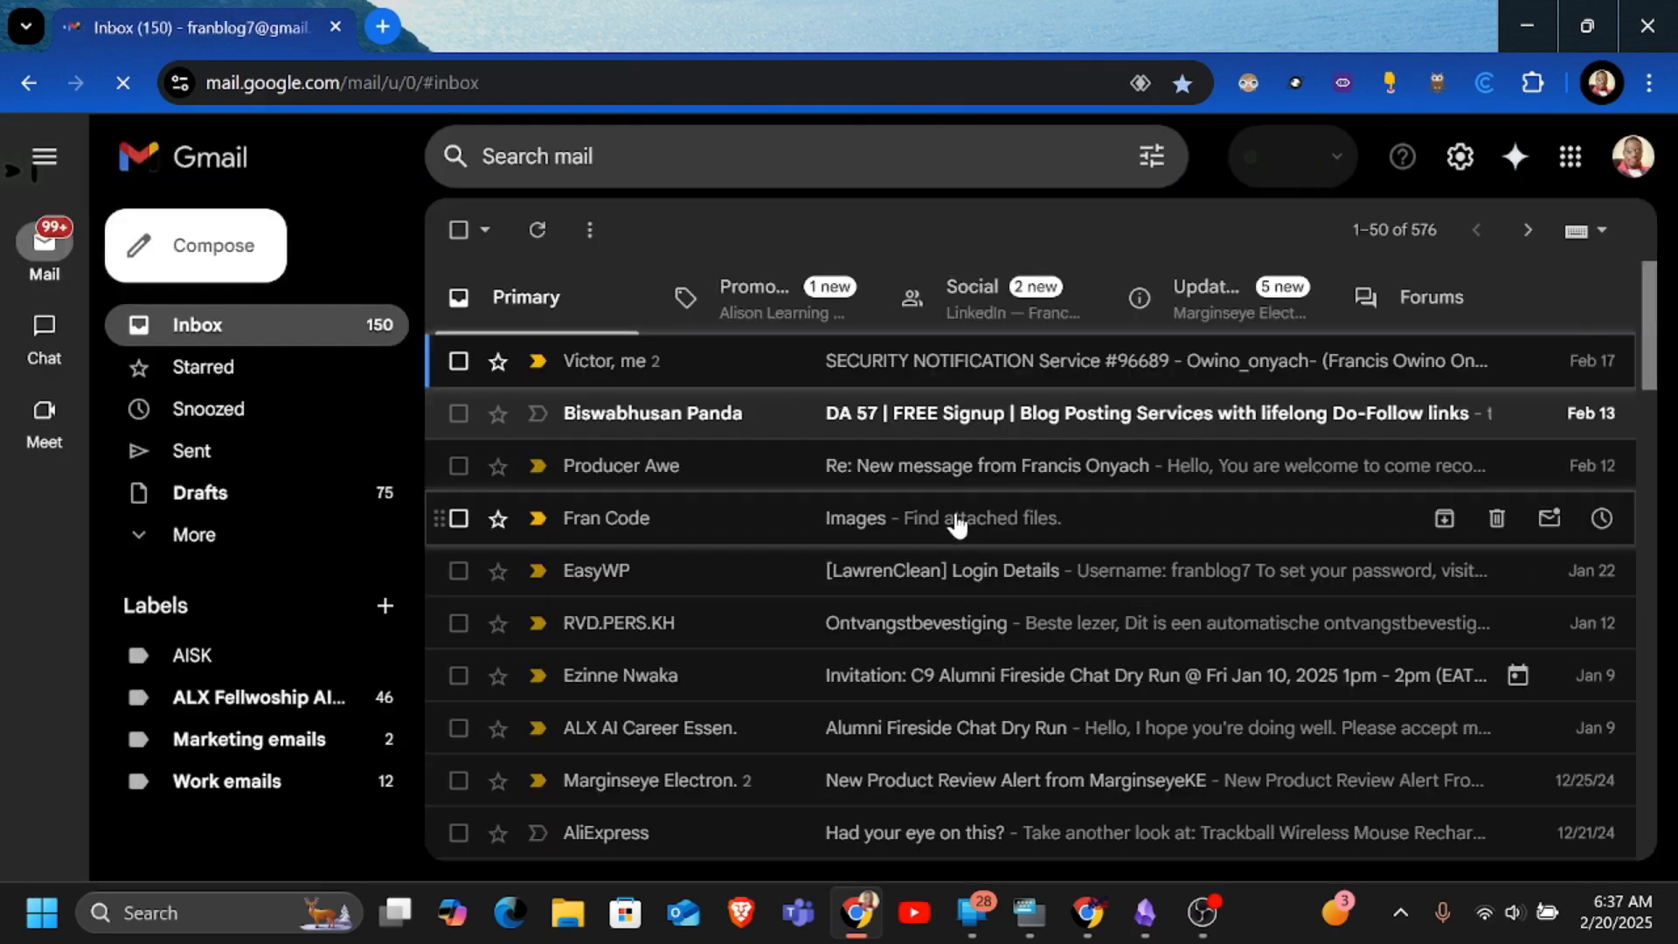
Switch the inbox to the Promotions category and browse its promotional messages
{"action": "scroll", "scroll_direction": "down", "scroll_amount": 3}
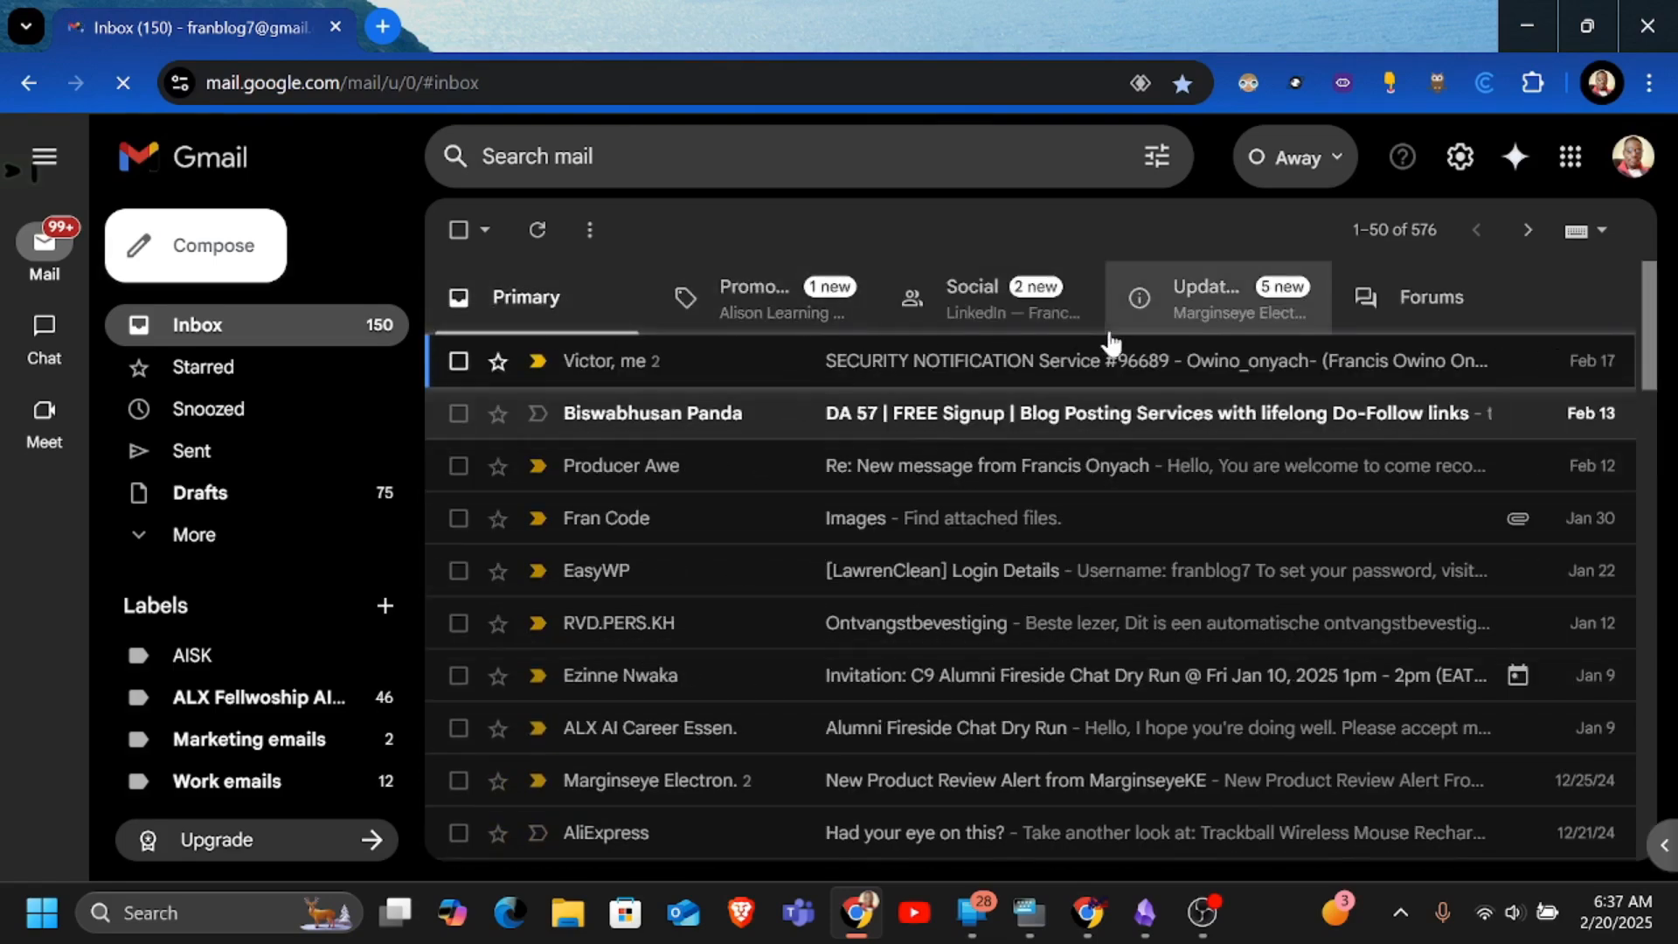
{"action": "left_click", "coordinate": [752, 297]}
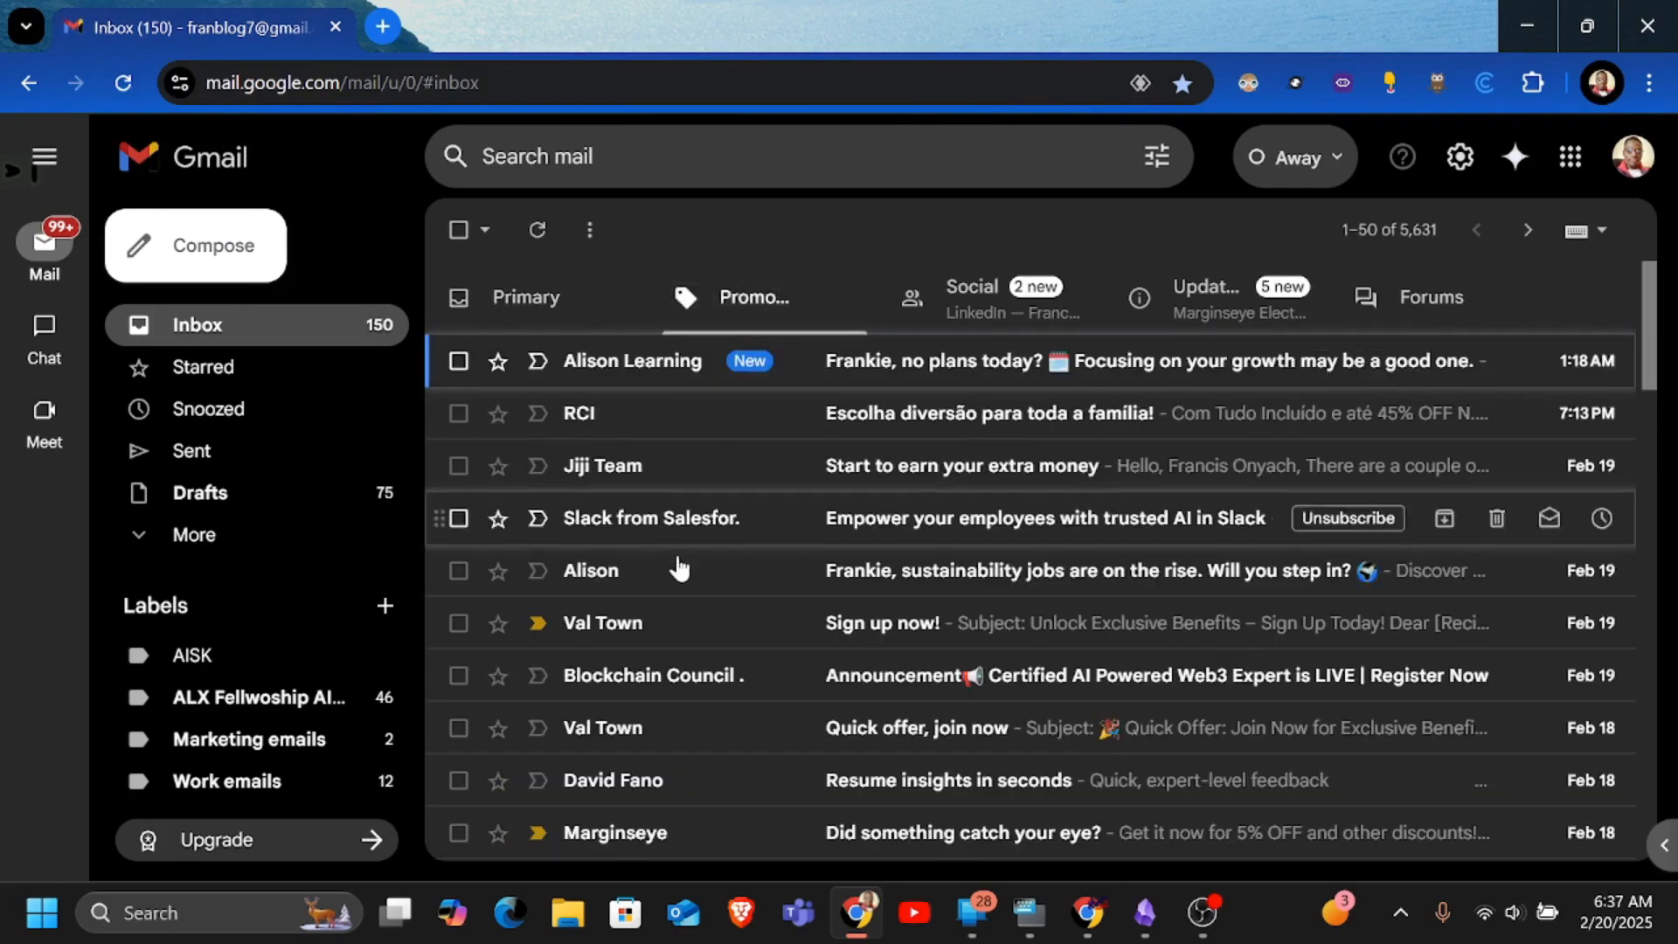
{"action": "scroll", "scroll_direction": "down", "scroll_amount": 3}
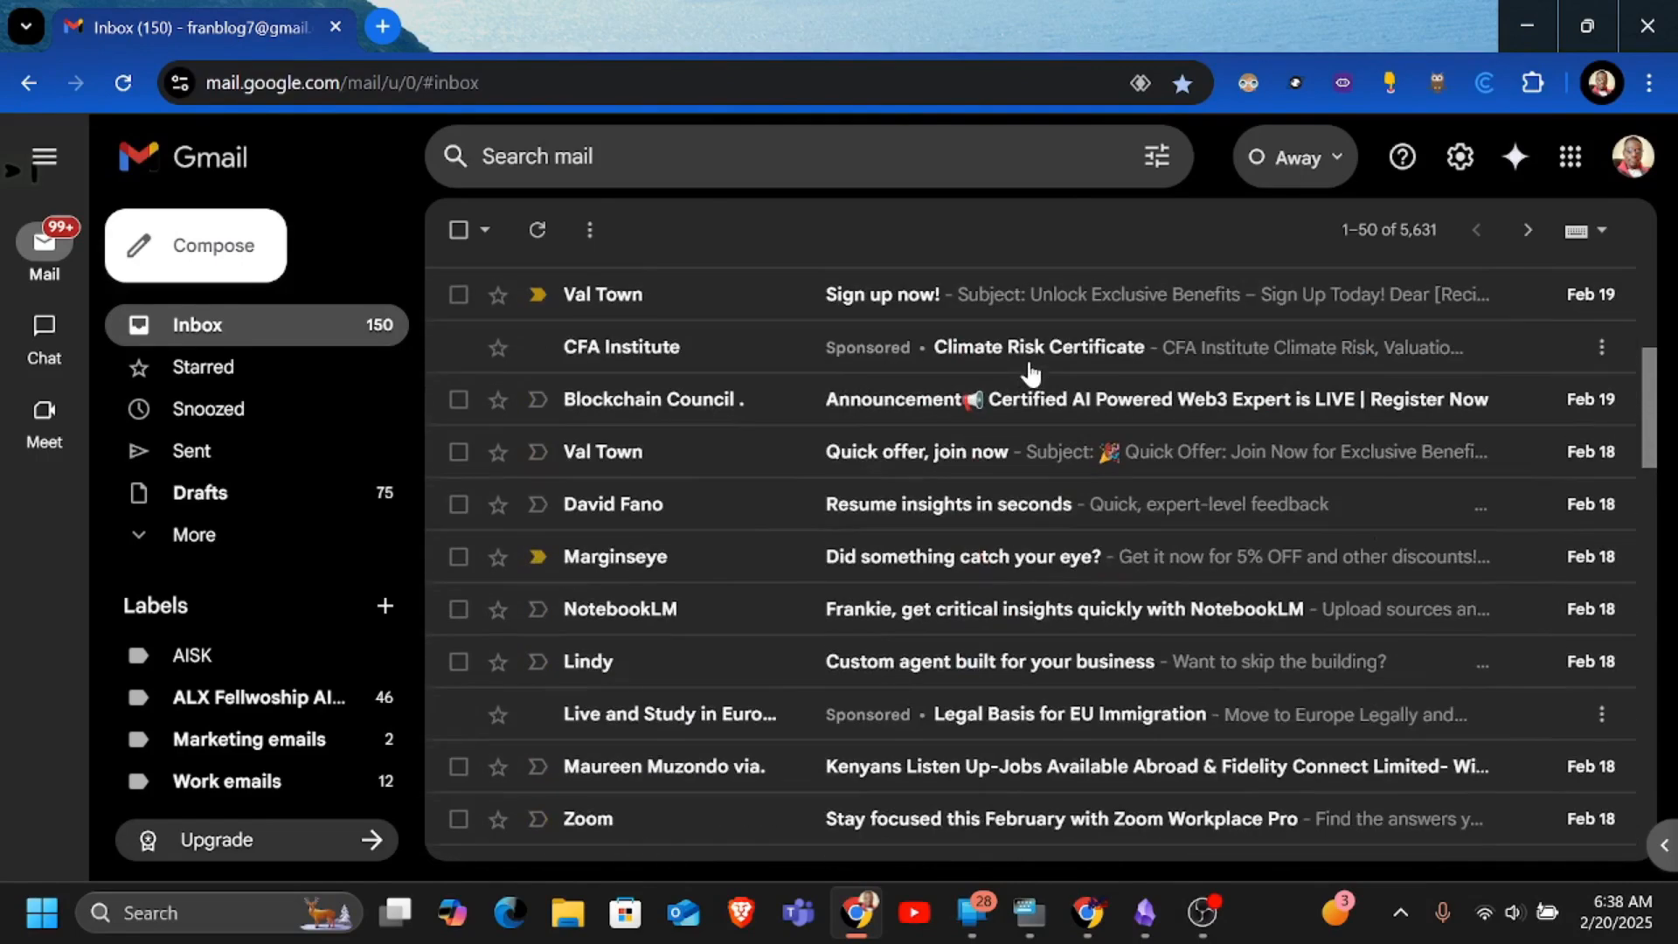
{"action": "scroll", "scroll_direction": "down", "scroll_amount": 3}
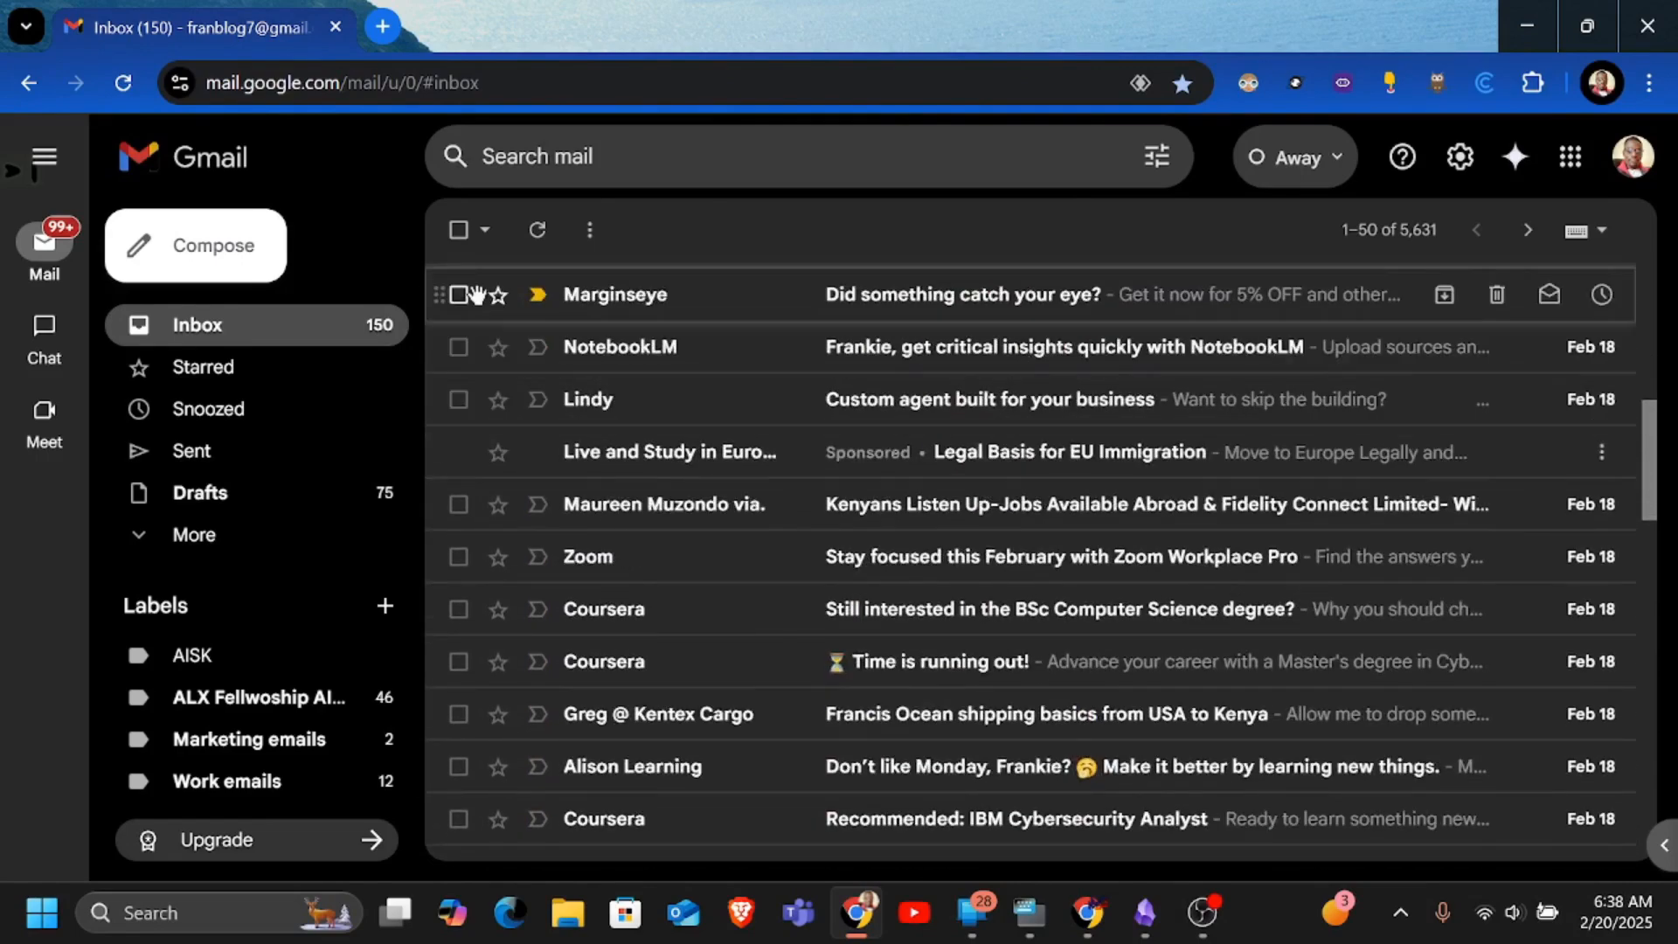
{"action": "mouse_move", "coordinate": [459, 297]}
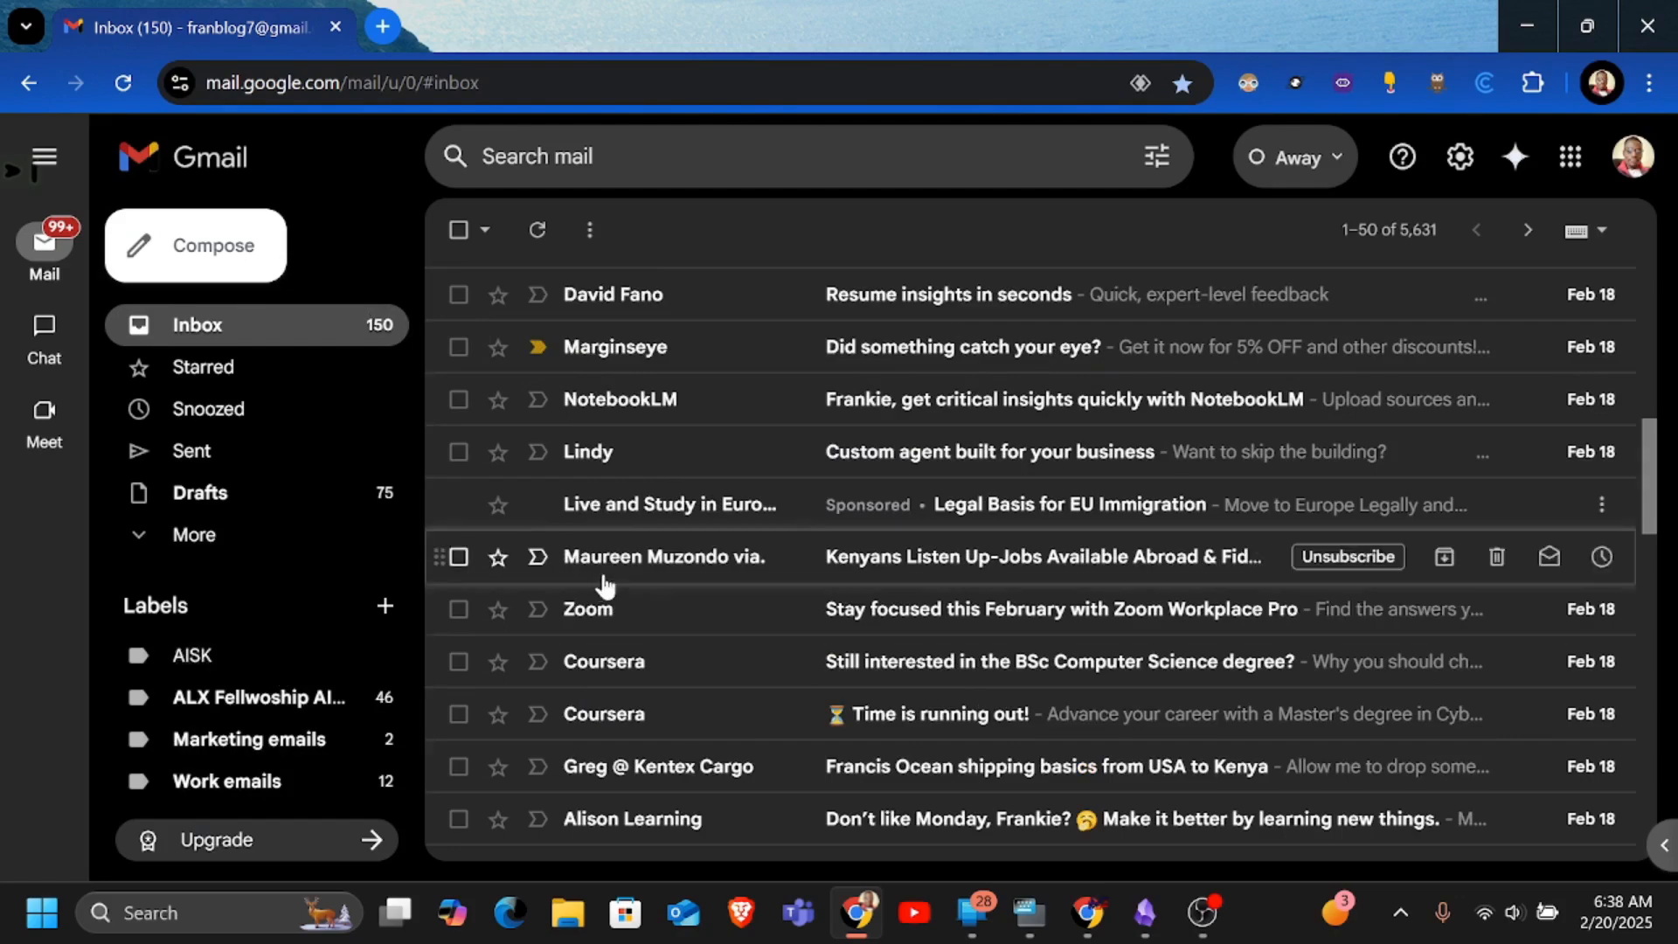
{"action": "left_click", "coordinate": [766, 291]}
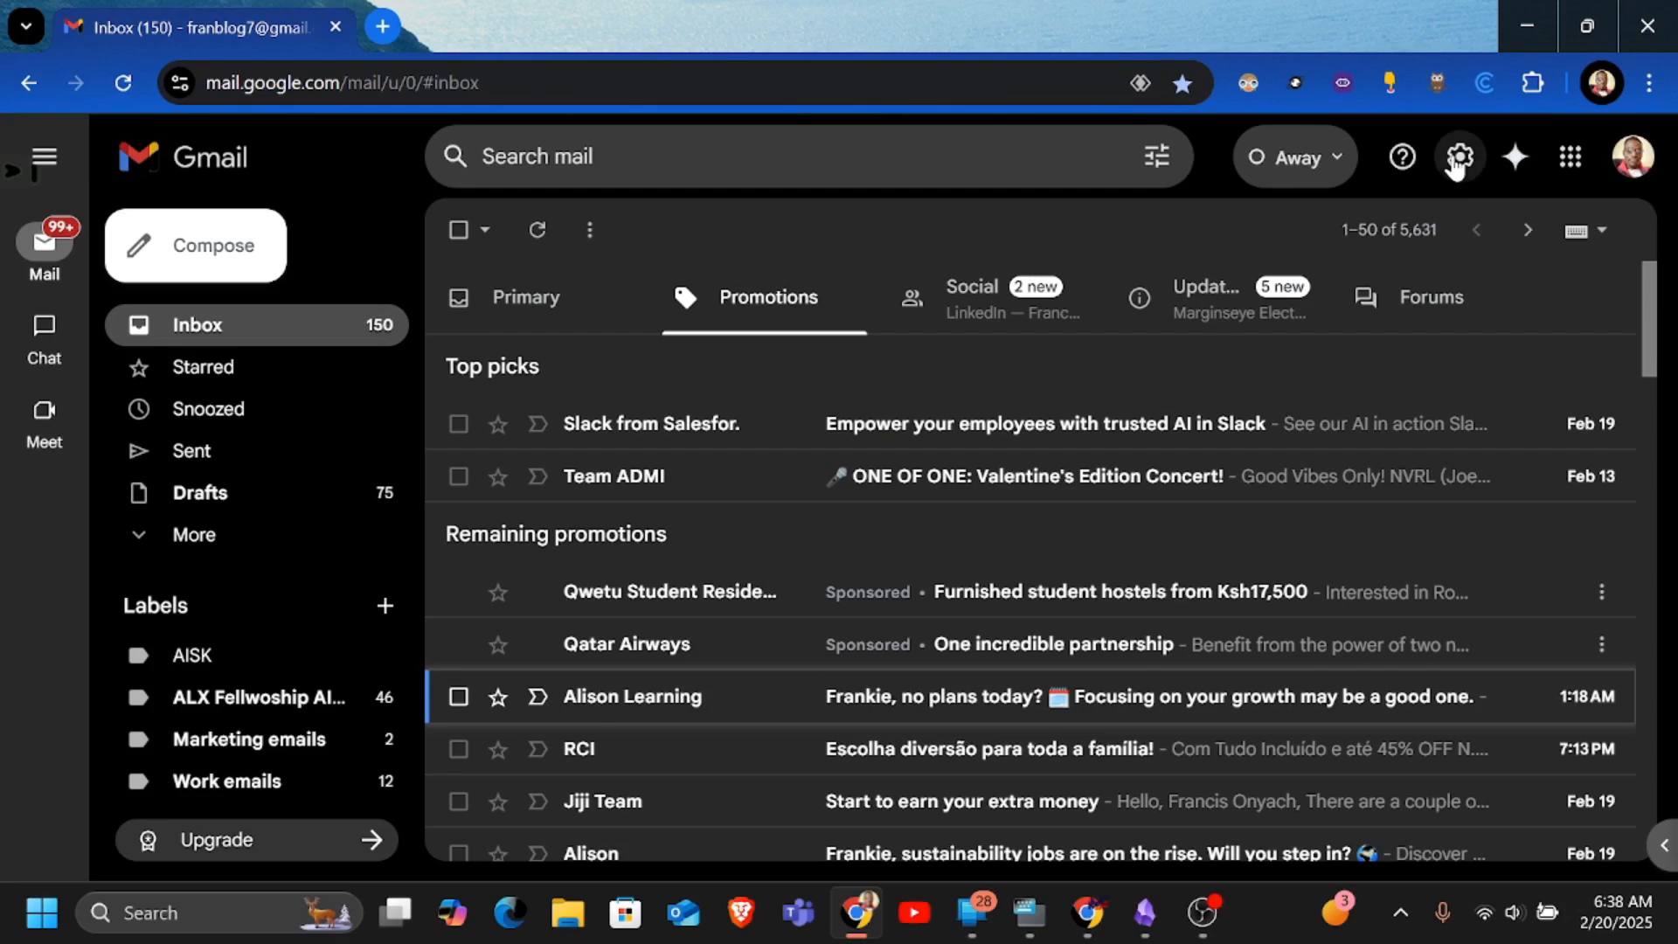
Open all settings on the Filters and Blocked Addresses page, showing four blocked senders
{"action": "left_click", "coordinate": [1458, 157]}
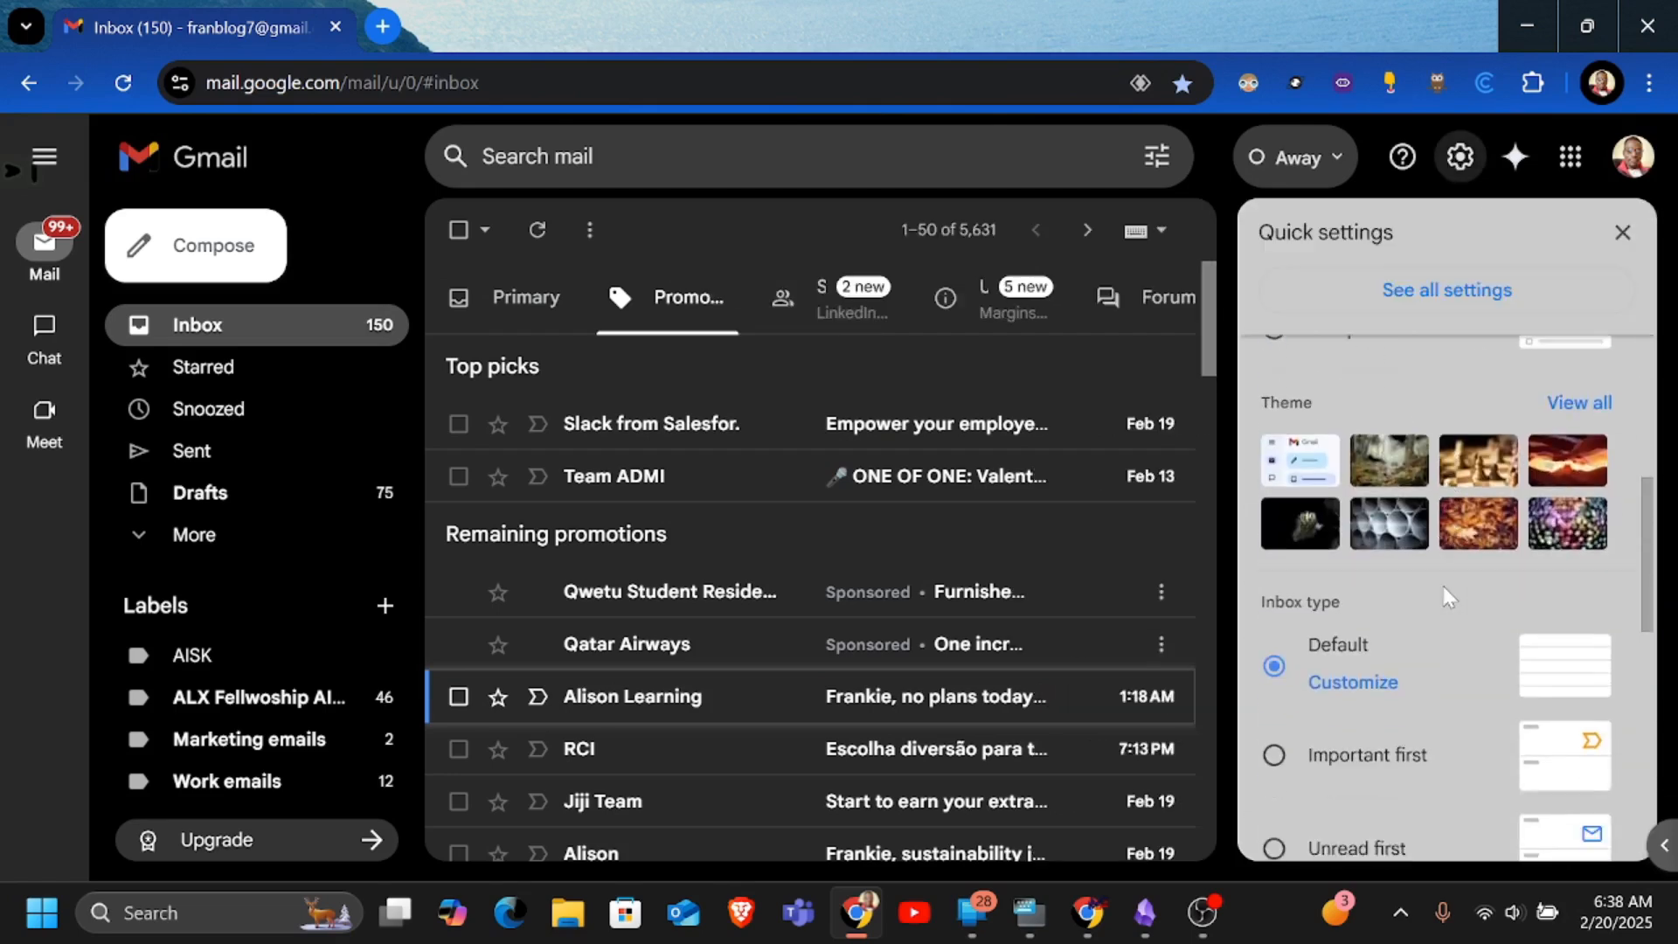
{"action": "scroll", "scroll_direction": "down", "scroll_amount": 3}
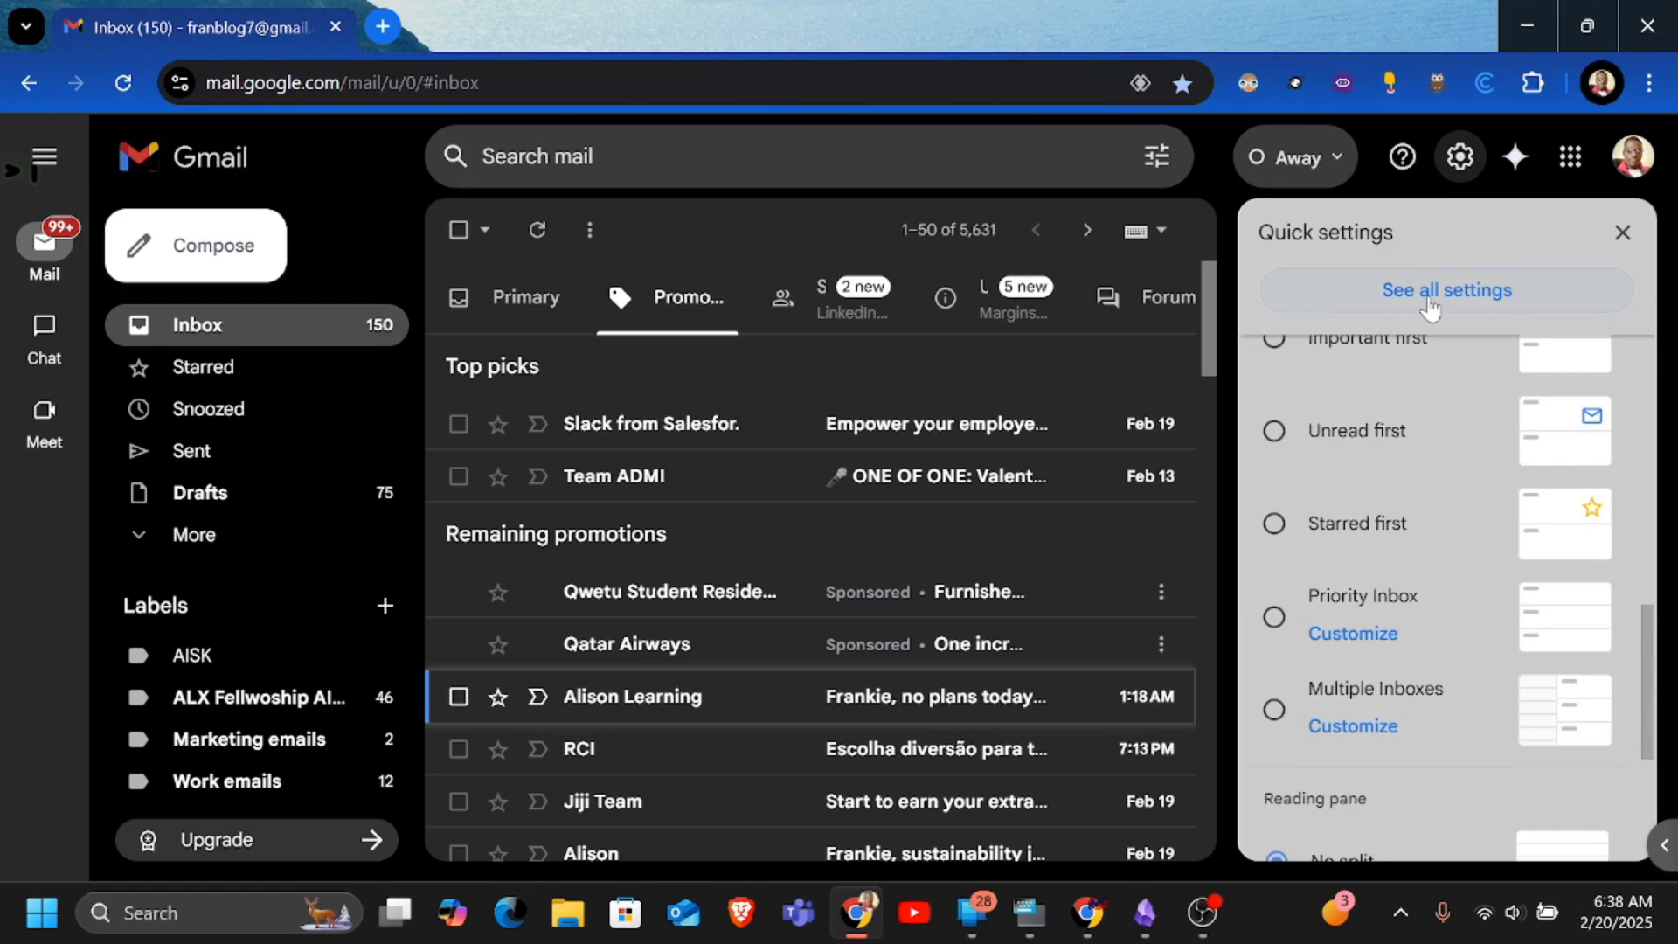
{"action": "left_click", "coordinate": [1445, 290]}
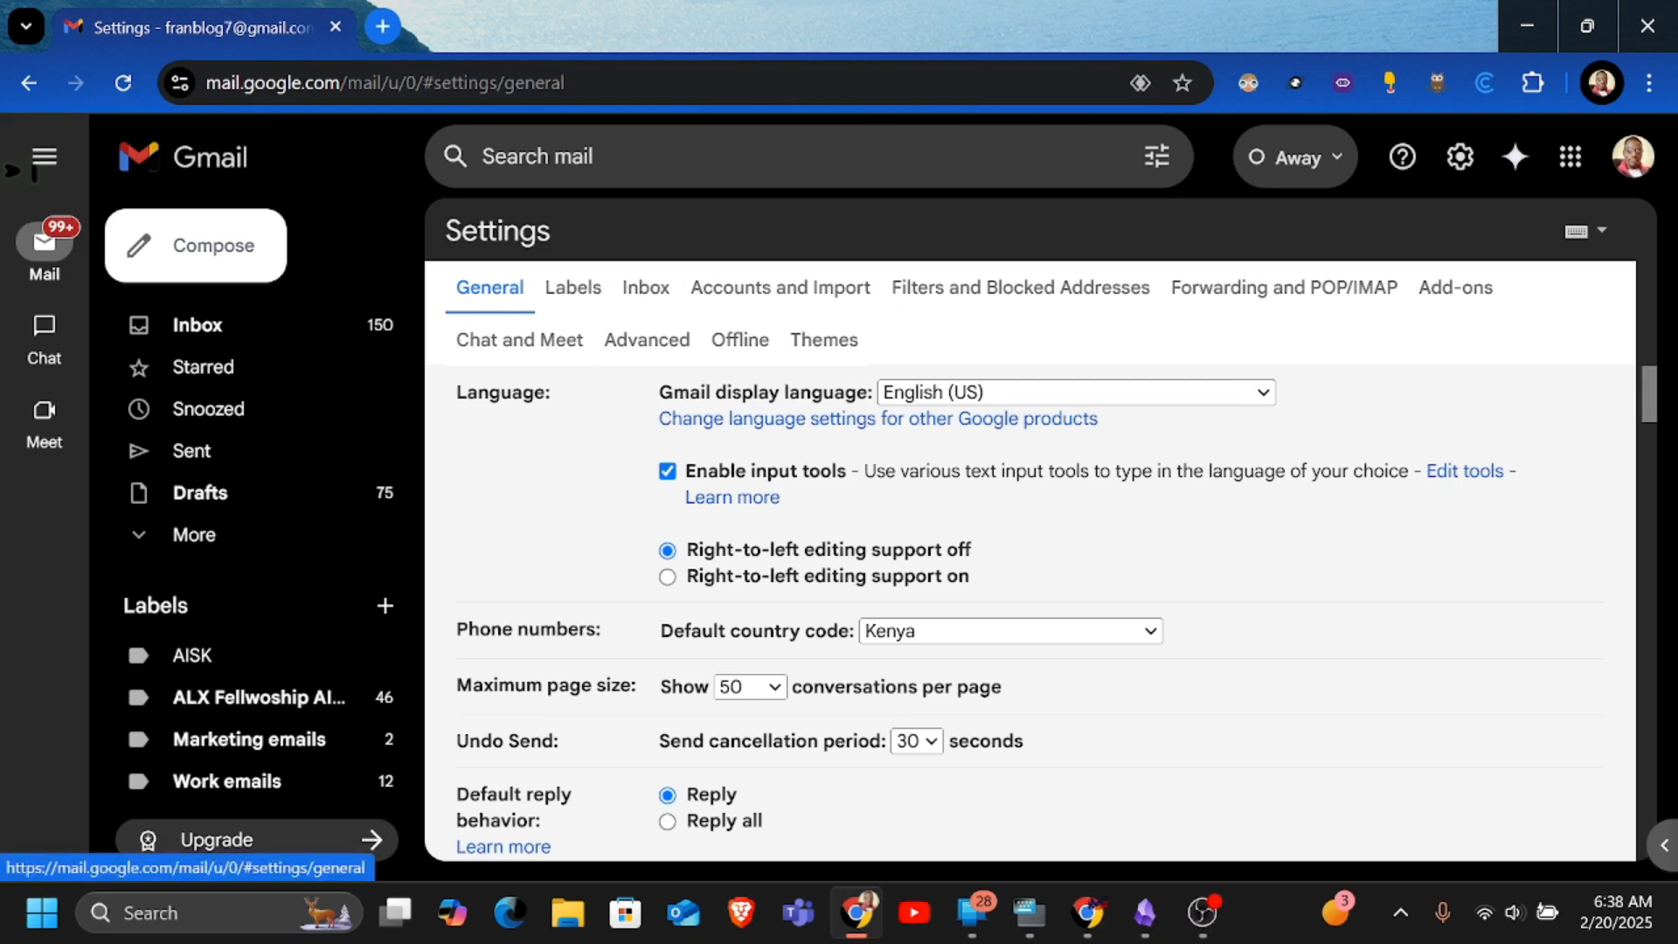
{"action": "left_click", "coordinate": [1017, 287]}
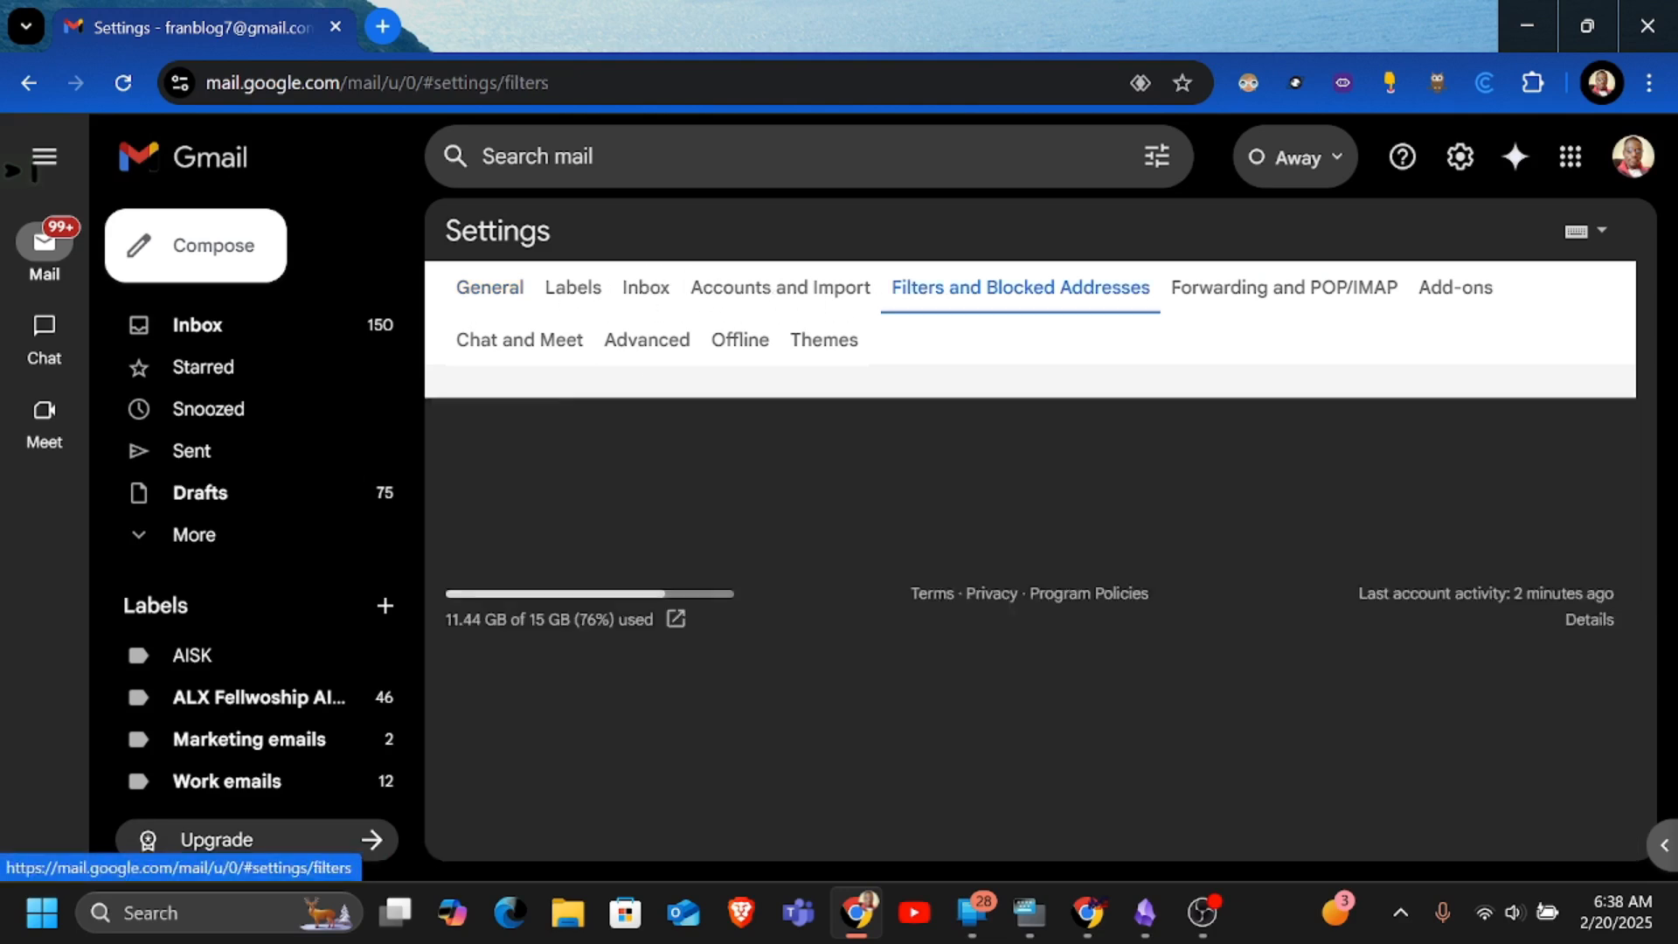
{"action": "scroll", "scroll_direction": "down", "scroll_amount": 3}
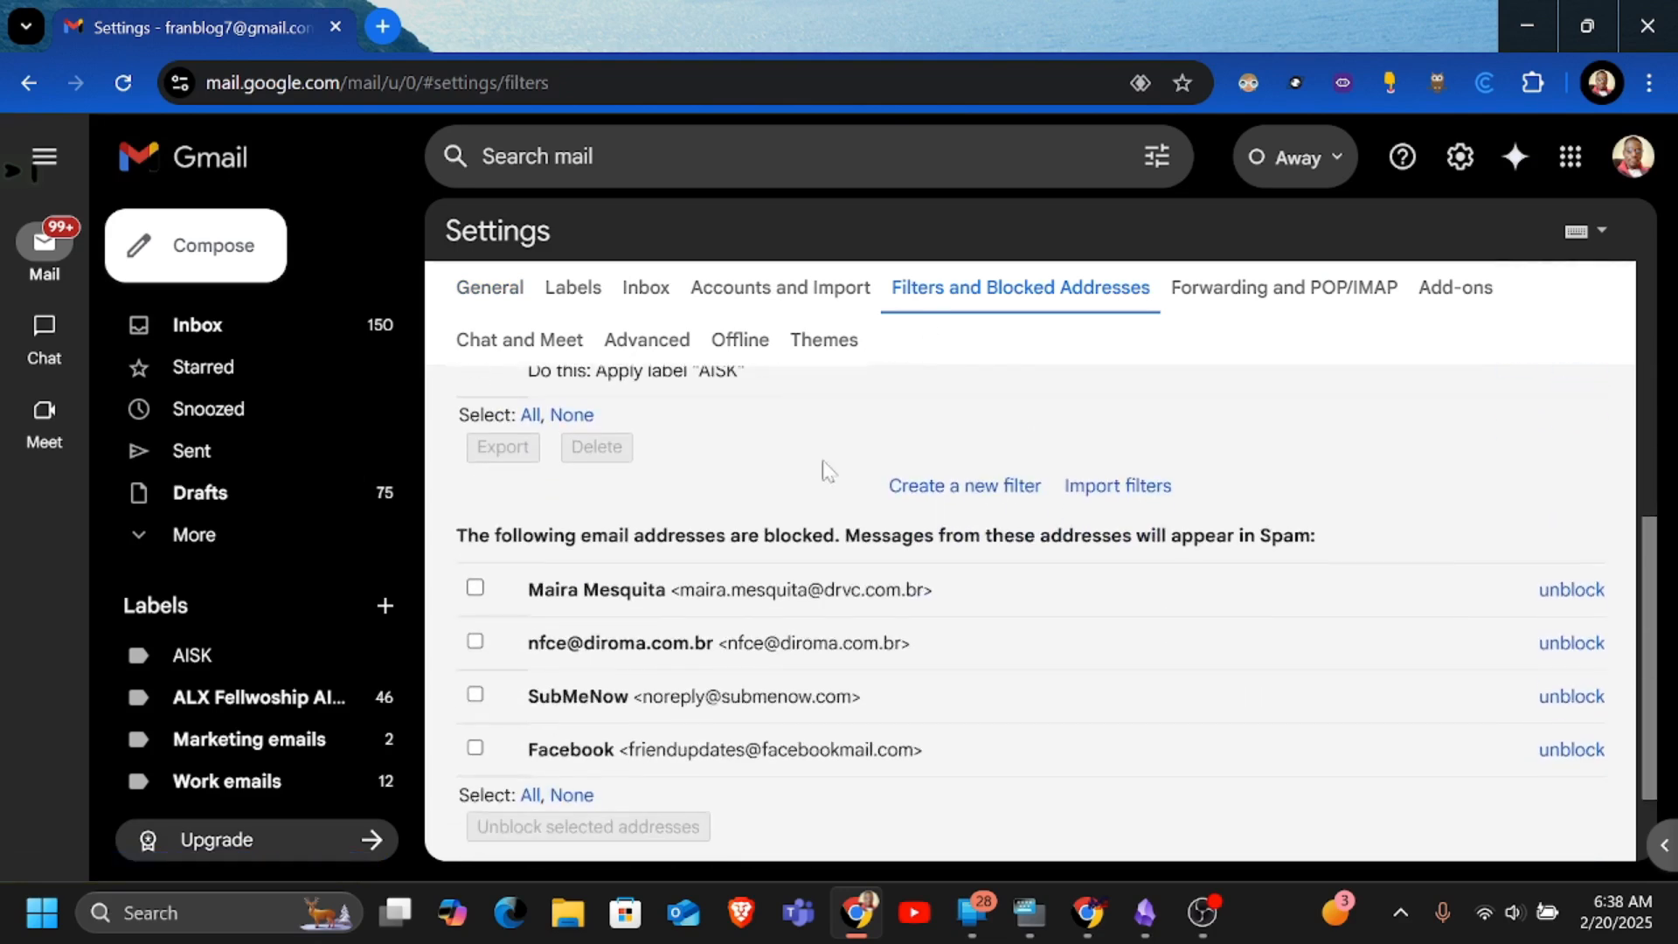
{"action": "mouse_move", "coordinate": [963, 486]}
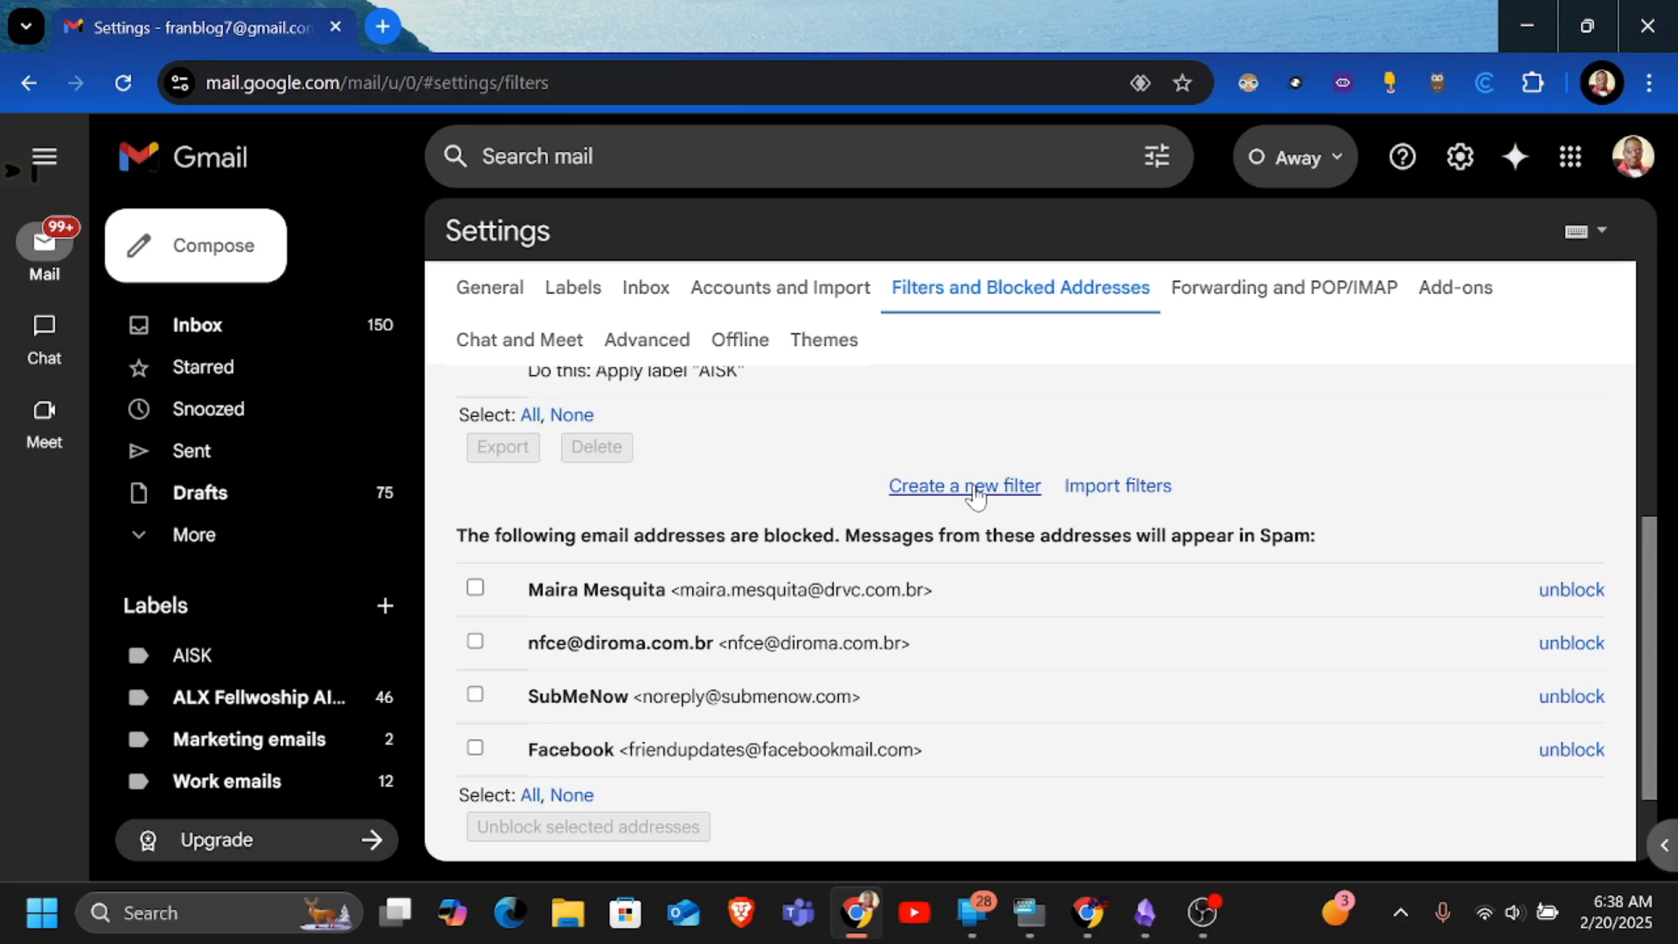
{"action": "left_click", "coordinate": [962, 485]}
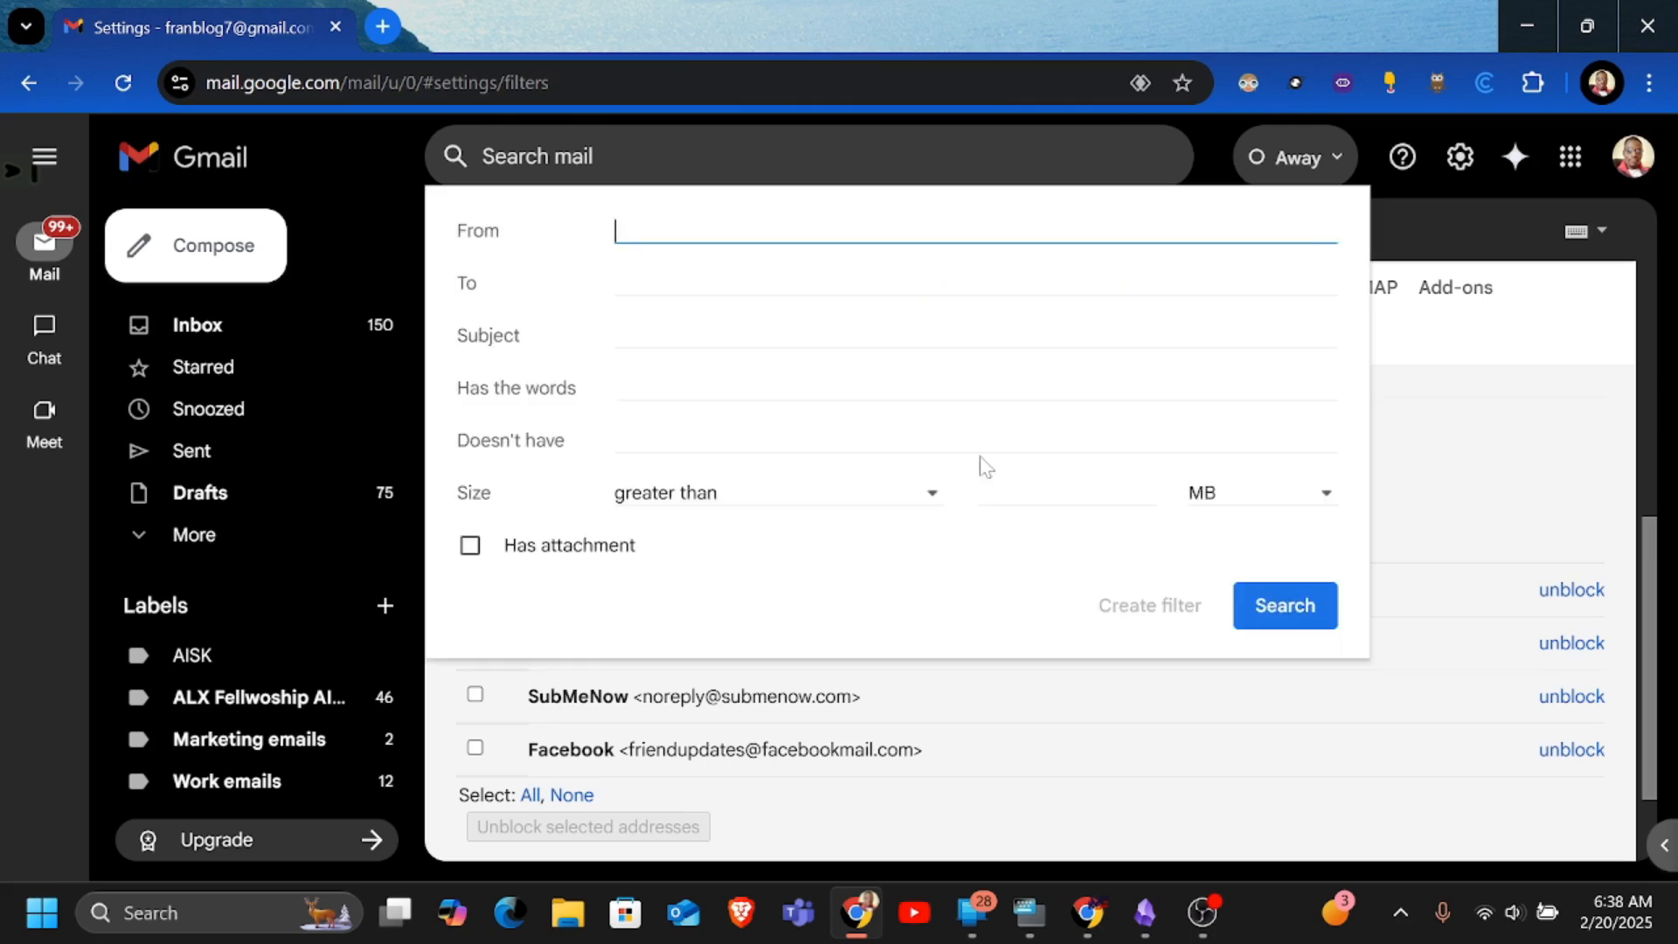
{"action": "mouse_move", "coordinate": [551, 360]}
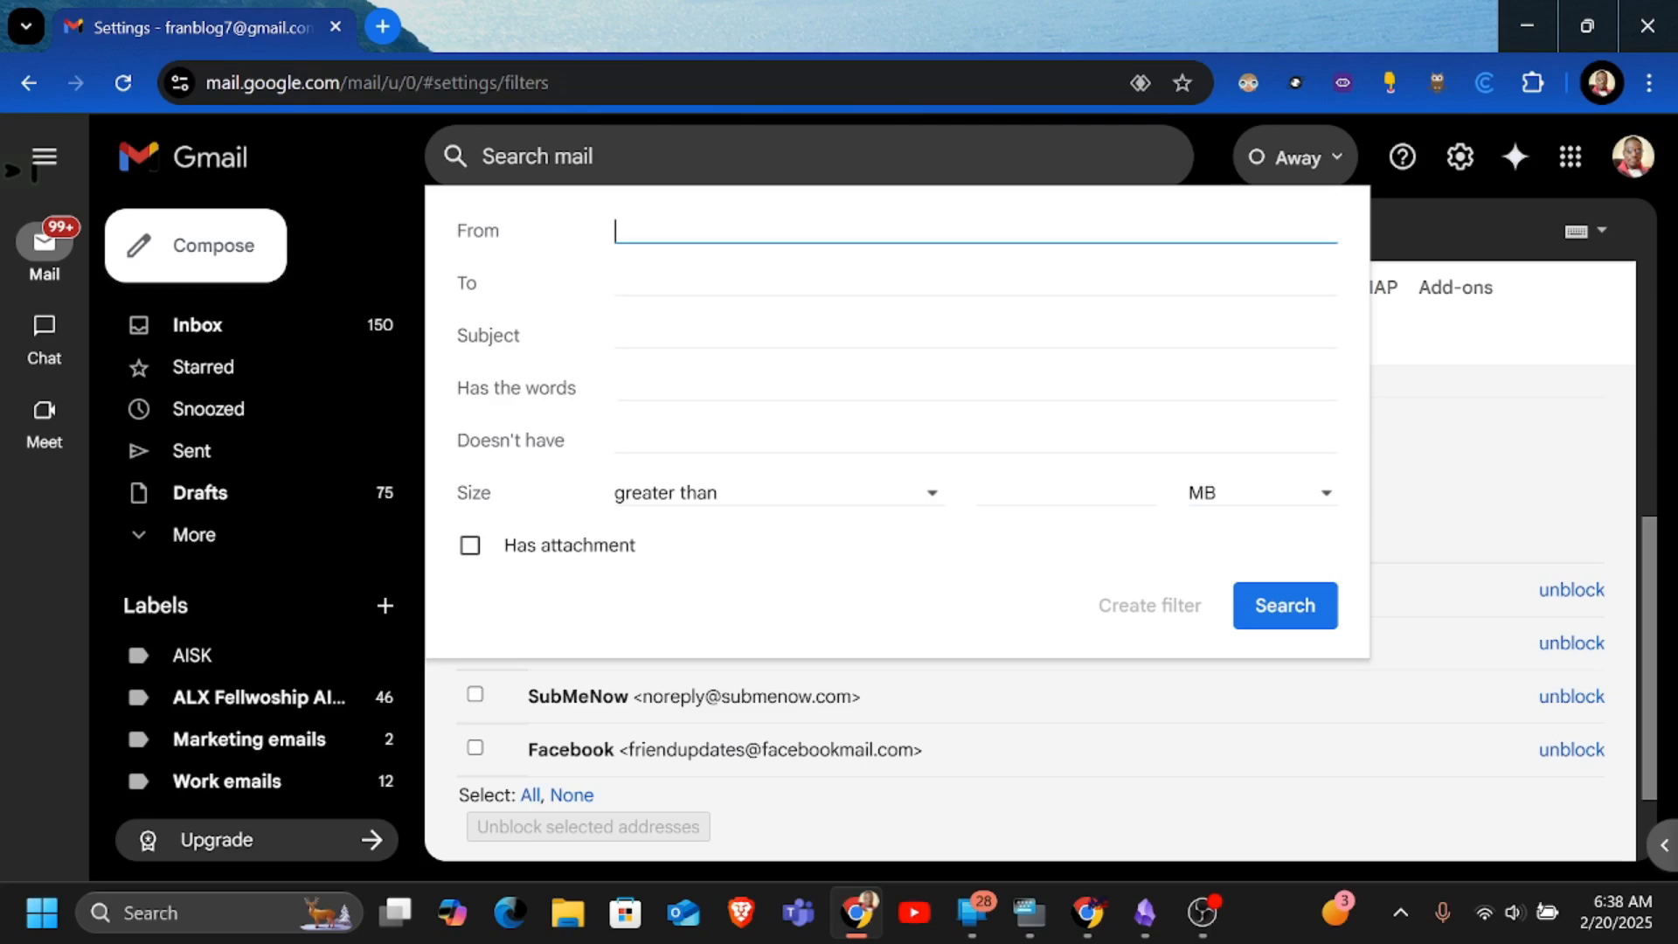
{"action": "type", "text": "m"}
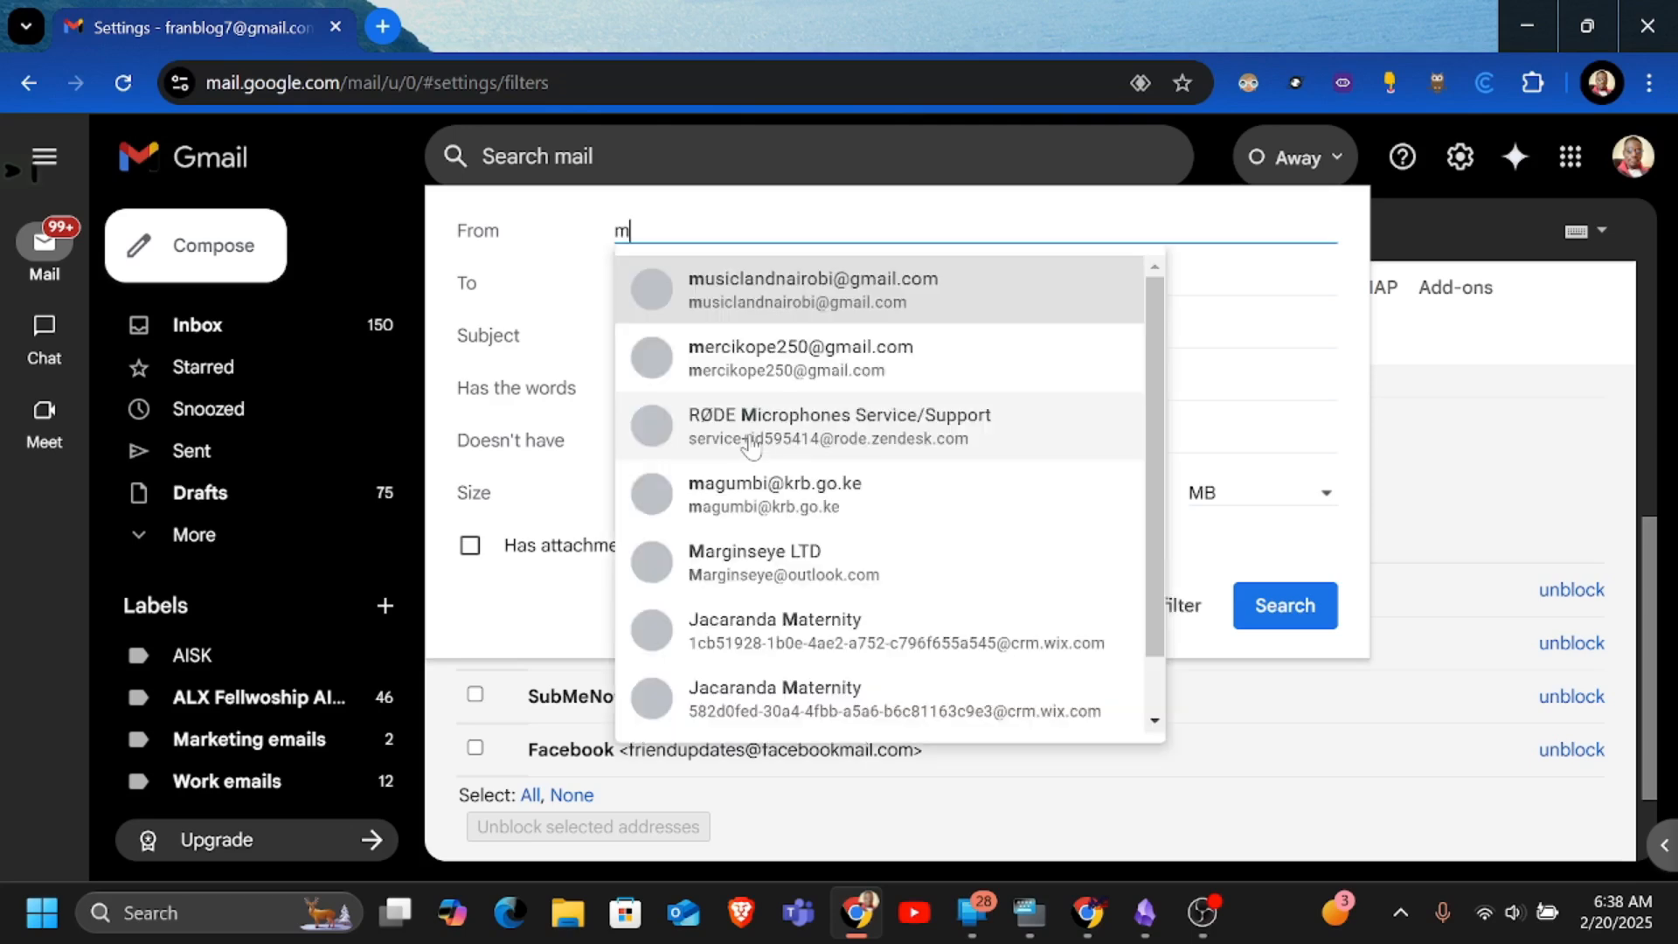
{"action": "type", "text": "argins"}
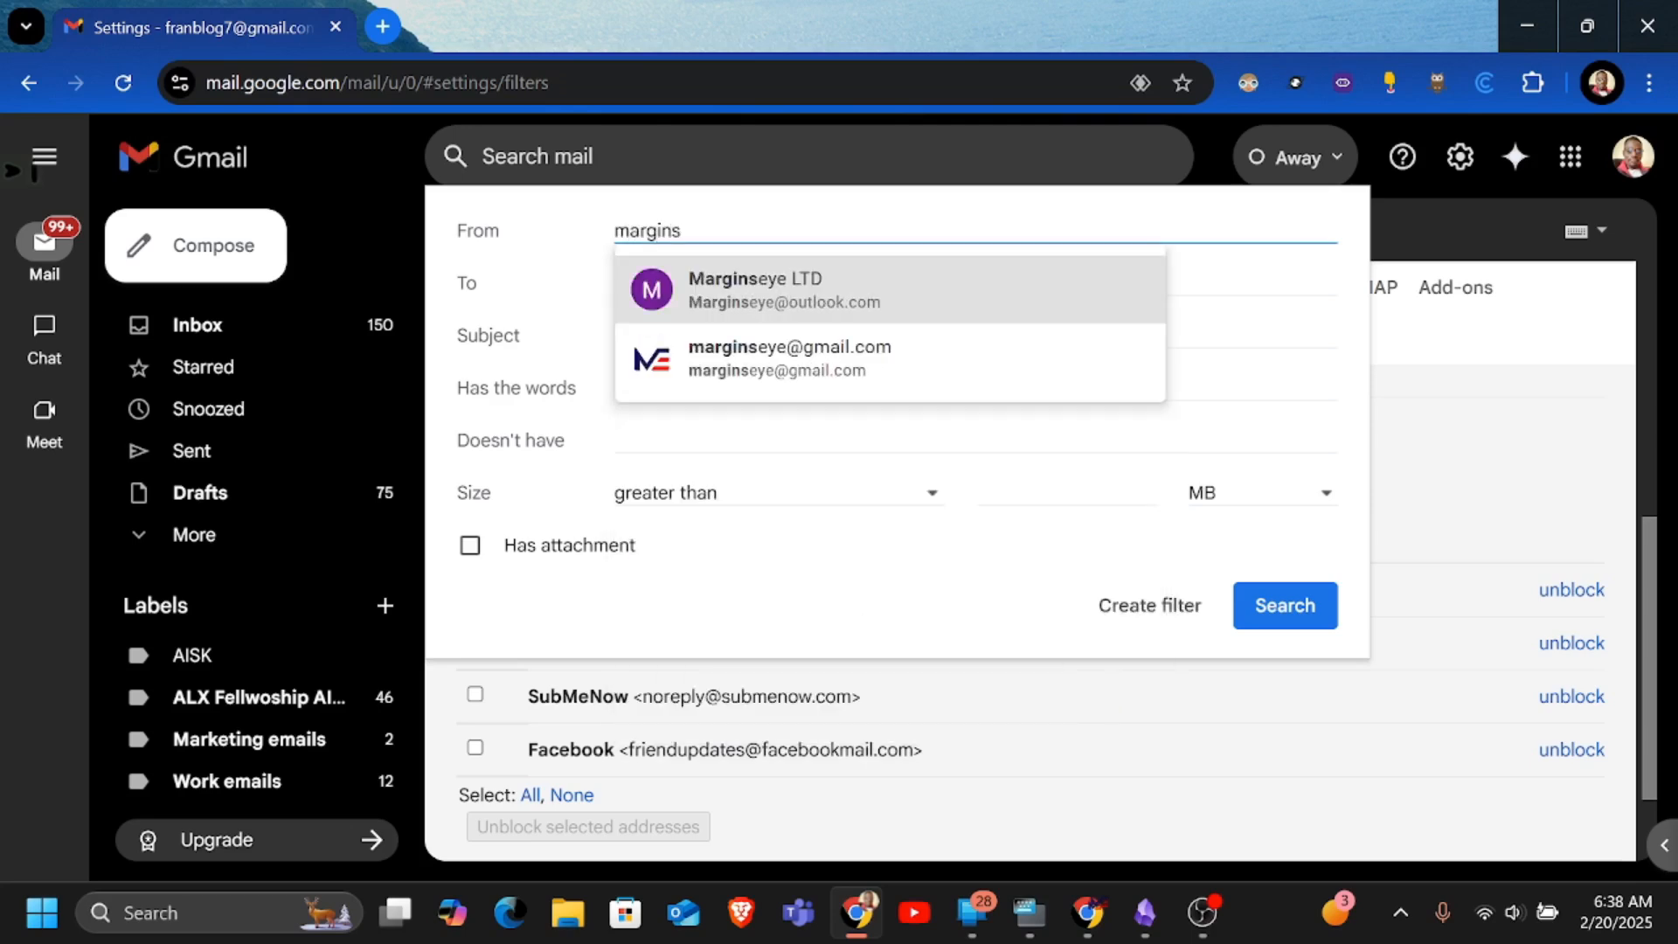
{"action": "mouse_move", "coordinate": [818, 369]}
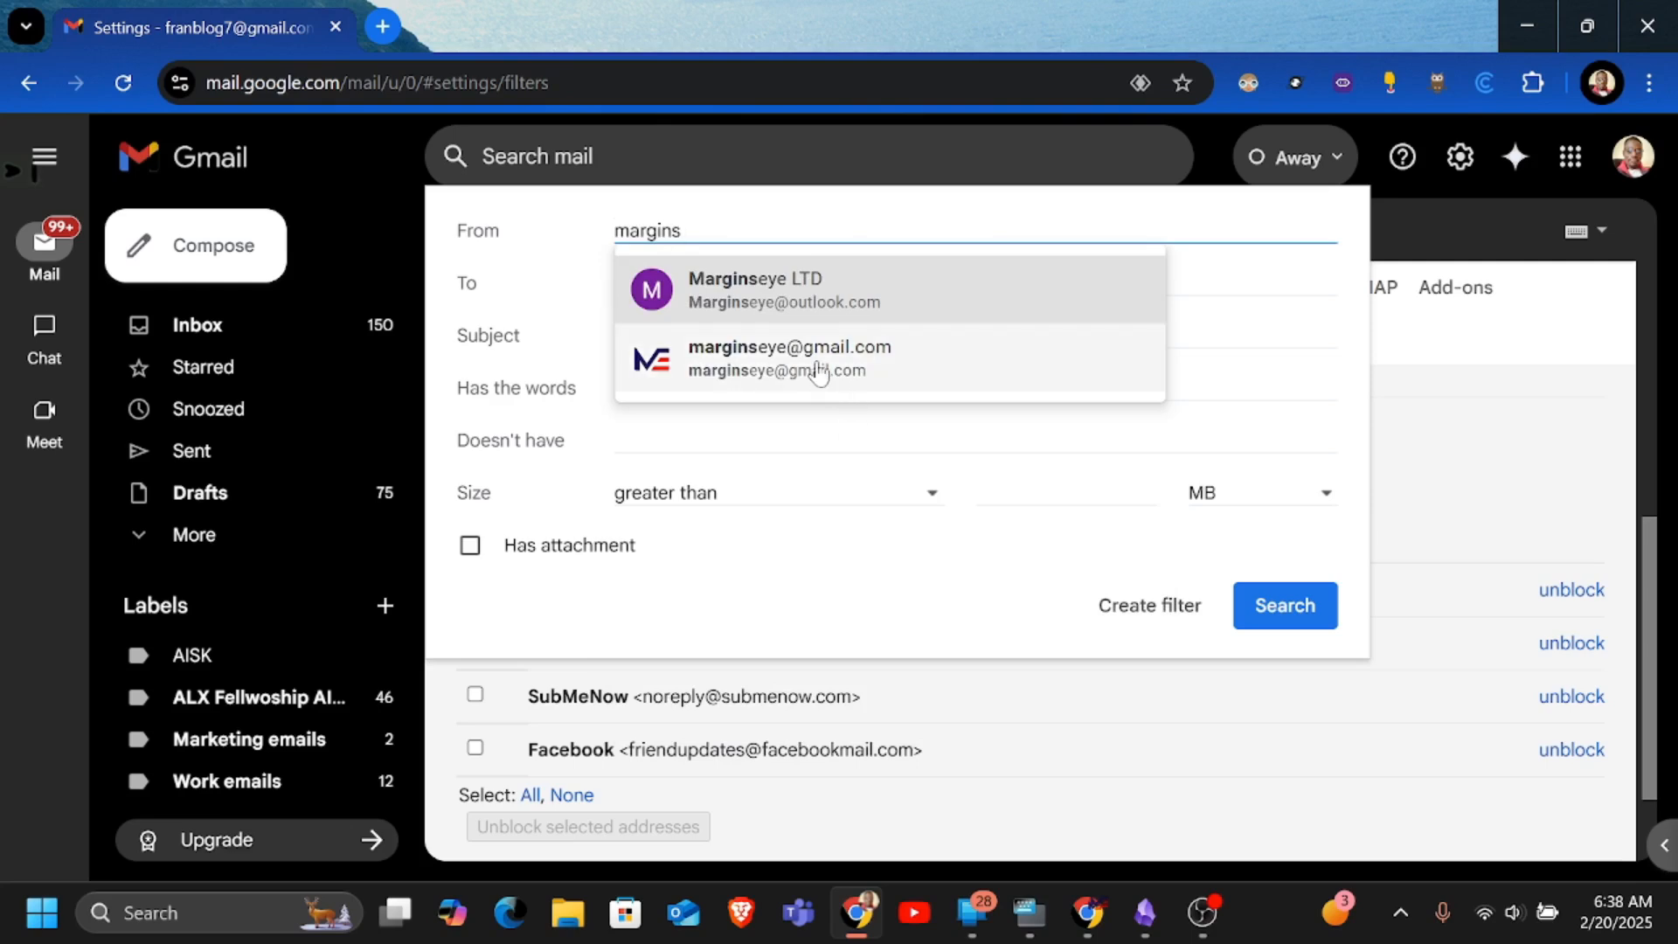
{"action": "left_click", "coordinate": [788, 358]}
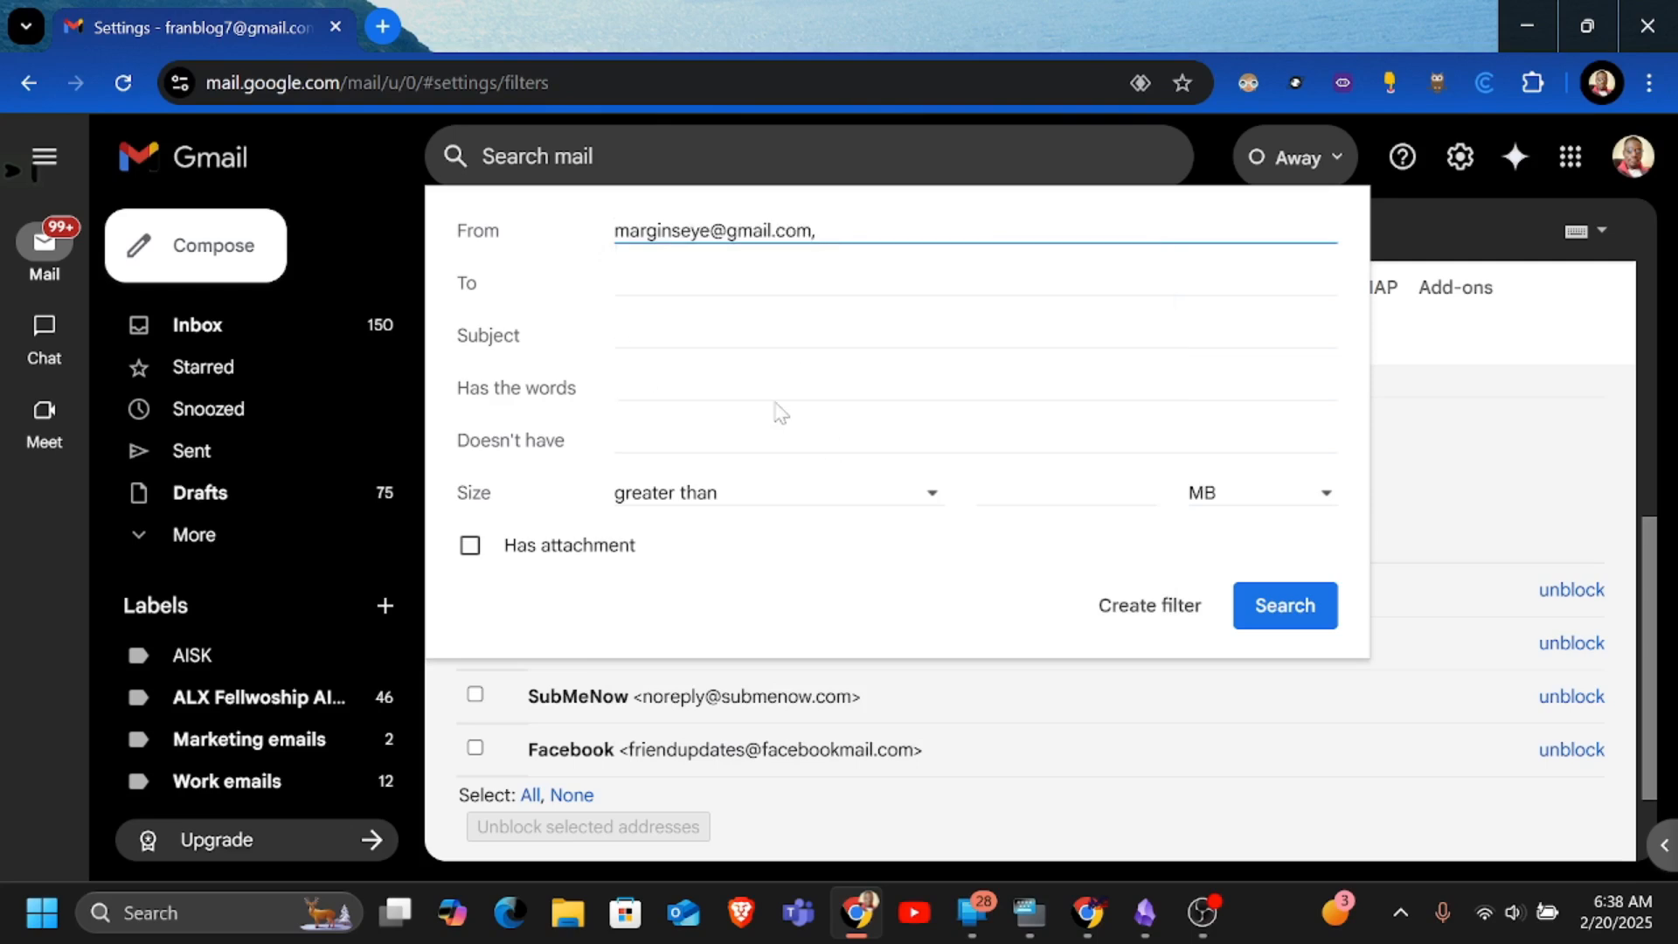
{"action": "mouse_move", "coordinate": [656, 595]}
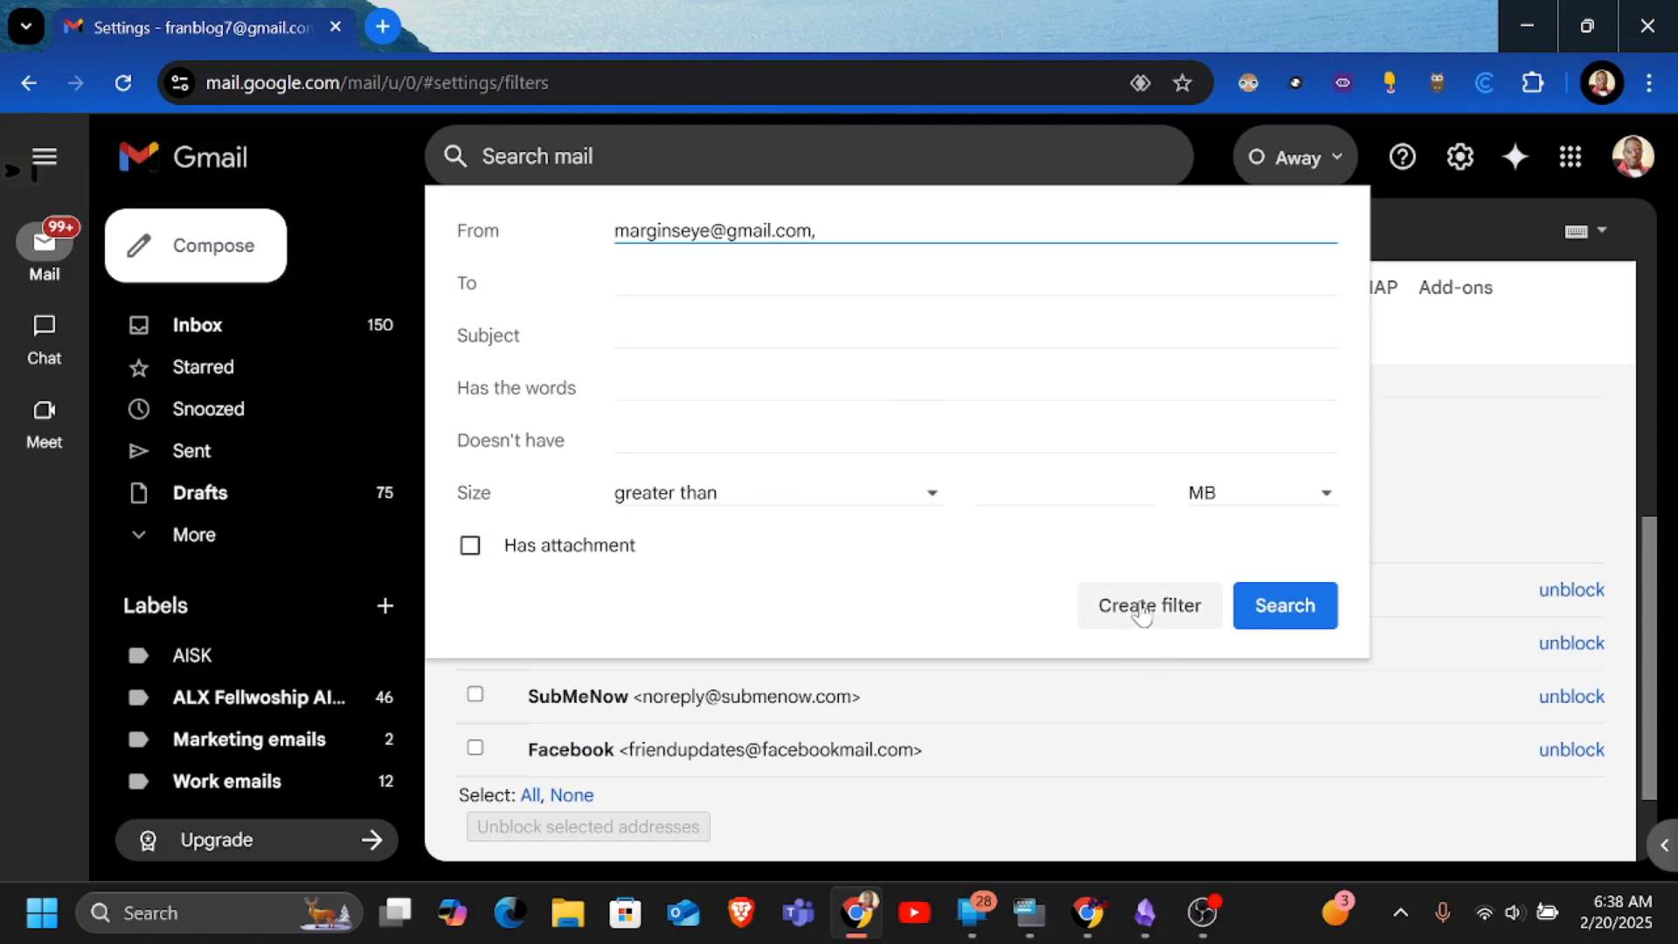
{"action": "left_click", "coordinate": [1149, 605]}
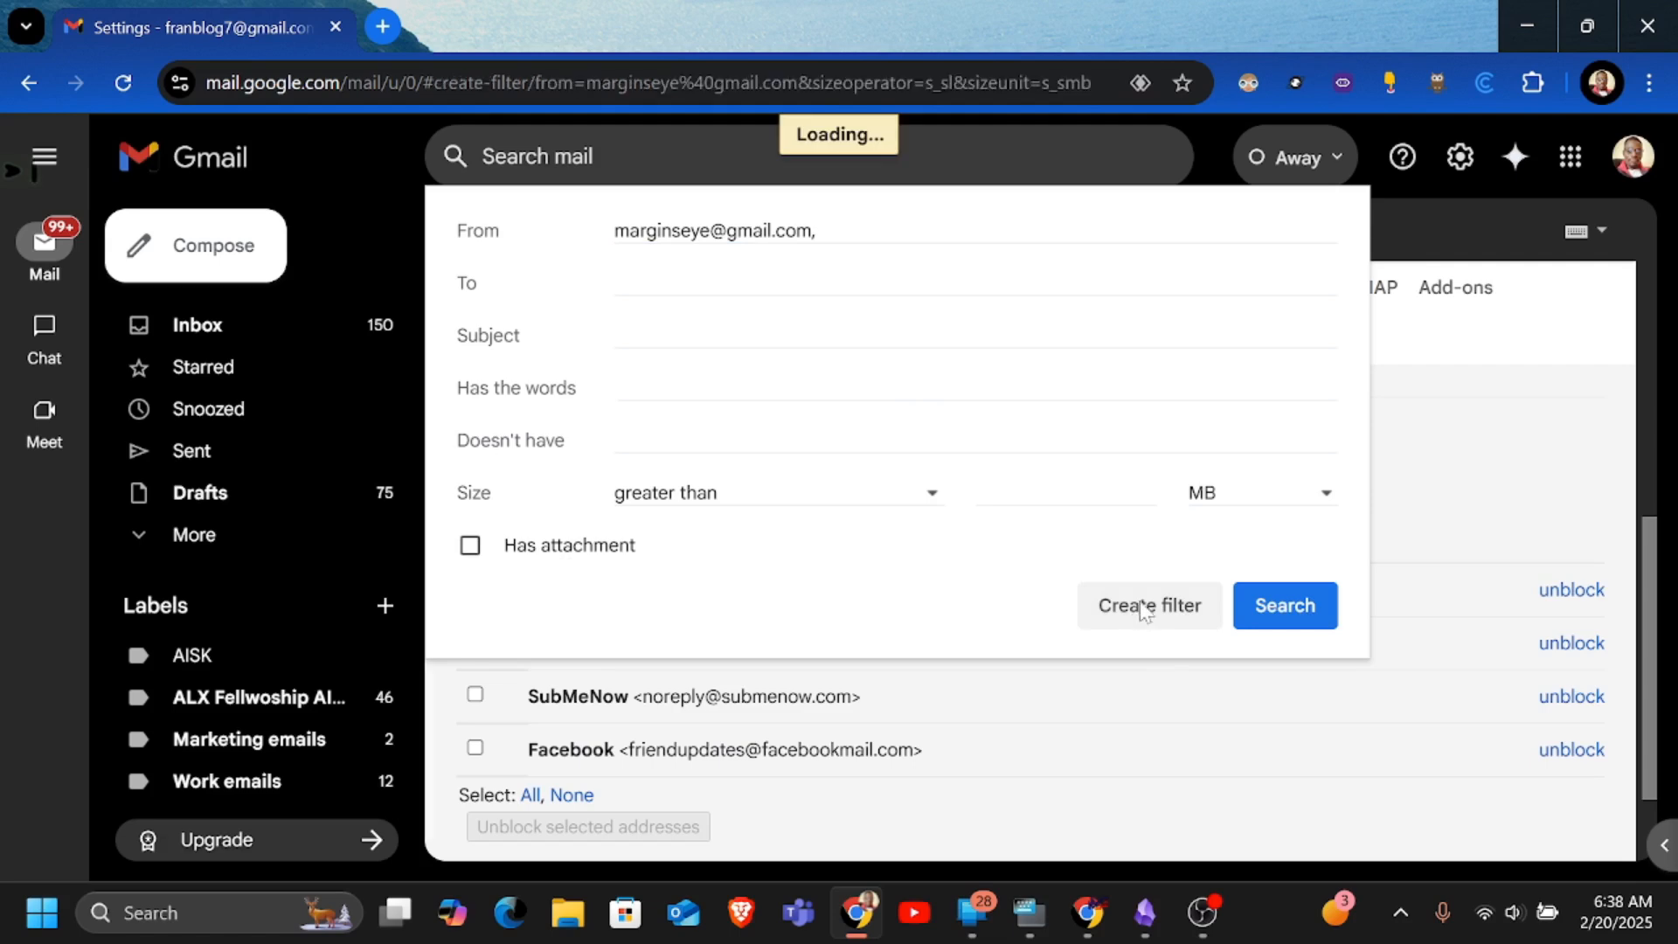
Enable 'Apply the label' for the marginseye filter and list the existing labels
{"action": "left_click", "coordinate": [1148, 606]}
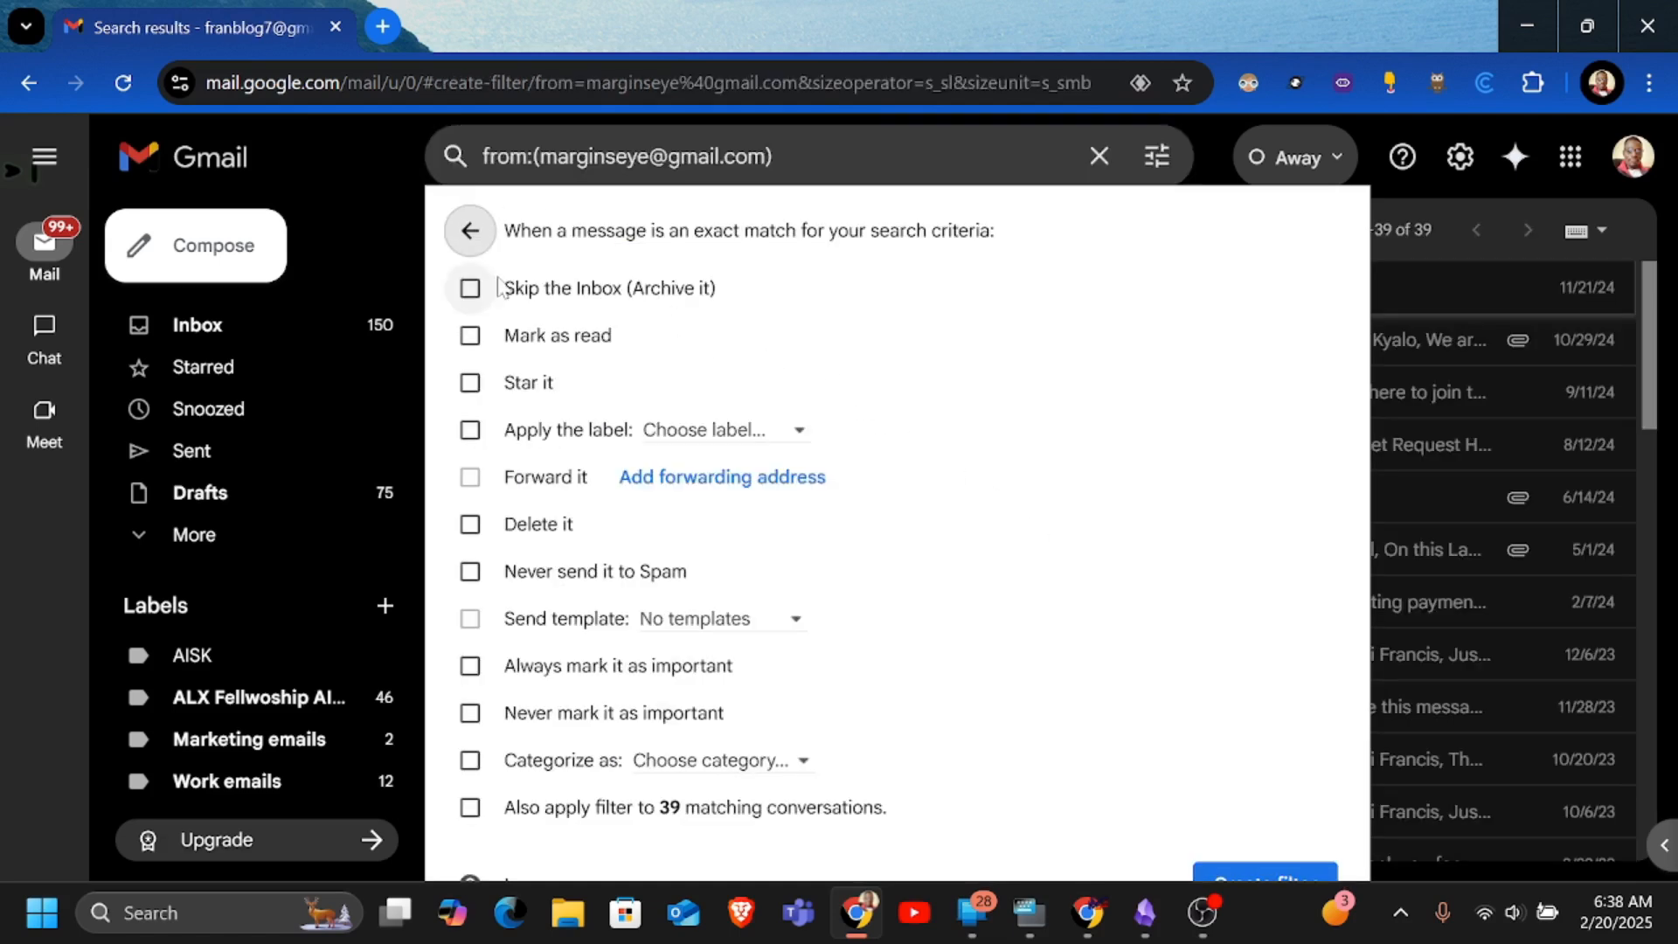
{"action": "mouse_move", "coordinate": [681, 260]}
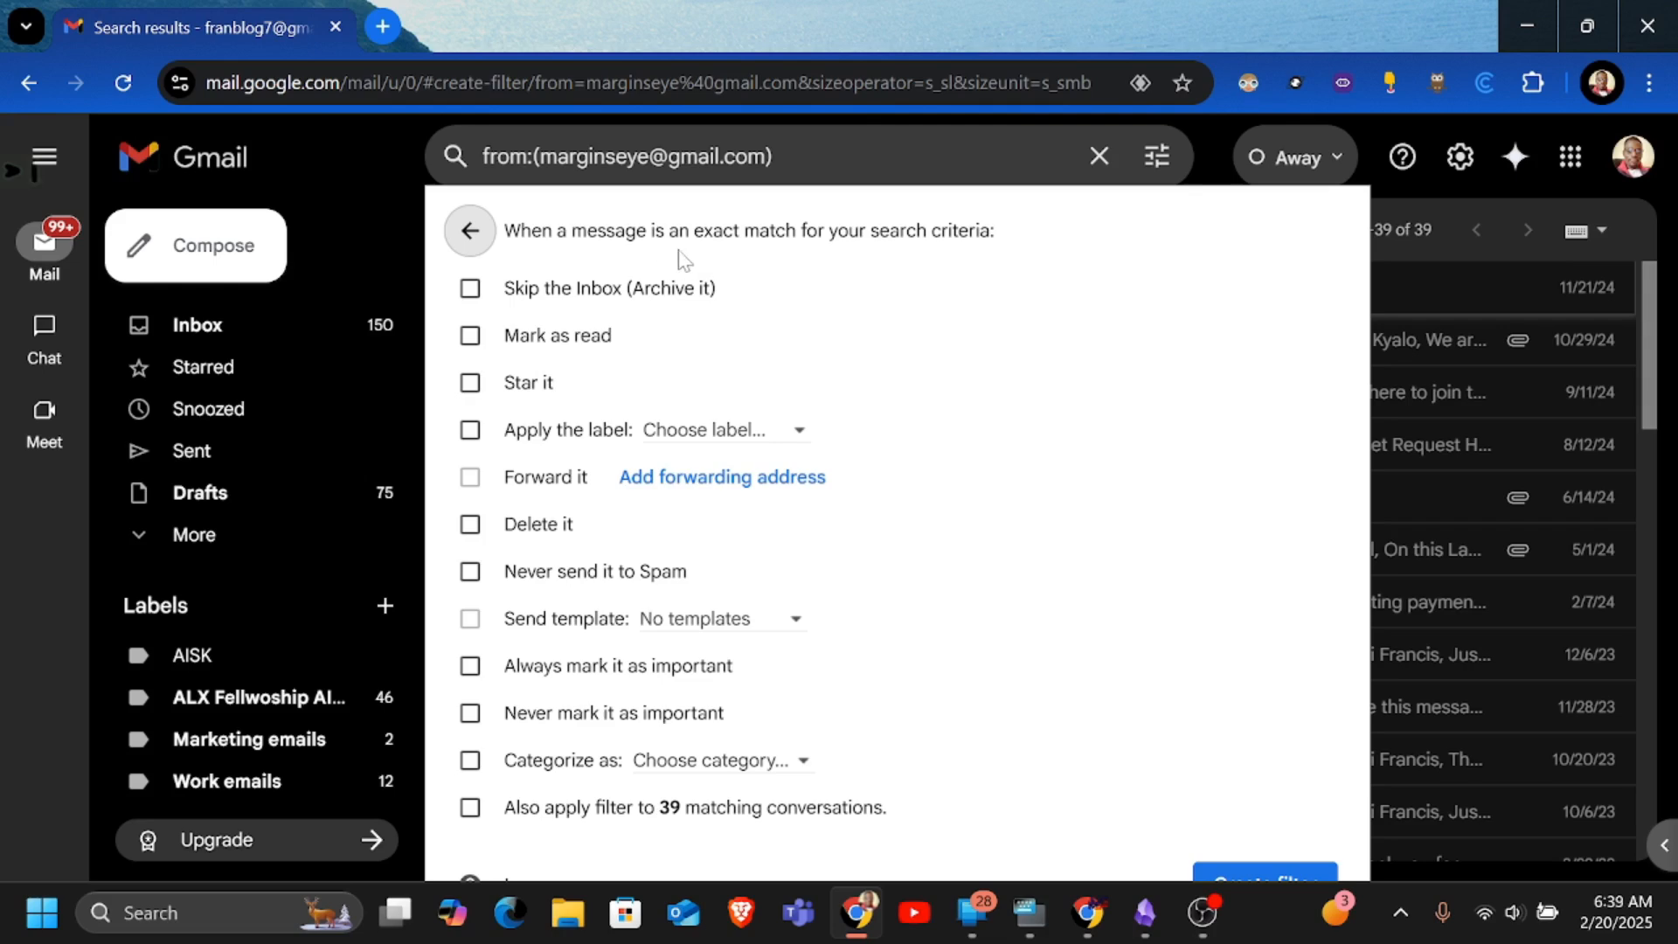
{"action": "mouse_move", "coordinate": [581, 176]}
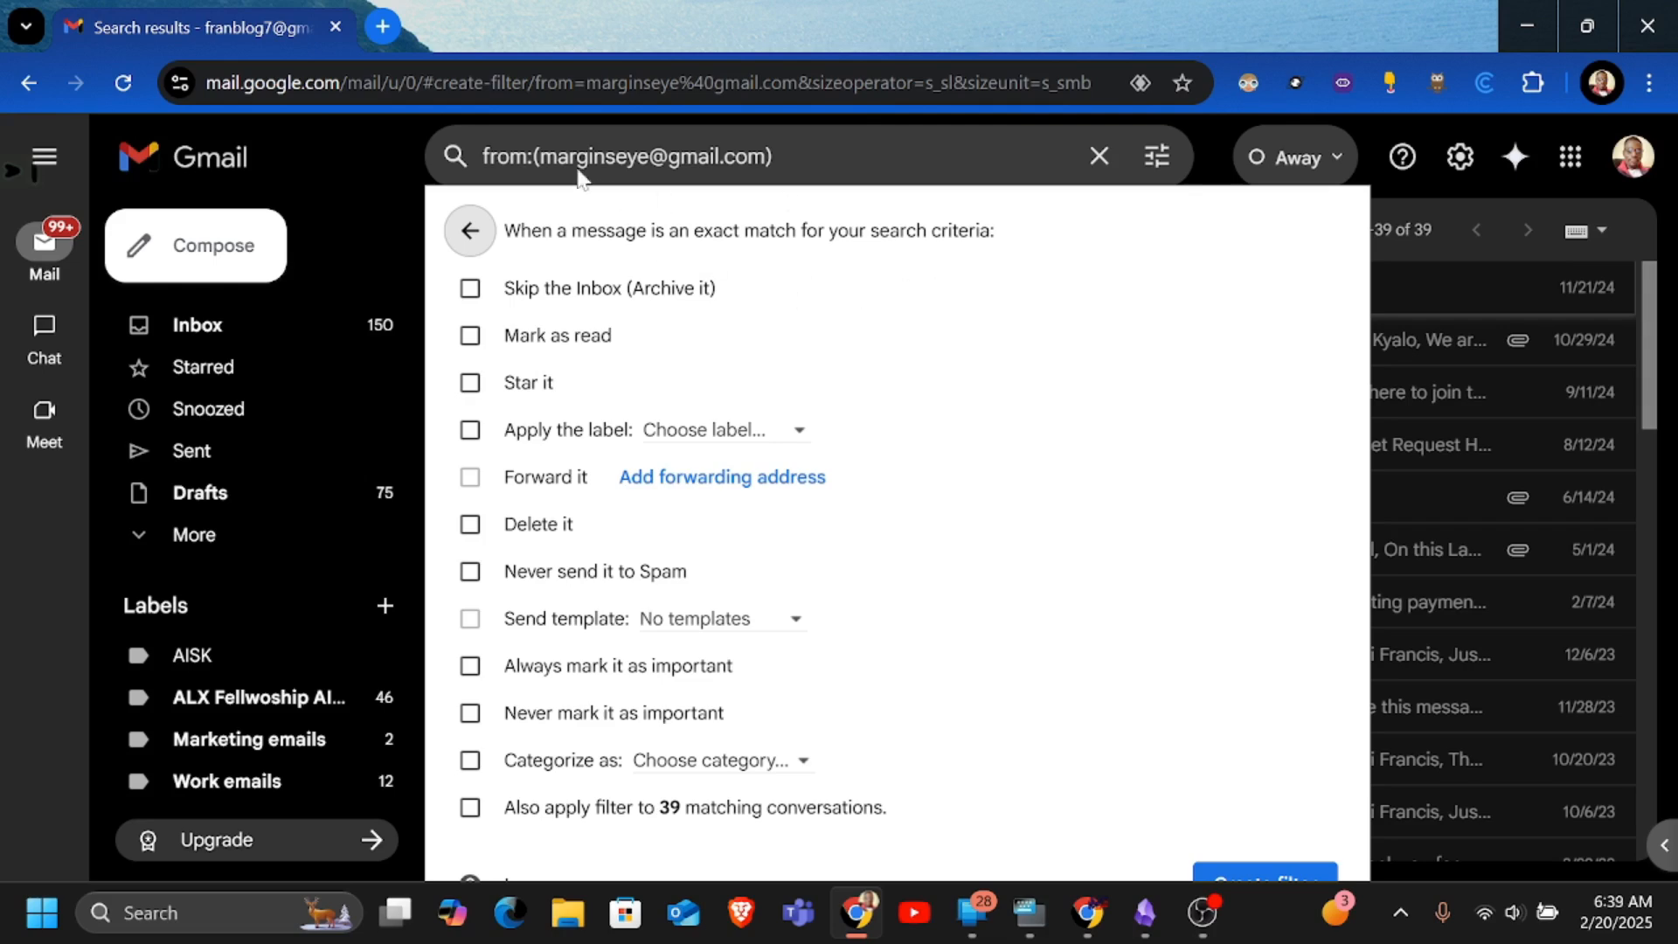
{"action": "mouse_move", "coordinate": [843, 458]}
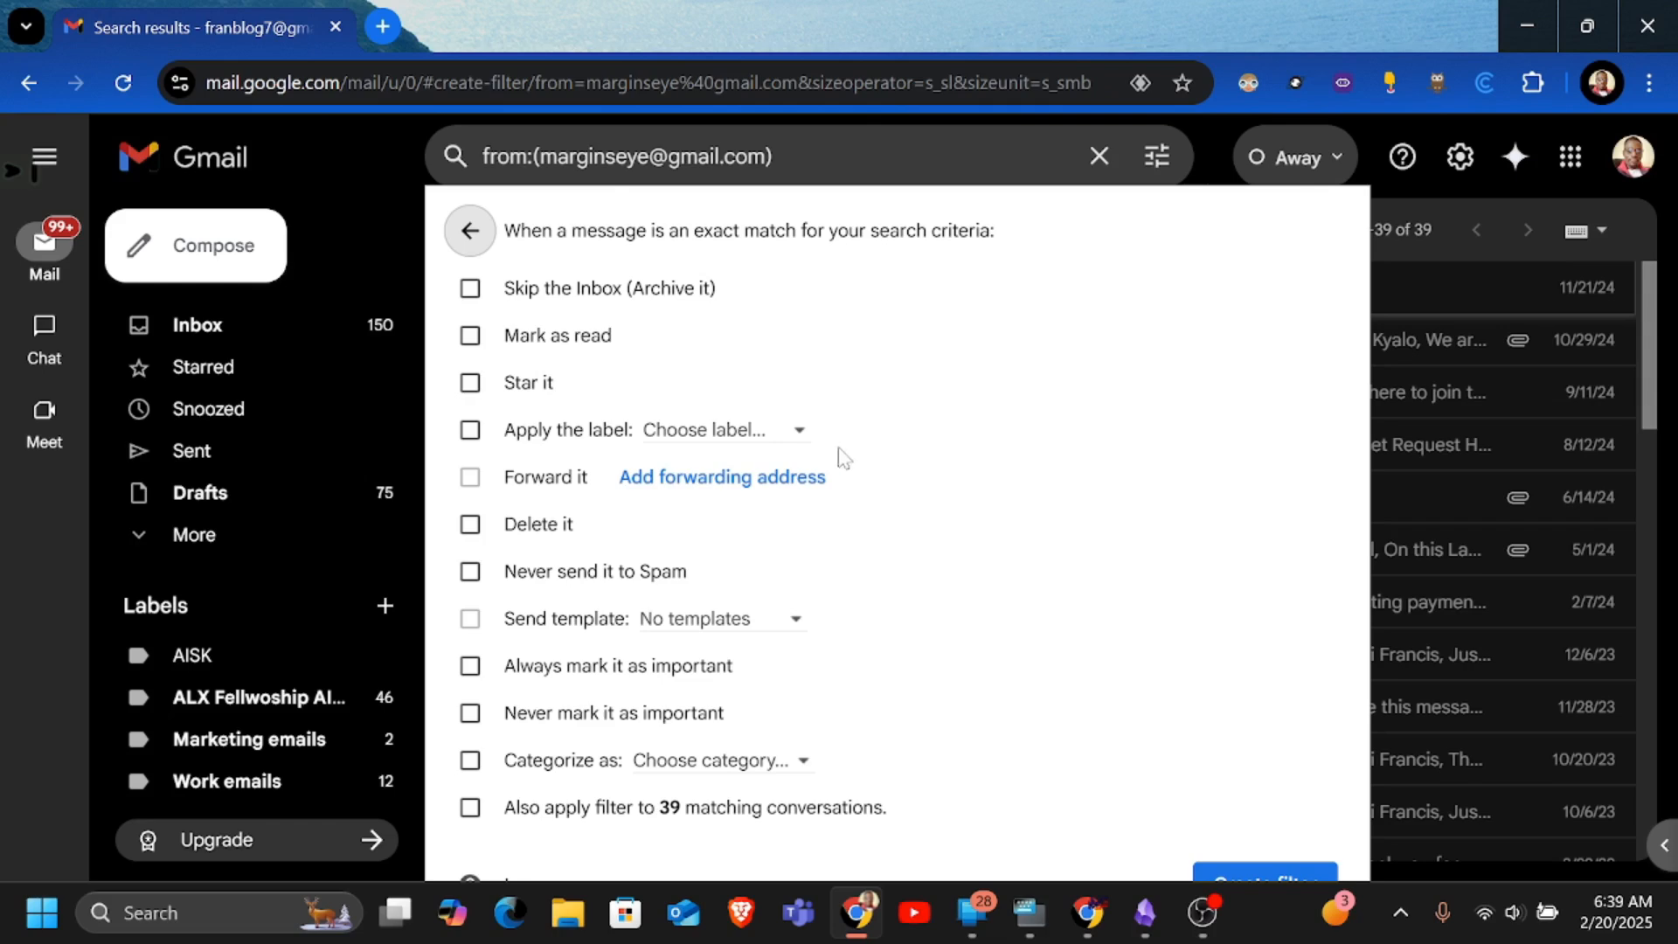
{"action": "mouse_move", "coordinate": [805, 591]}
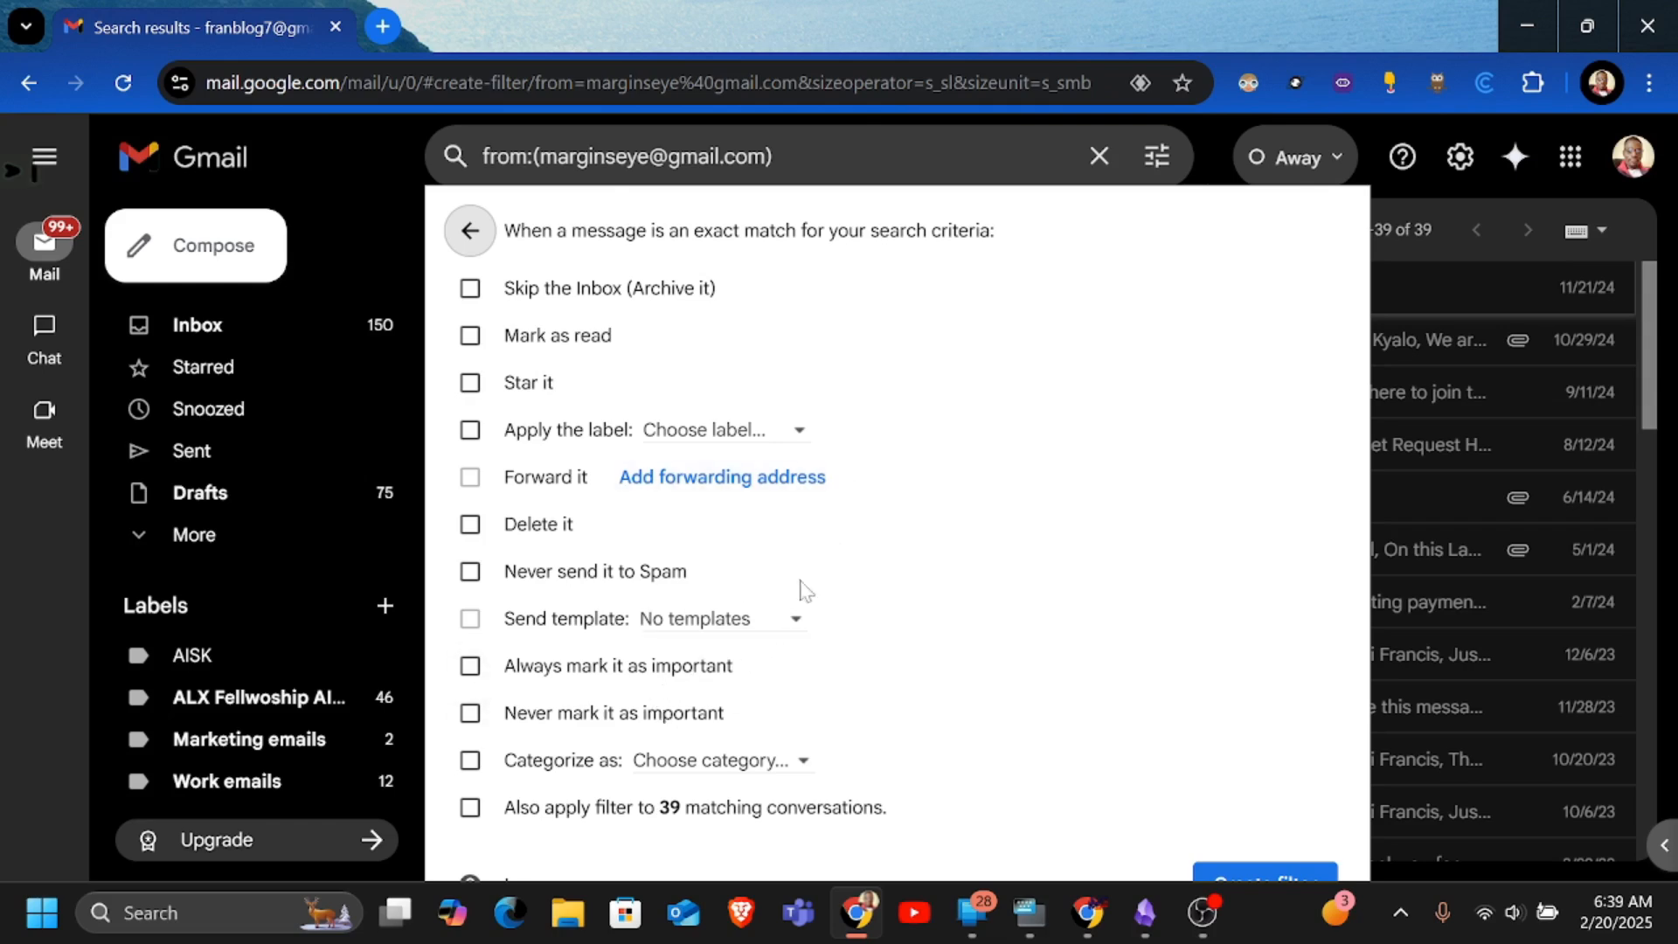
{"action": "mouse_move", "coordinate": [1026, 410]}
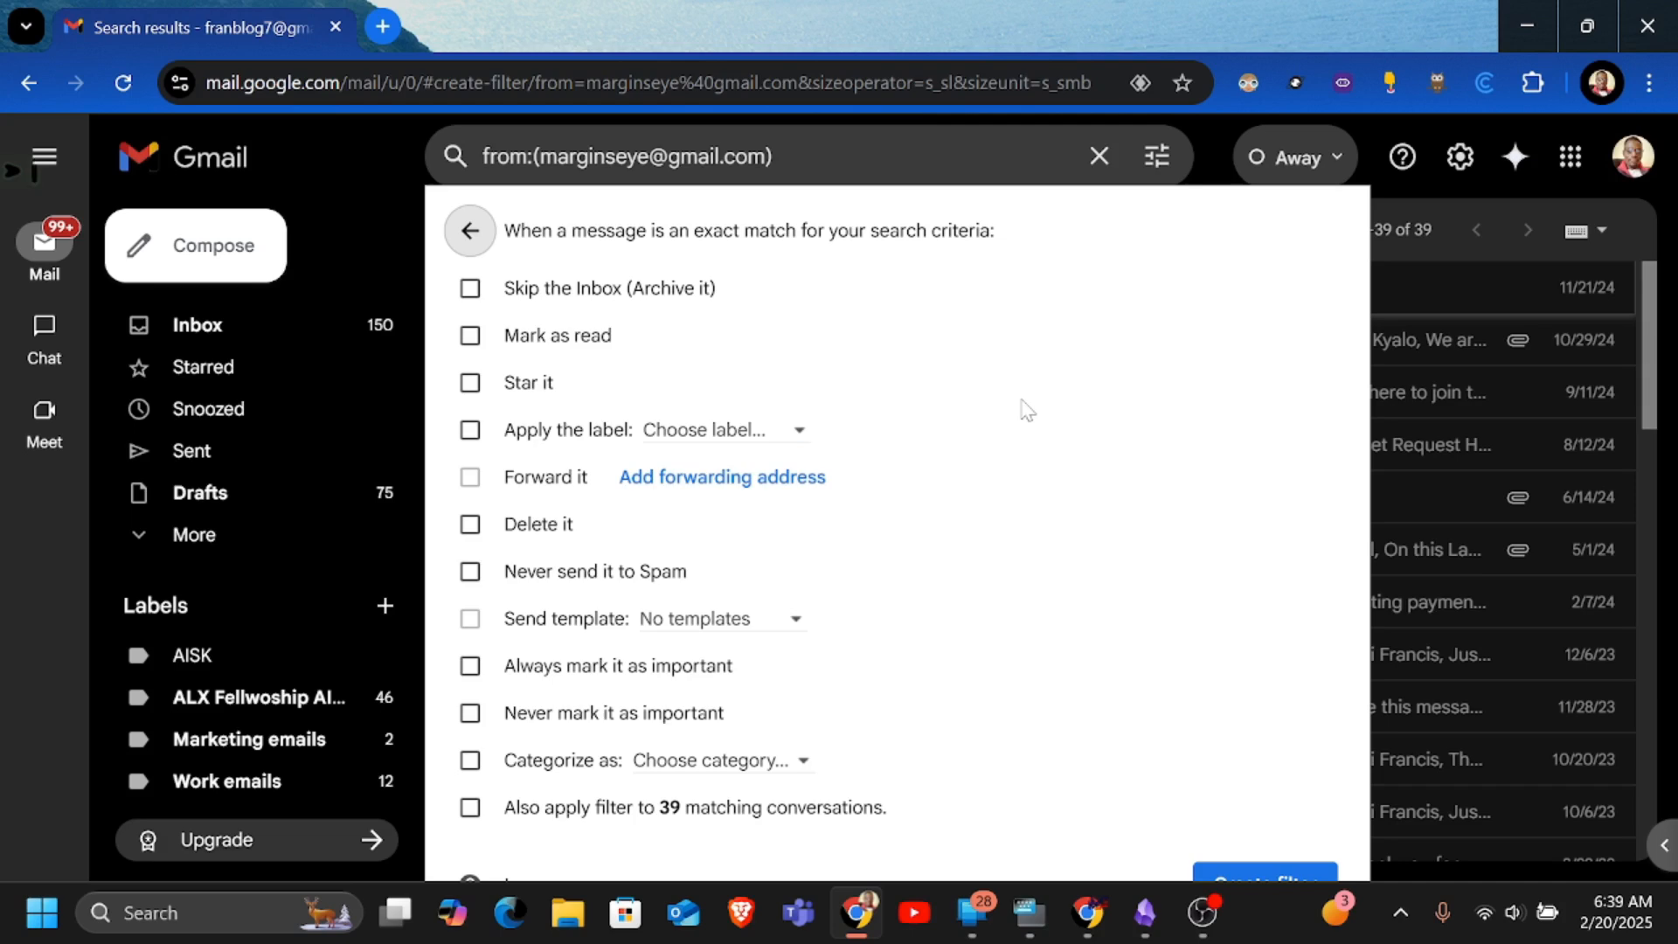
{"action": "left_click", "coordinate": [470, 429]}
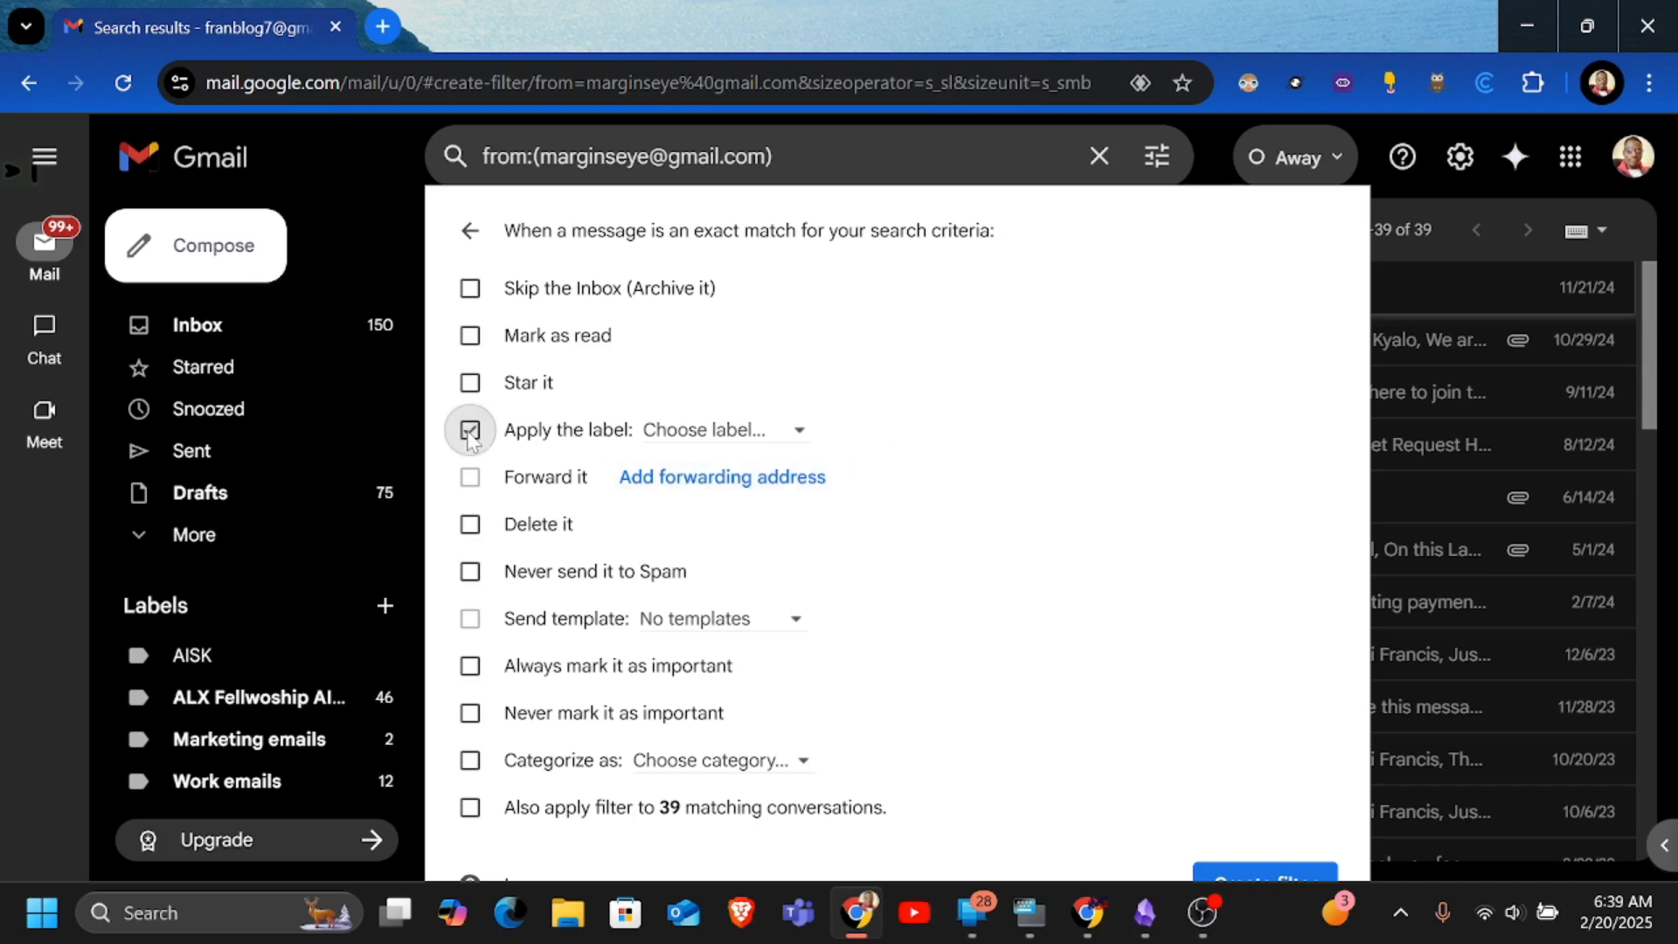
{"action": "left_click", "coordinate": [722, 429]}
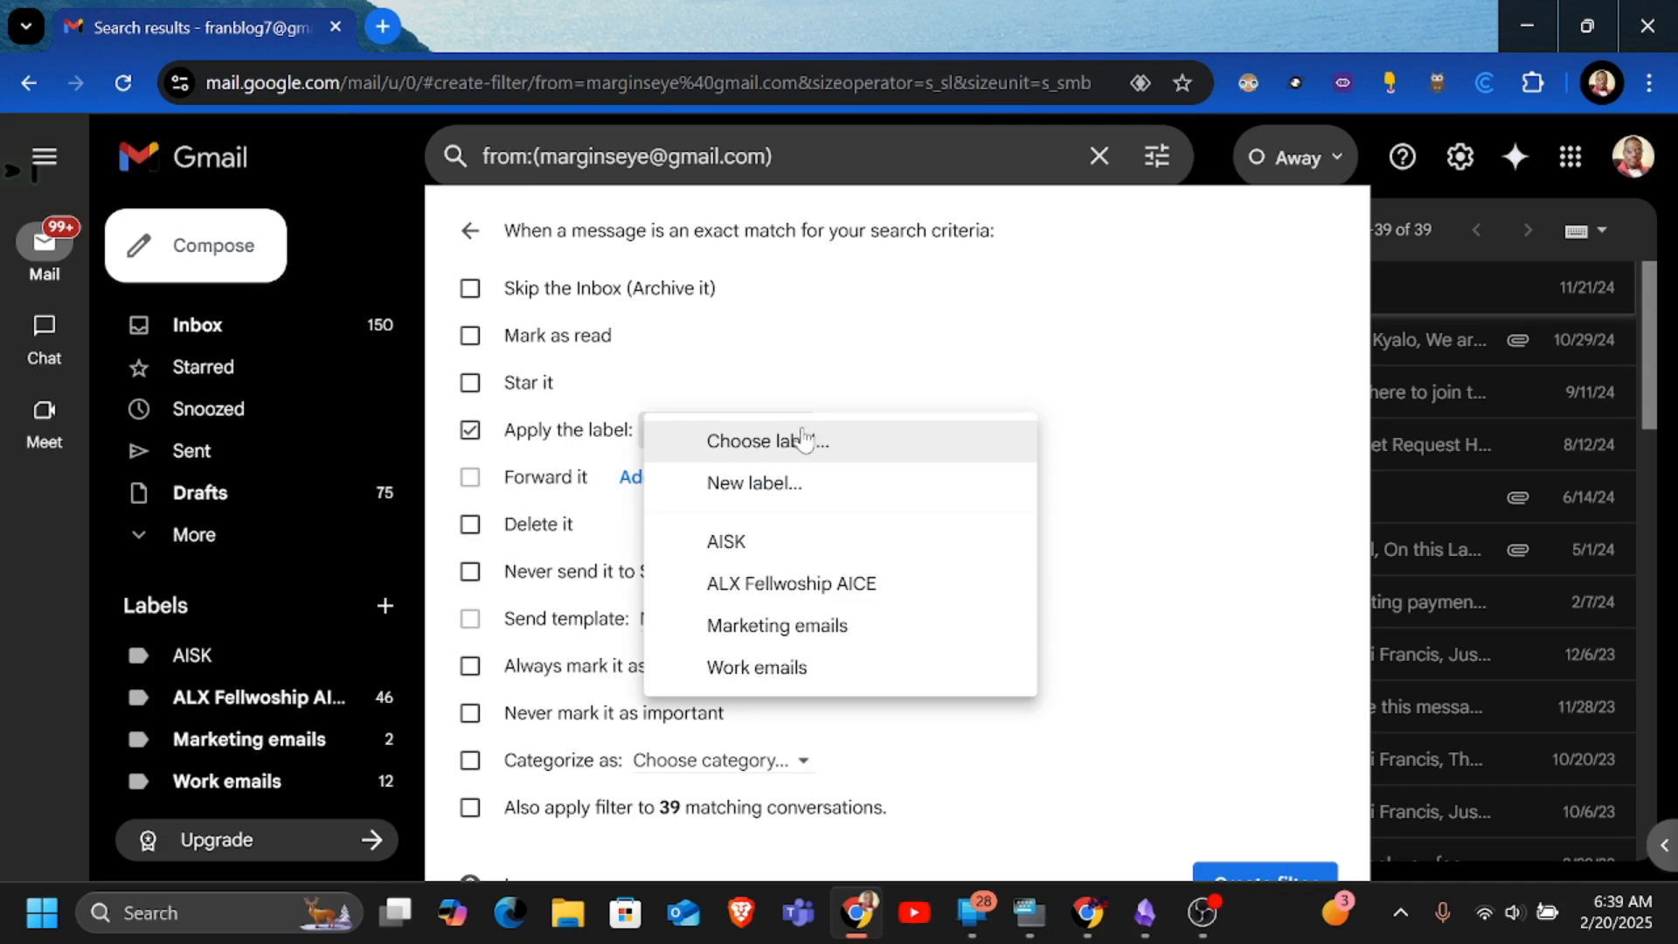
{"action": "mouse_move", "coordinate": [781, 482]}
{"action": "type", "text": "Ma"}
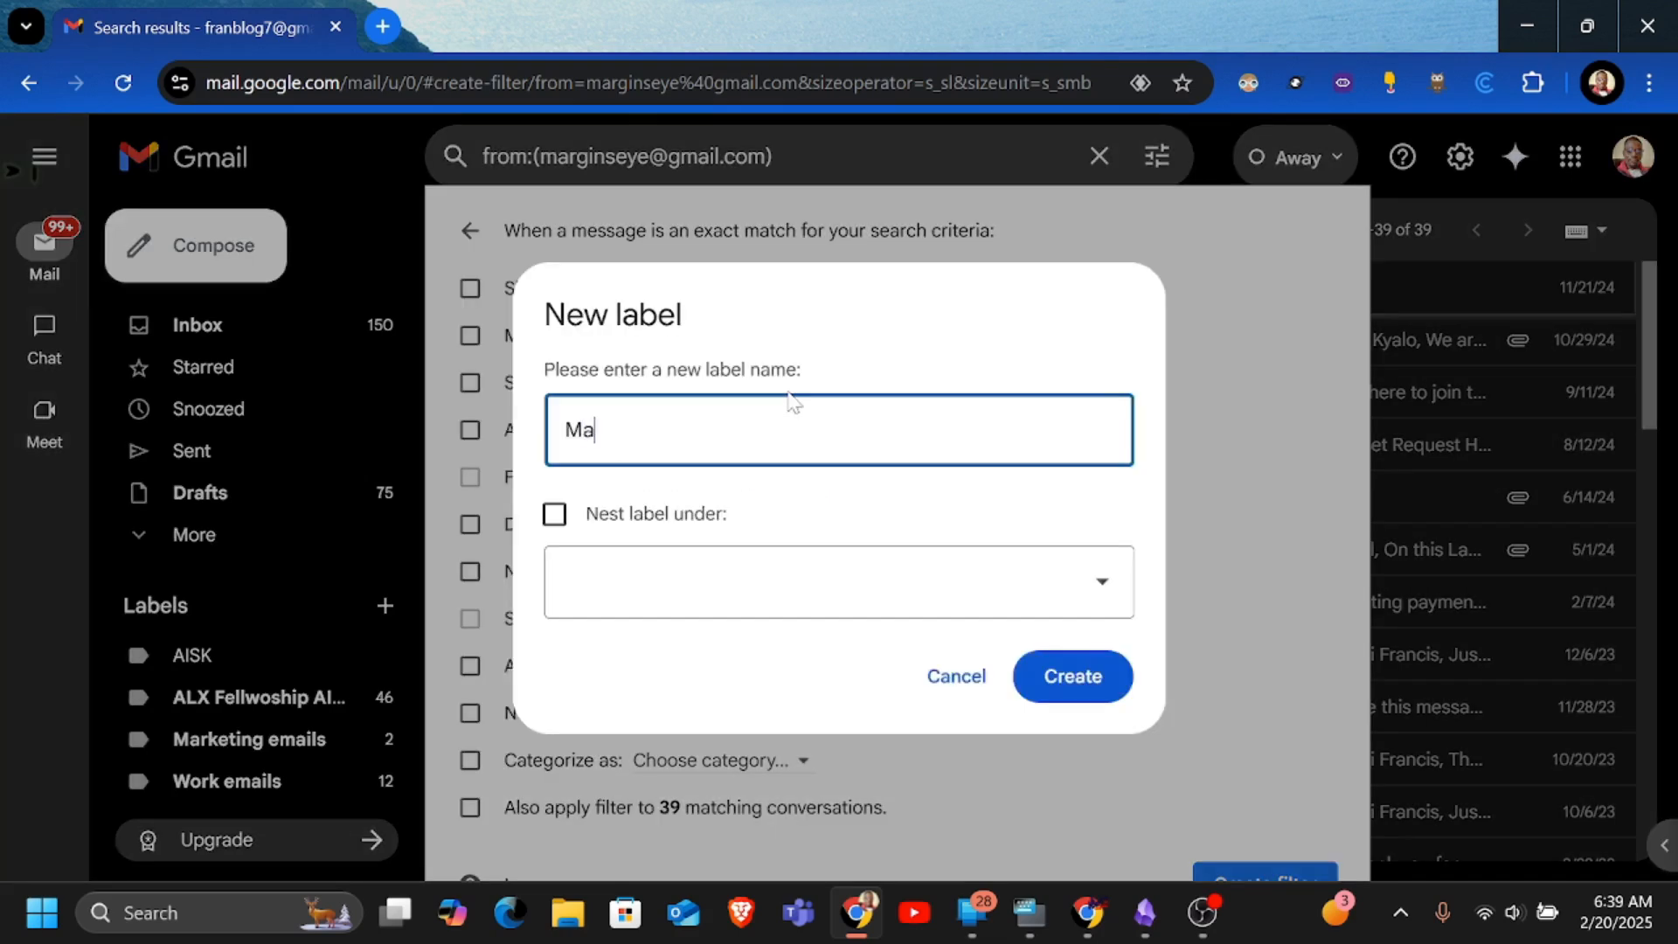
Create a new label named Marginseye for the filter to apply
{"action": "type", "text": "rginseye"}
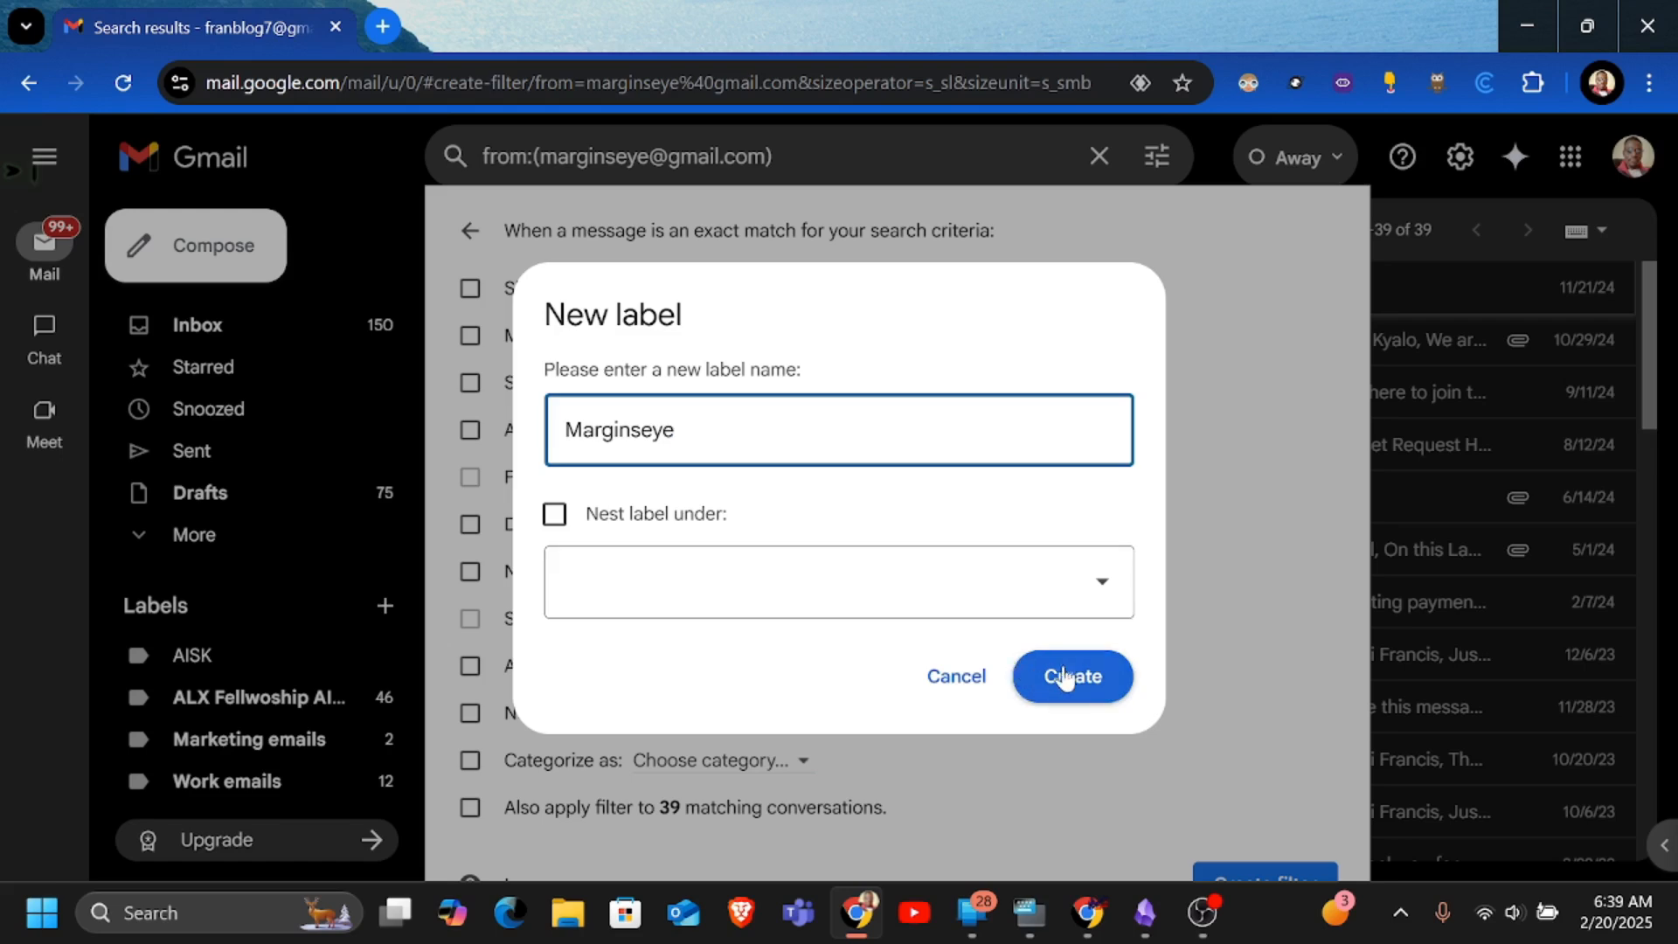
{"action": "left_click", "coordinate": [1071, 675]}
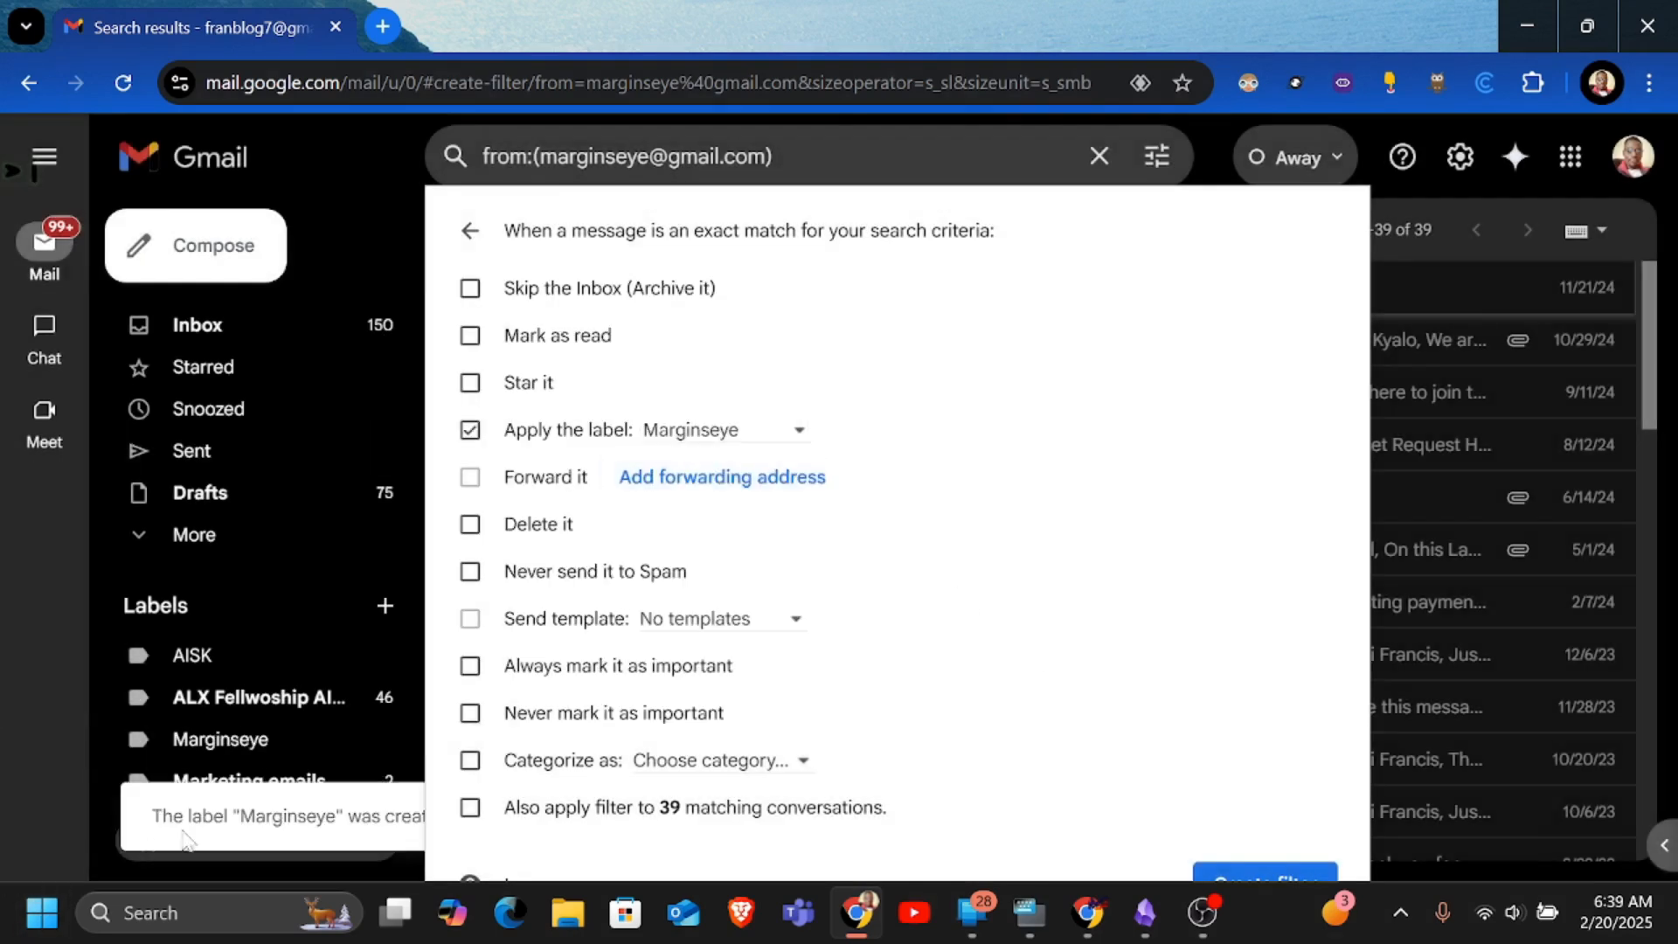
{"action": "mouse_move", "coordinate": [528, 410]}
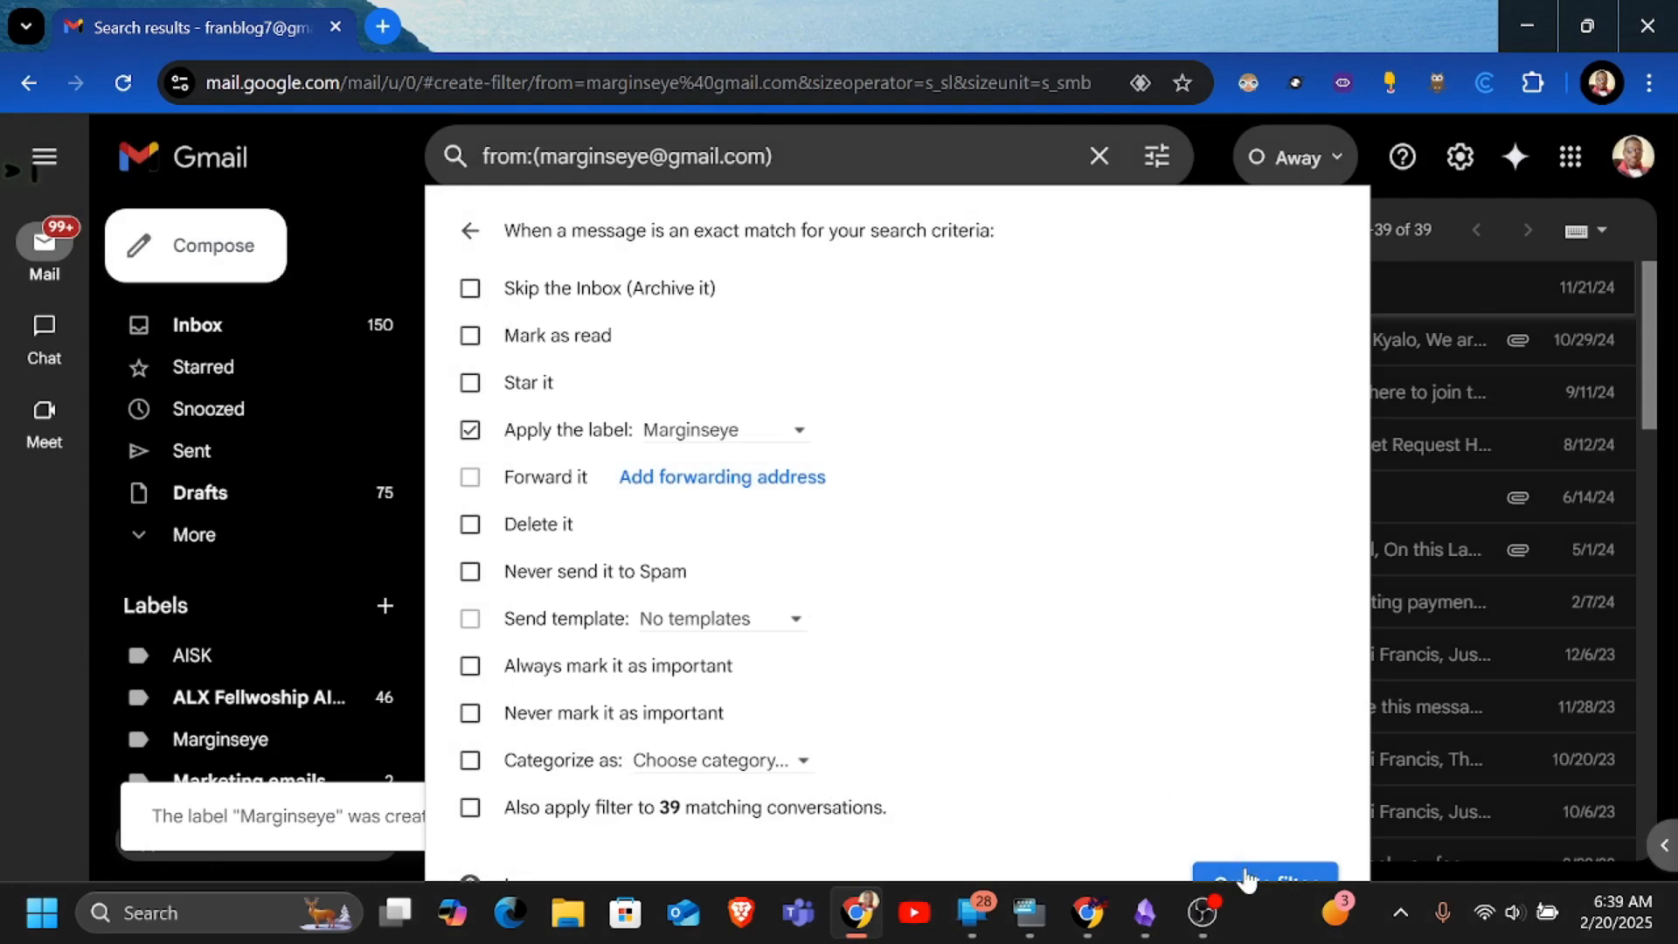
{"action": "left_click", "coordinate": [1263, 880]}
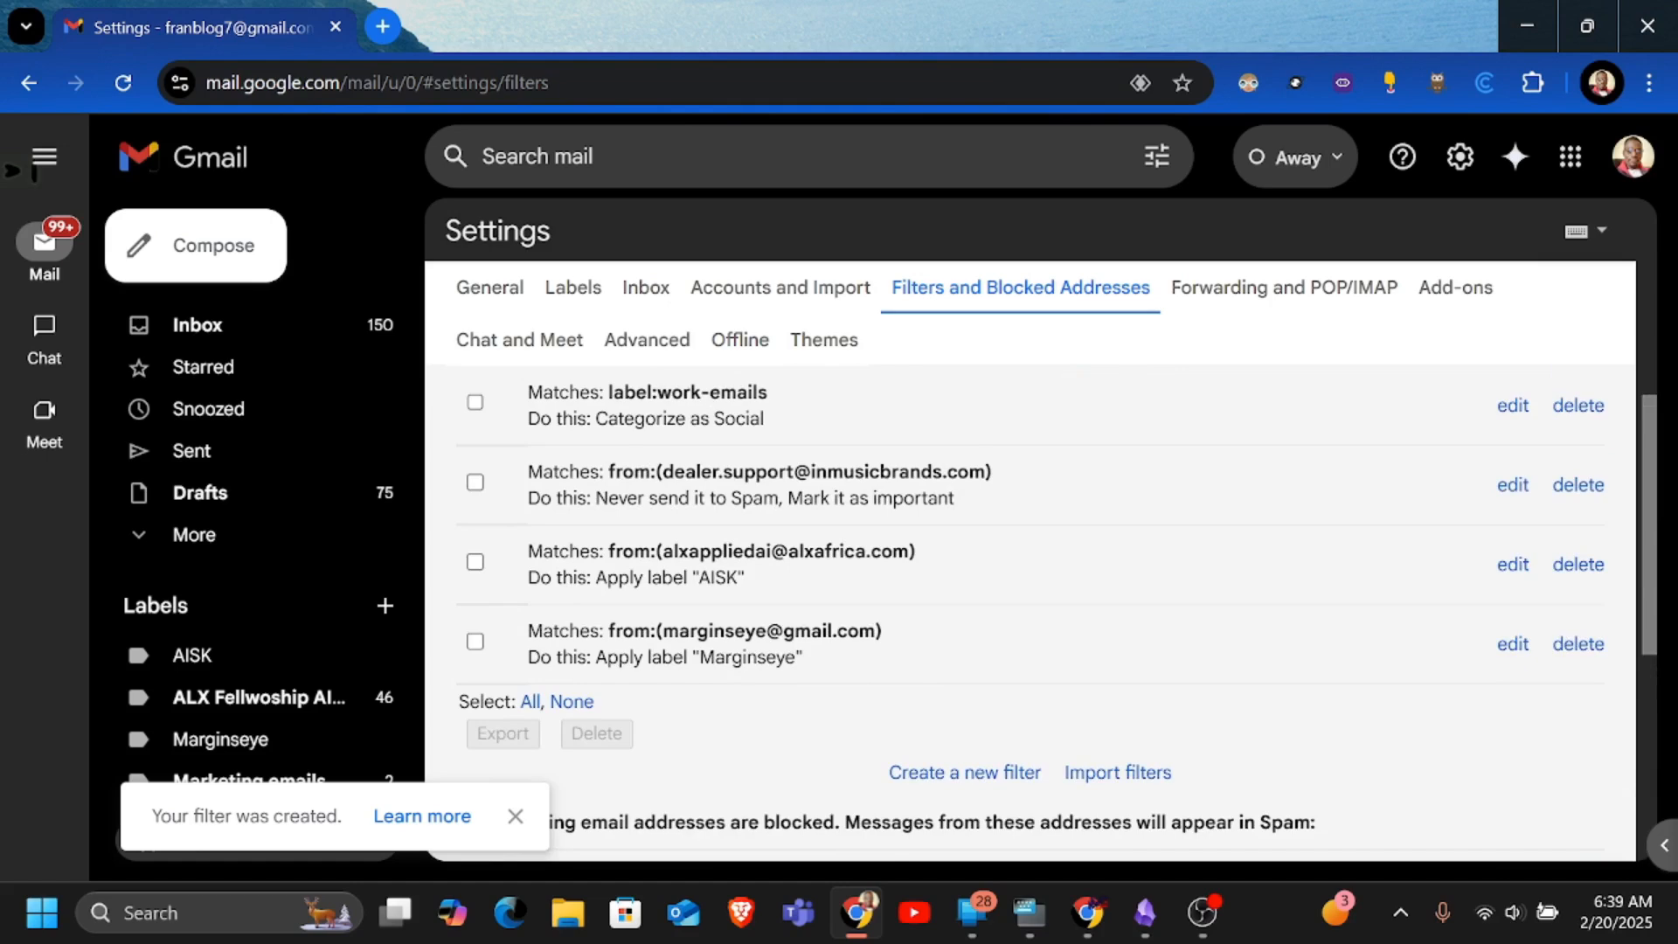
Select the Marginseye label in the new filter row and view its empty mail list
{"action": "double_click", "coordinate": [768, 630]}
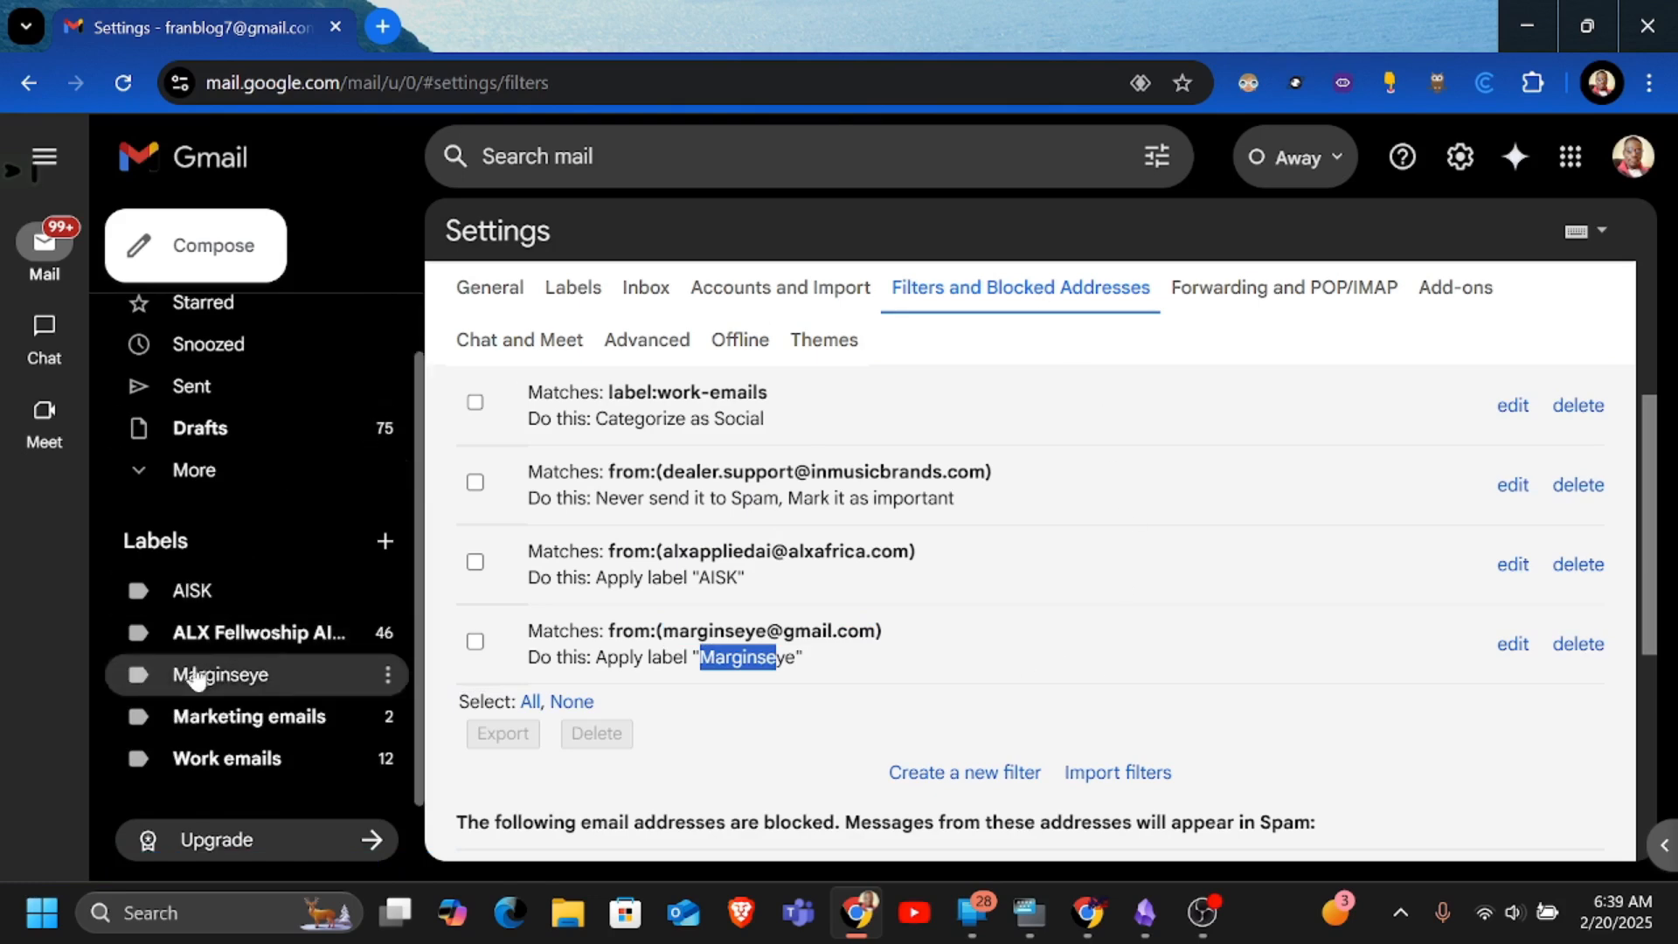
{"action": "left_click", "coordinate": [222, 674]}
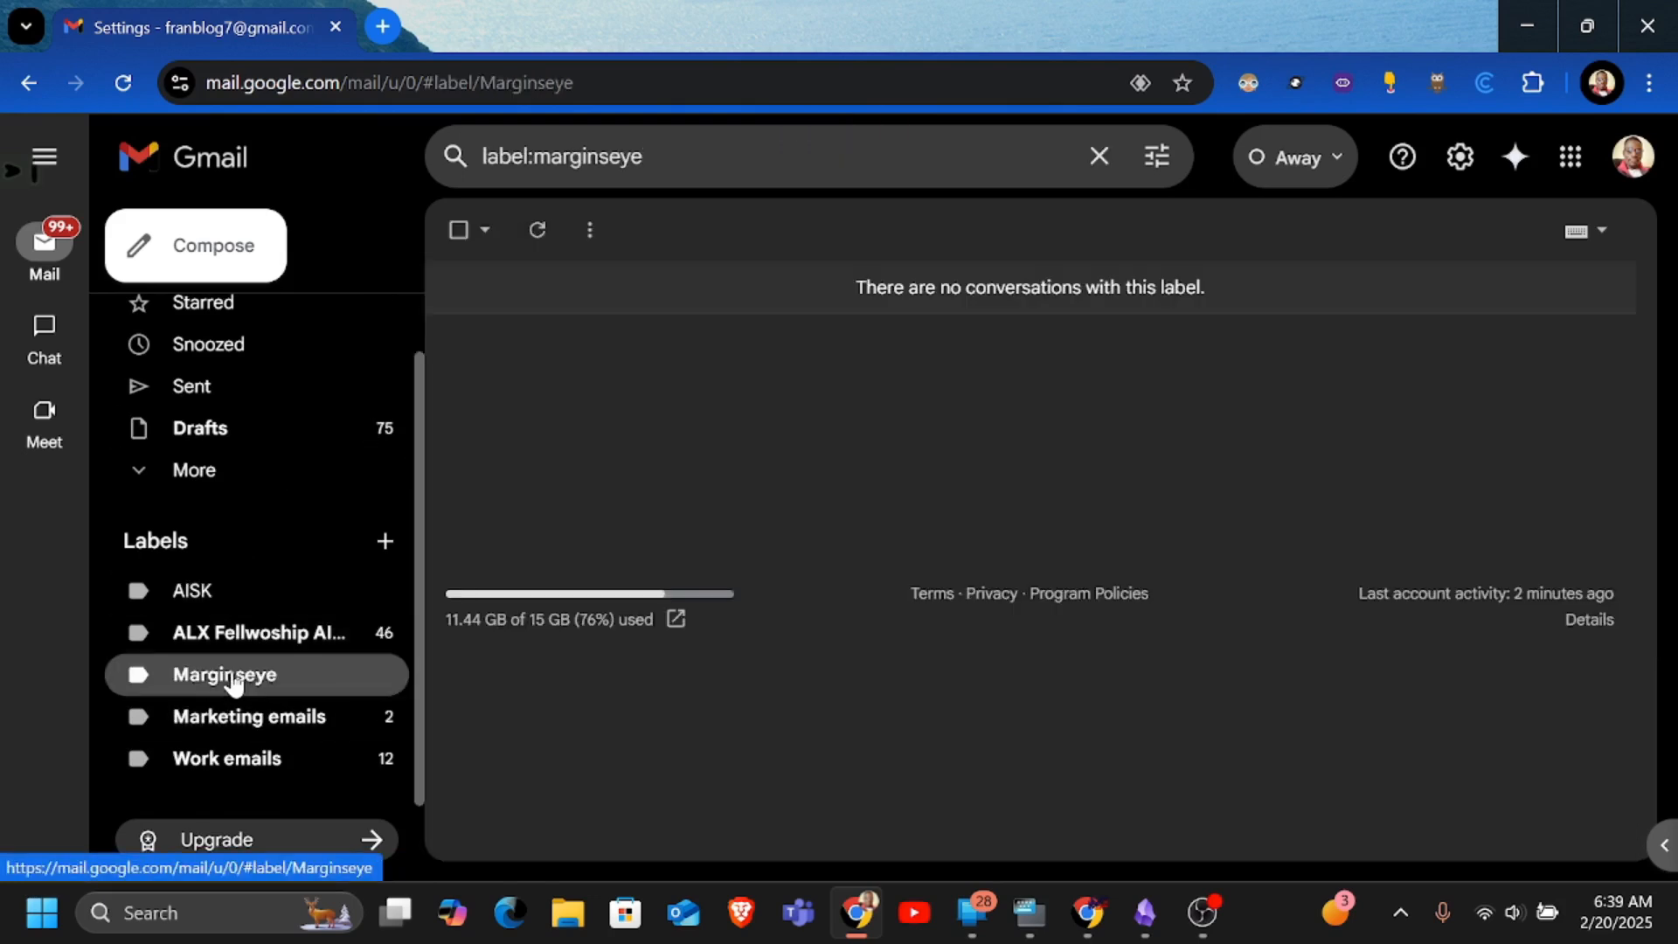
{"action": "left_click", "coordinate": [223, 673]}
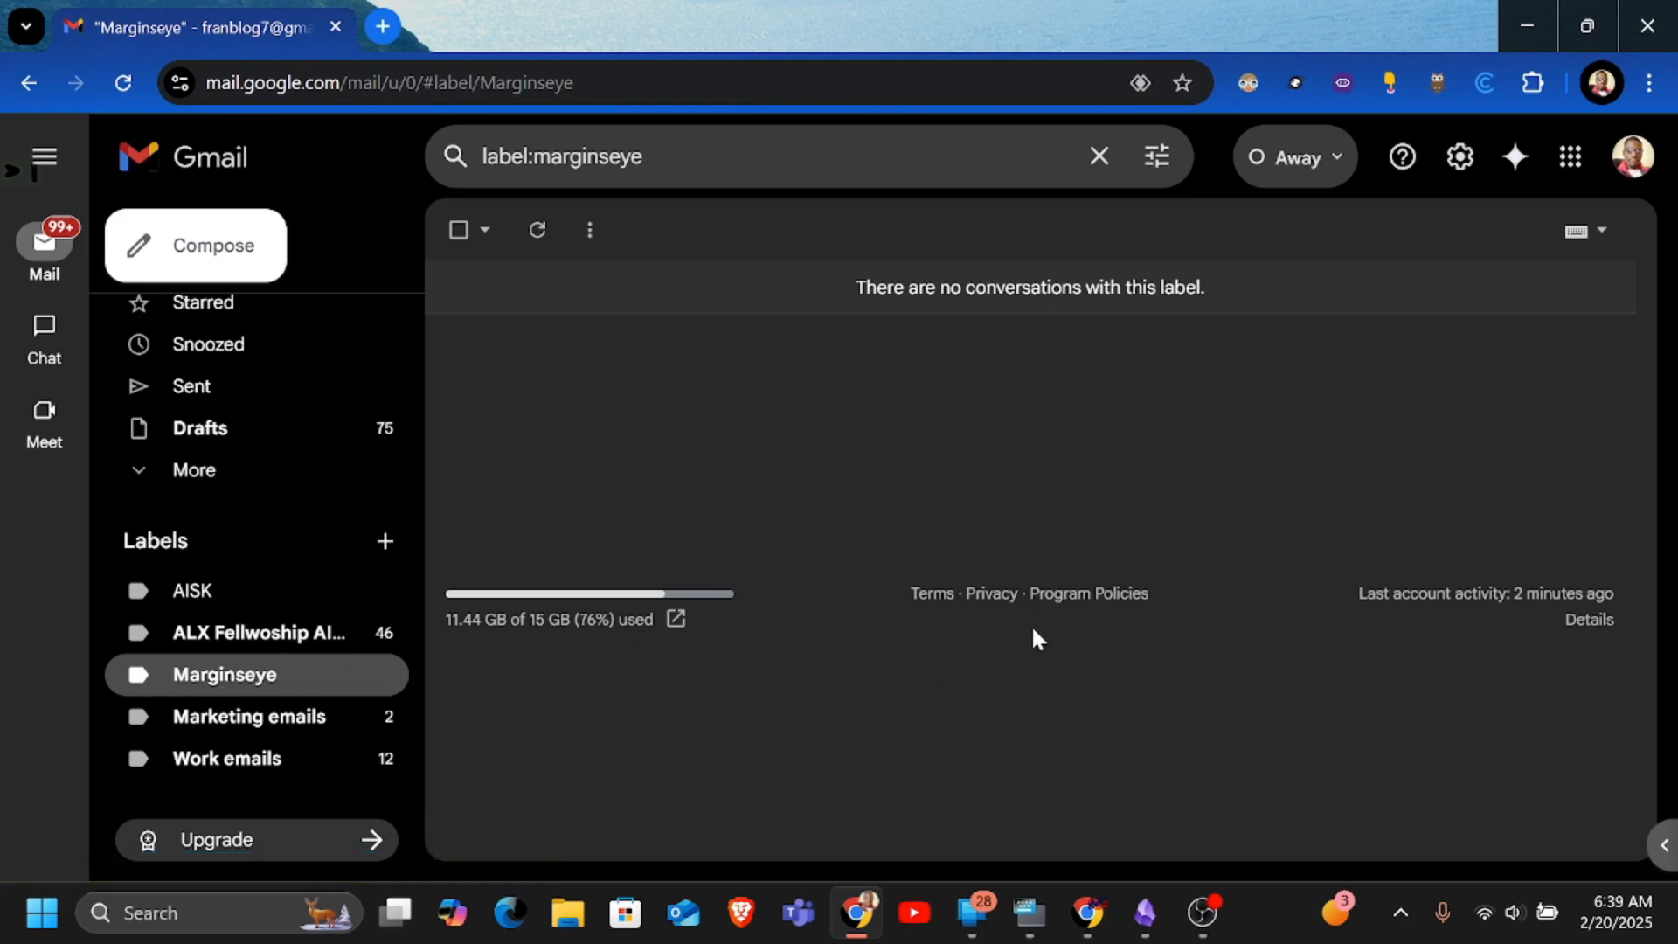
{"action": "mouse_move", "coordinate": [1017, 539]}
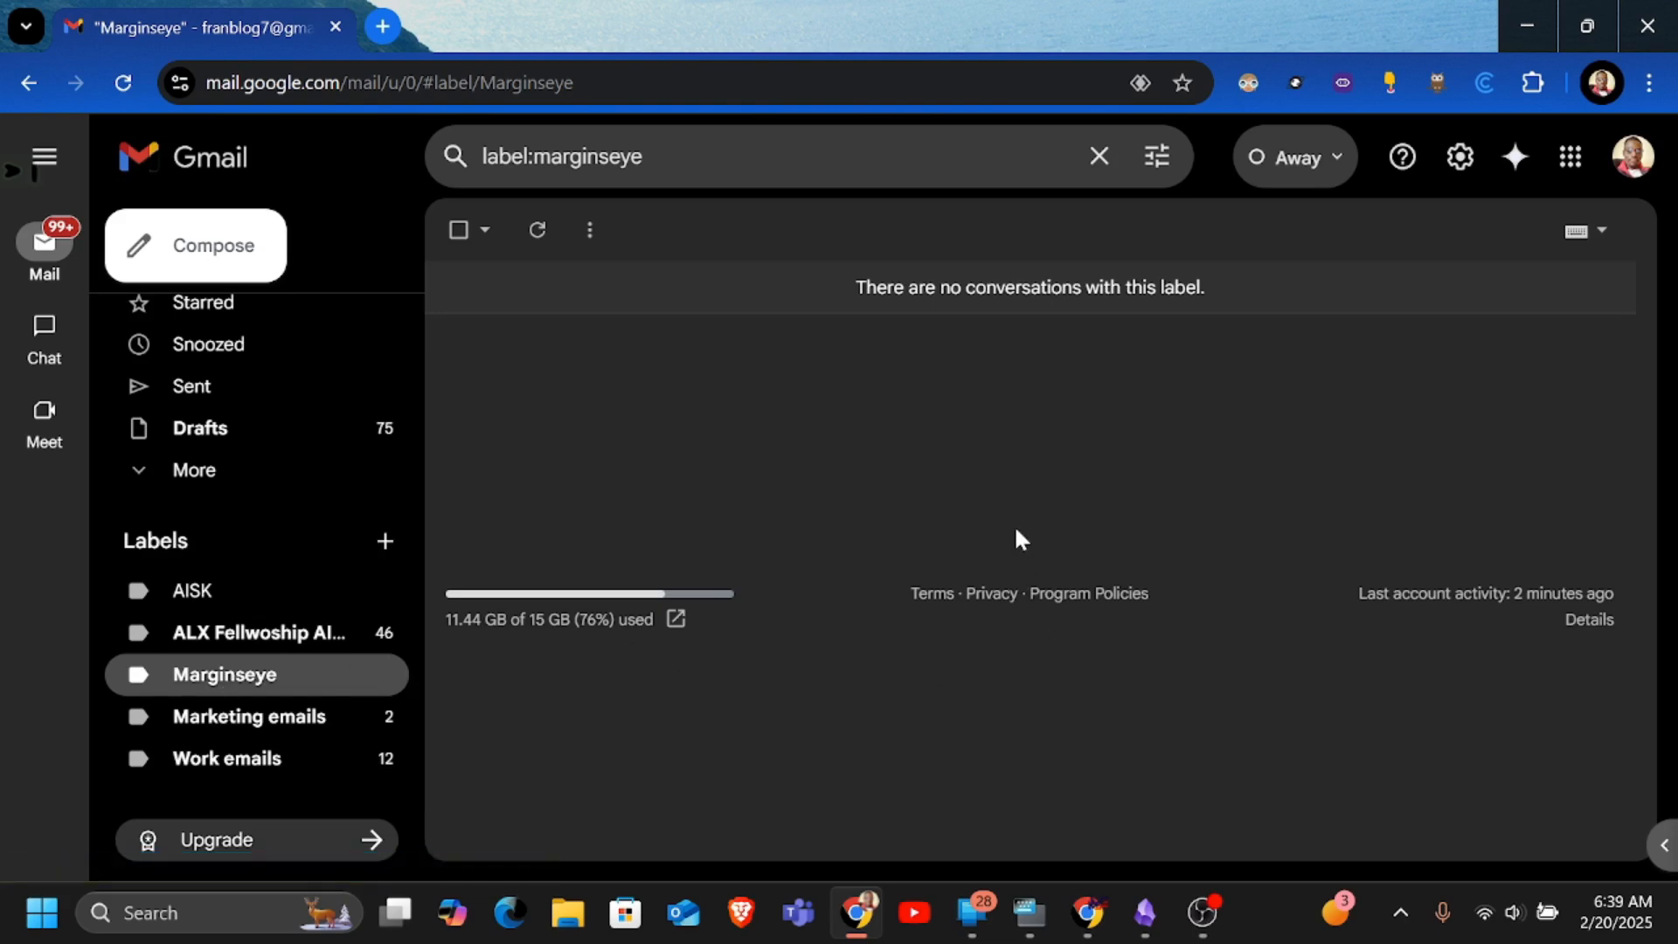
{"action": "mouse_move", "coordinate": [769, 866]}
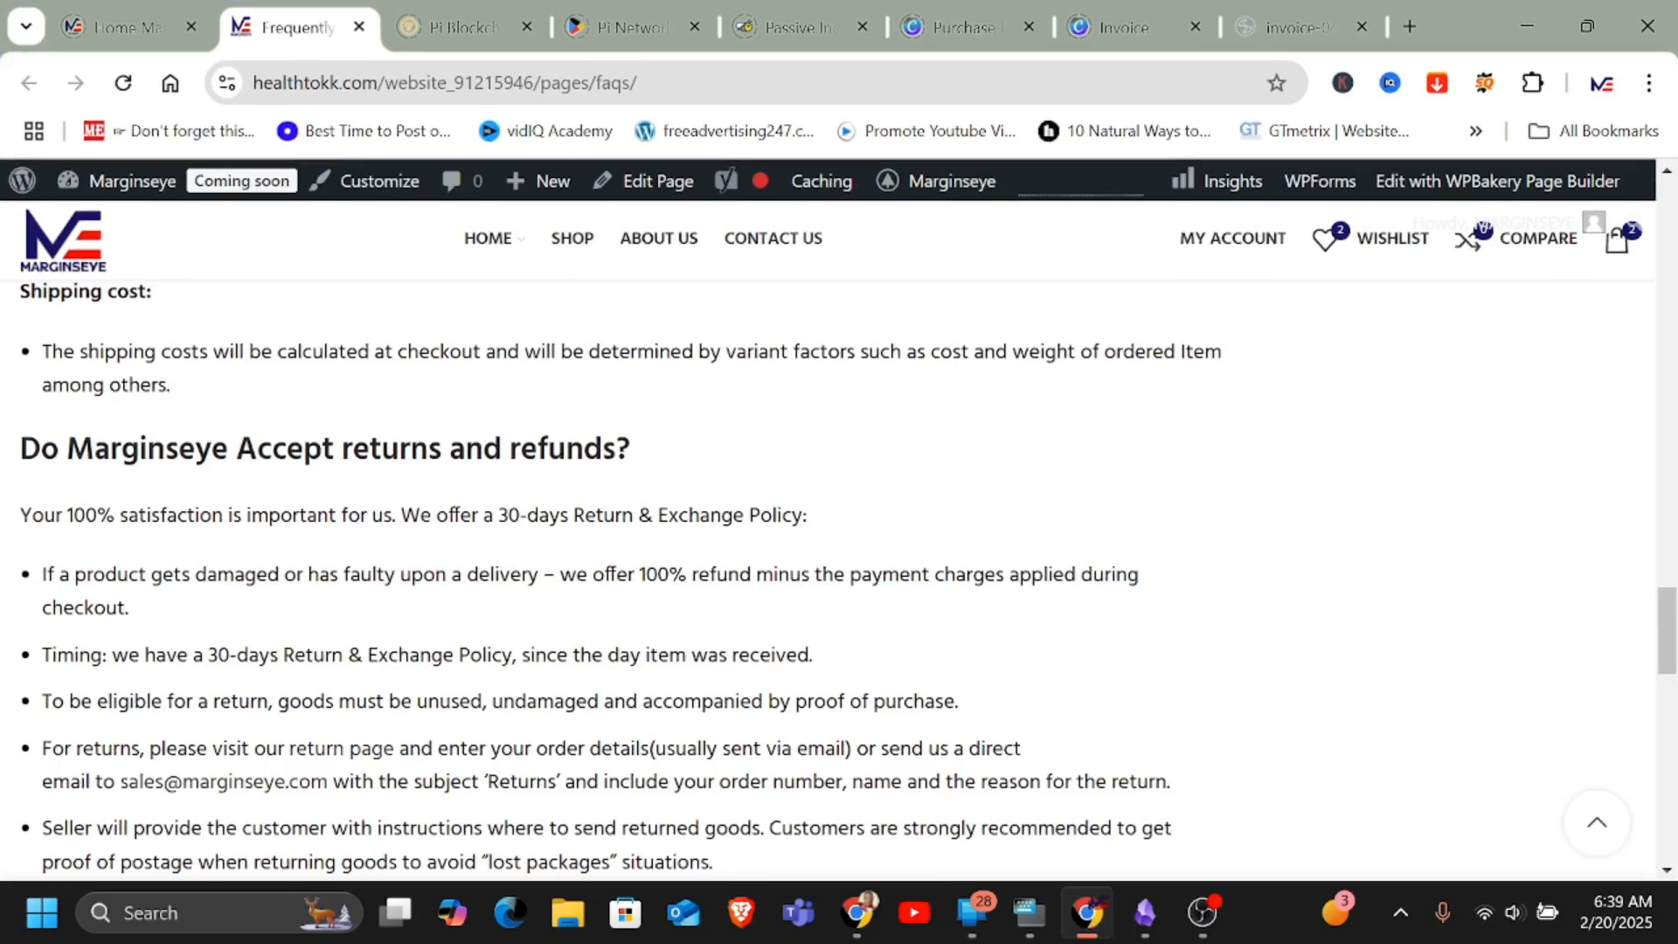
Open a new tab in the second Chrome window and load Gmail from its shortcut
{"action": "left_click", "coordinate": [1409, 25]}
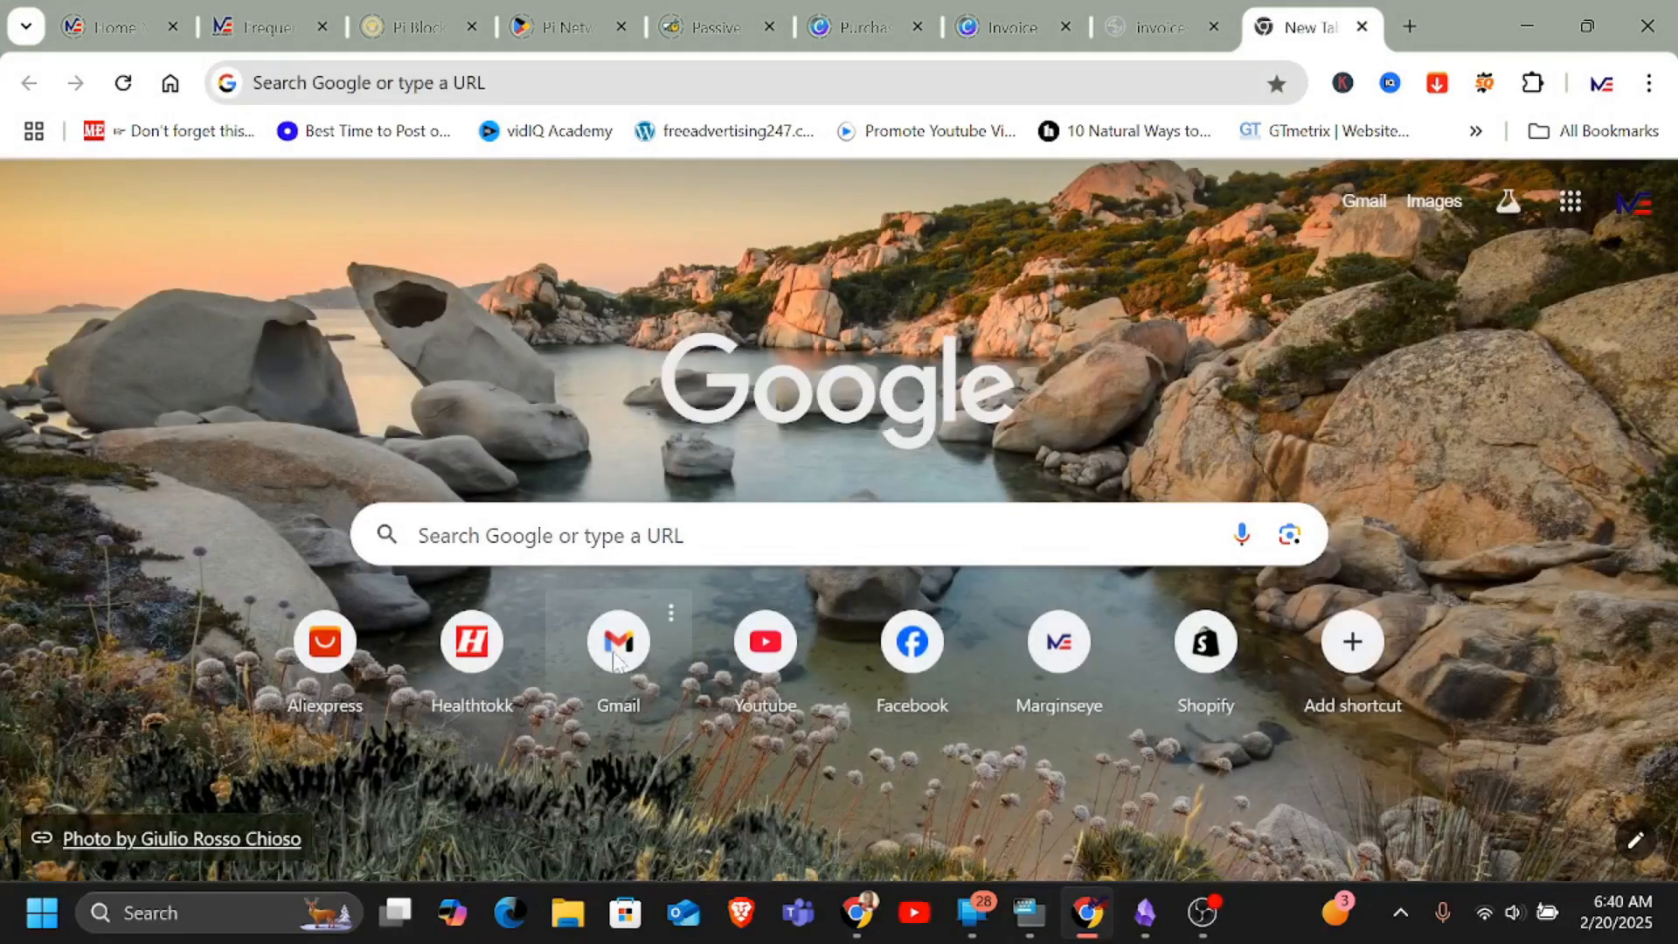
{"action": "left_click", "coordinate": [618, 641]}
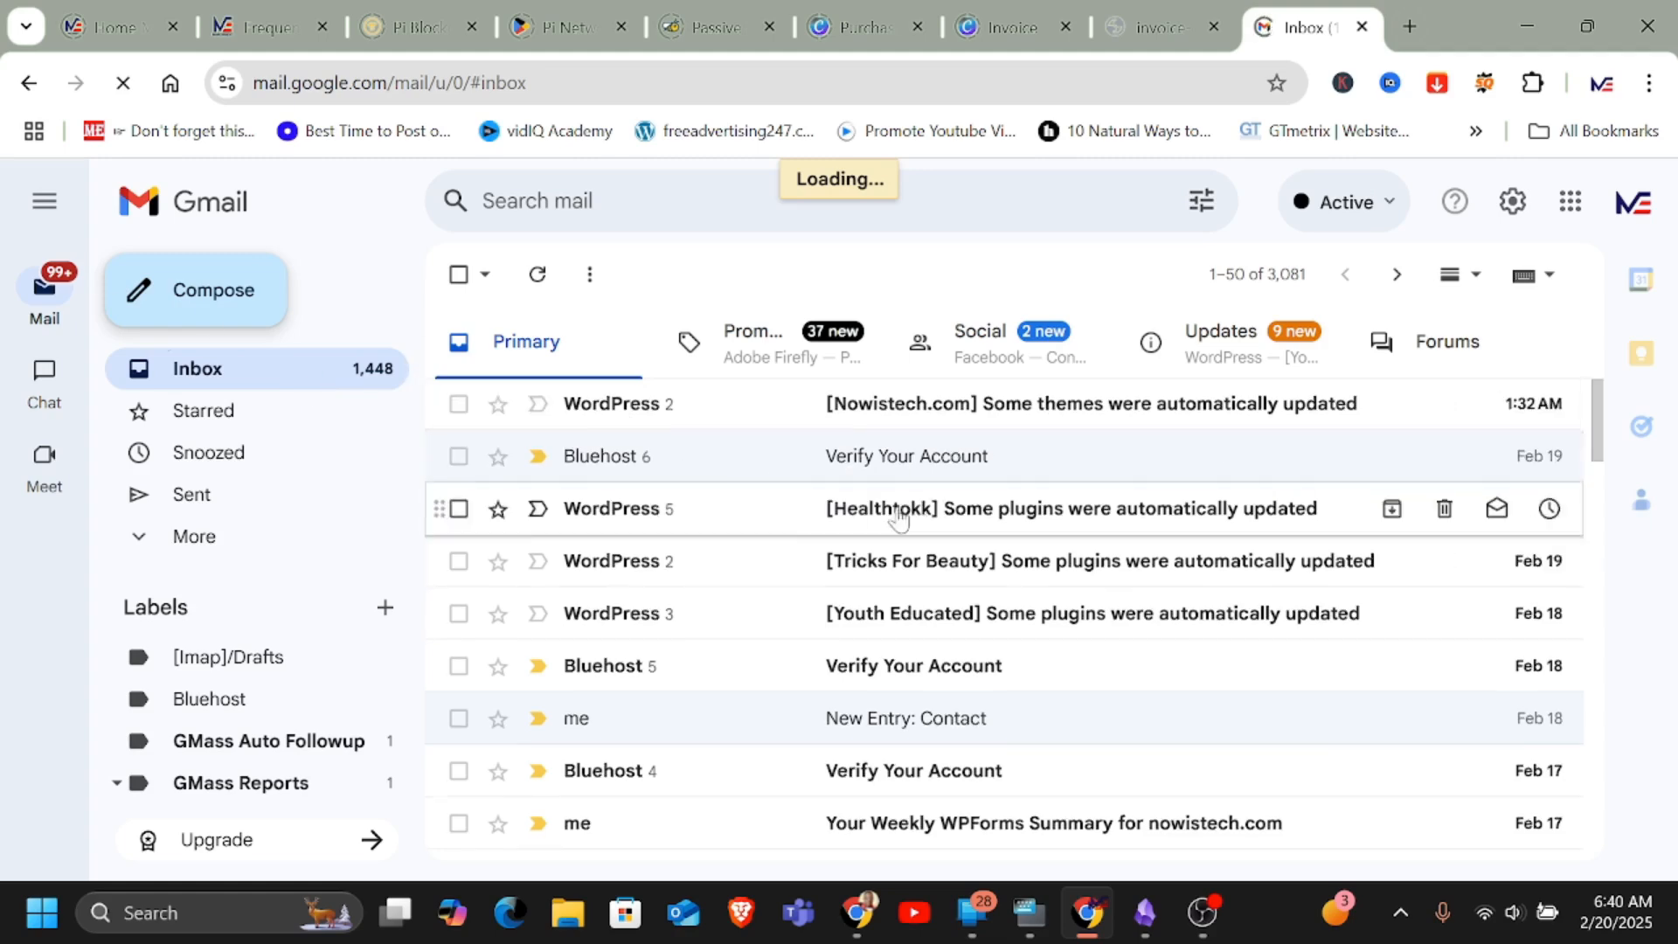
Compose a new email to the suggested recipient with subject 'Label setting'
{"action": "left_click", "coordinate": [196, 290]}
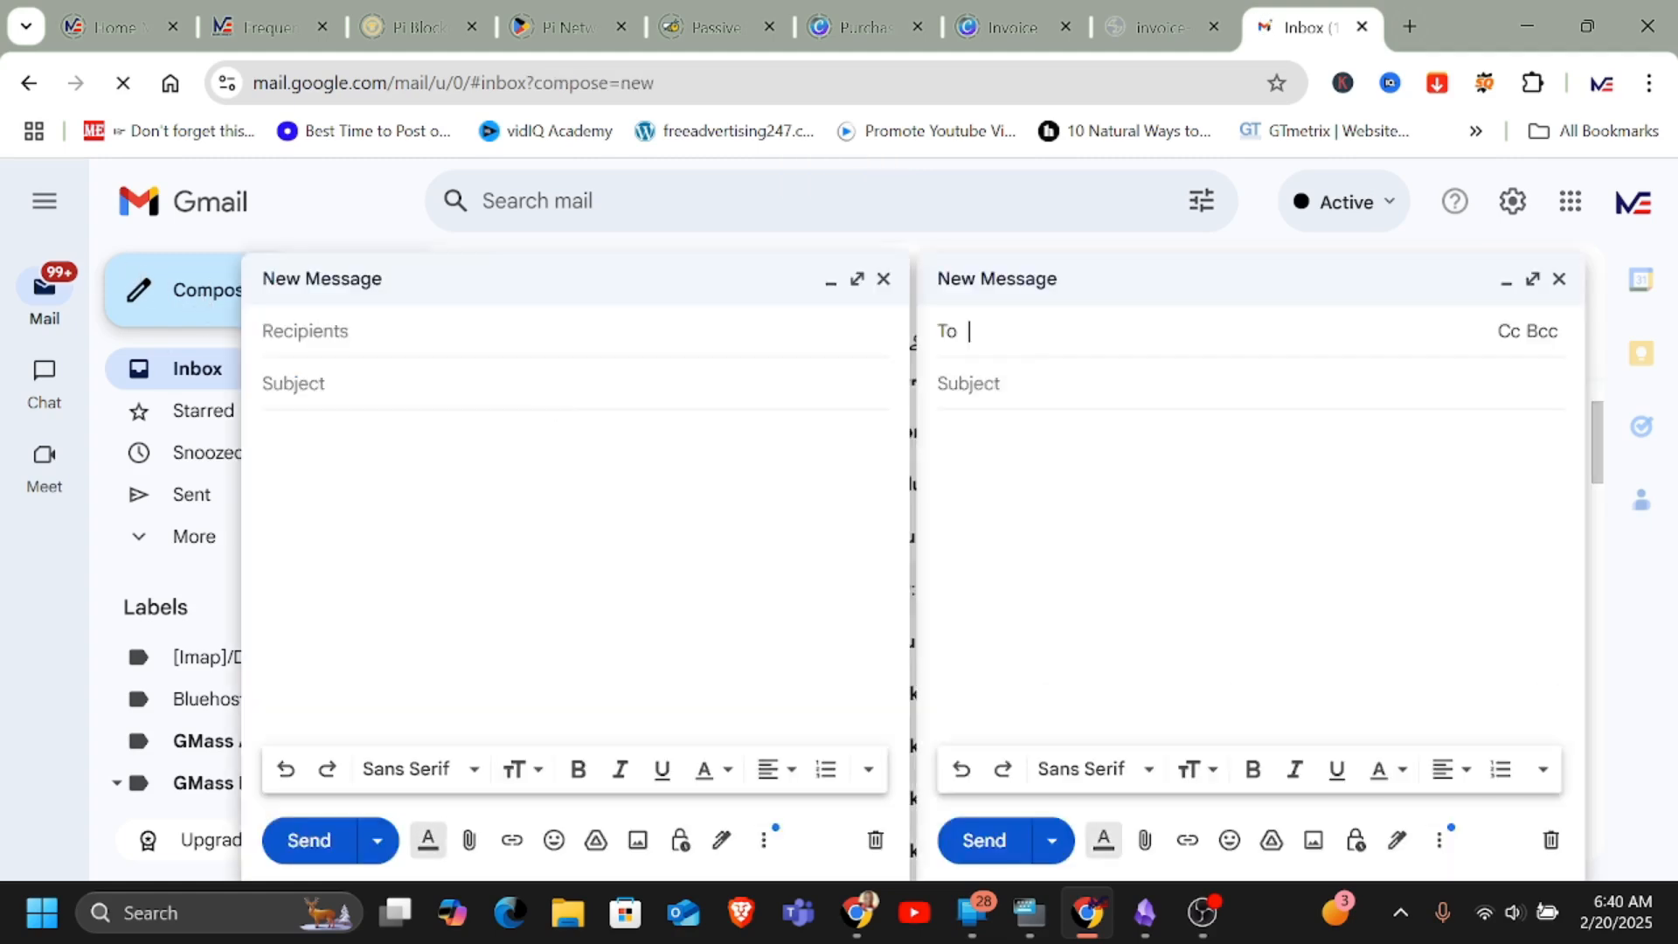
{"action": "type", "text": "fra"}
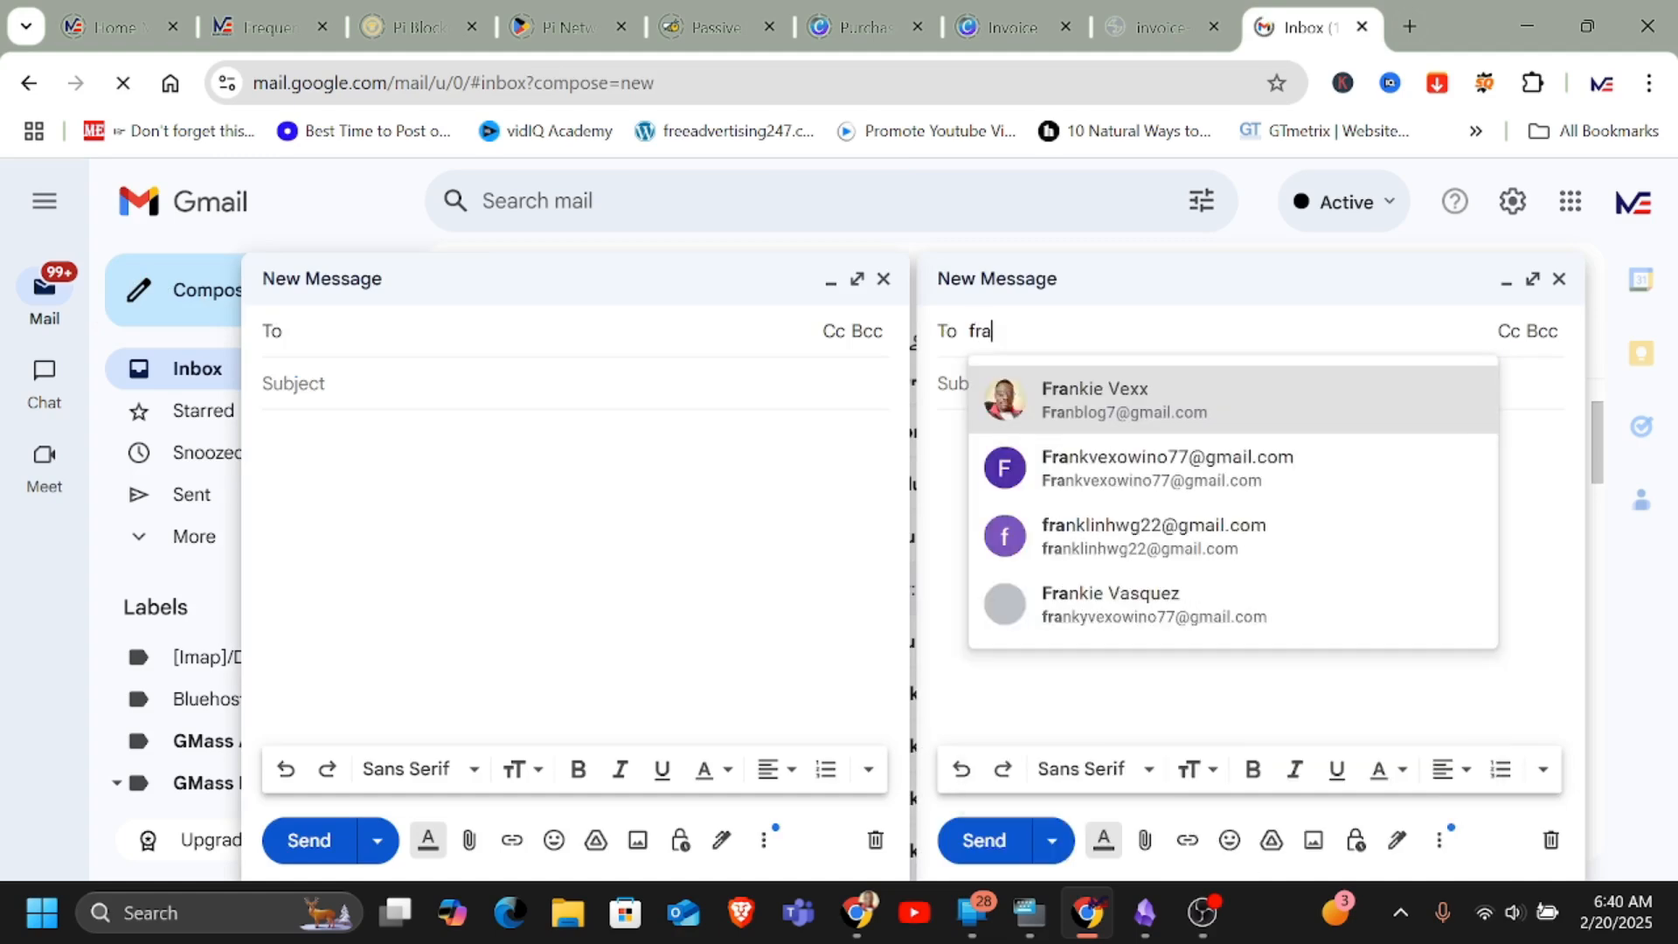
{"action": "left_click", "coordinate": [1093, 399]}
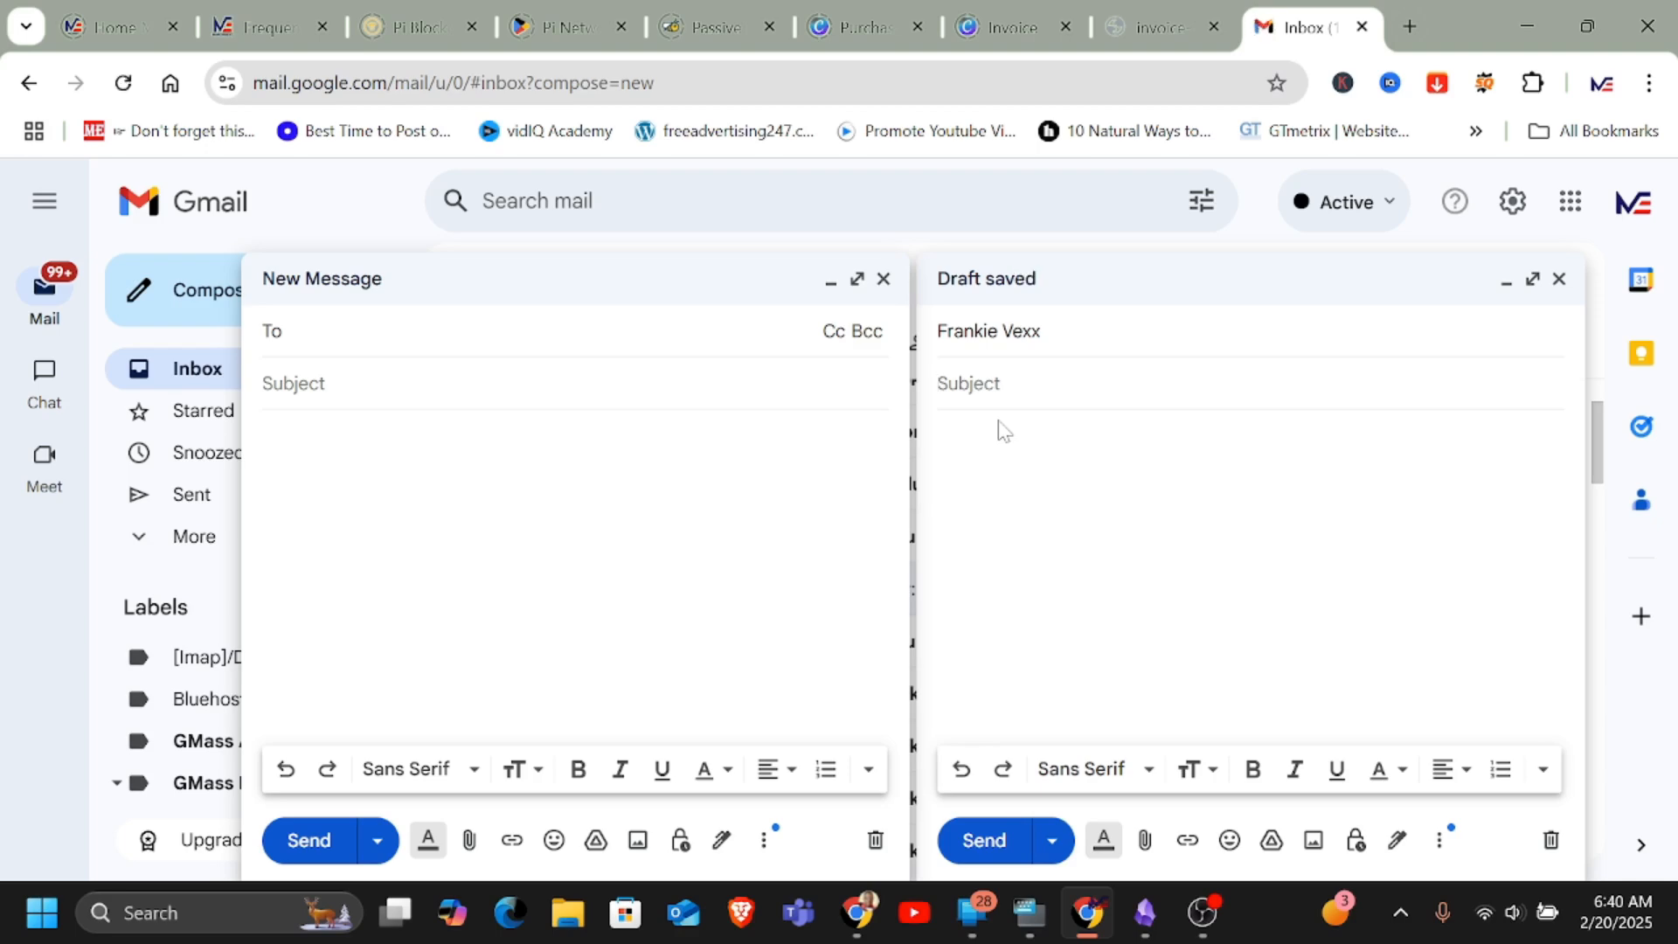
{"action": "type", "text": "Label set"}
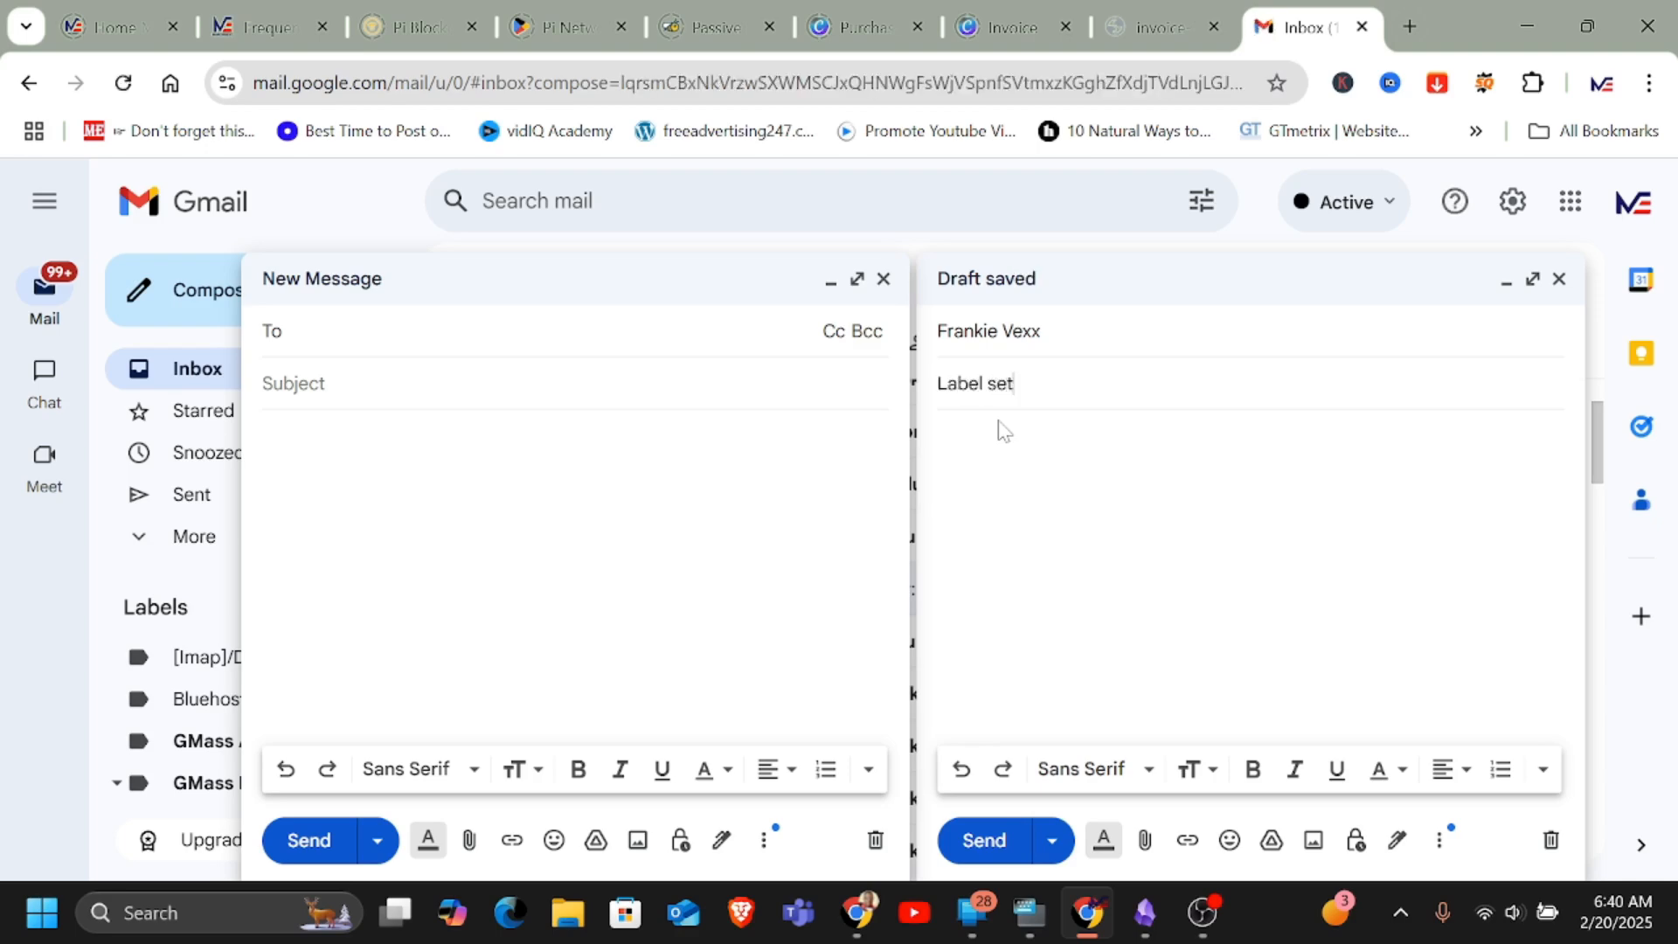
{"action": "type", "text": "ting"}
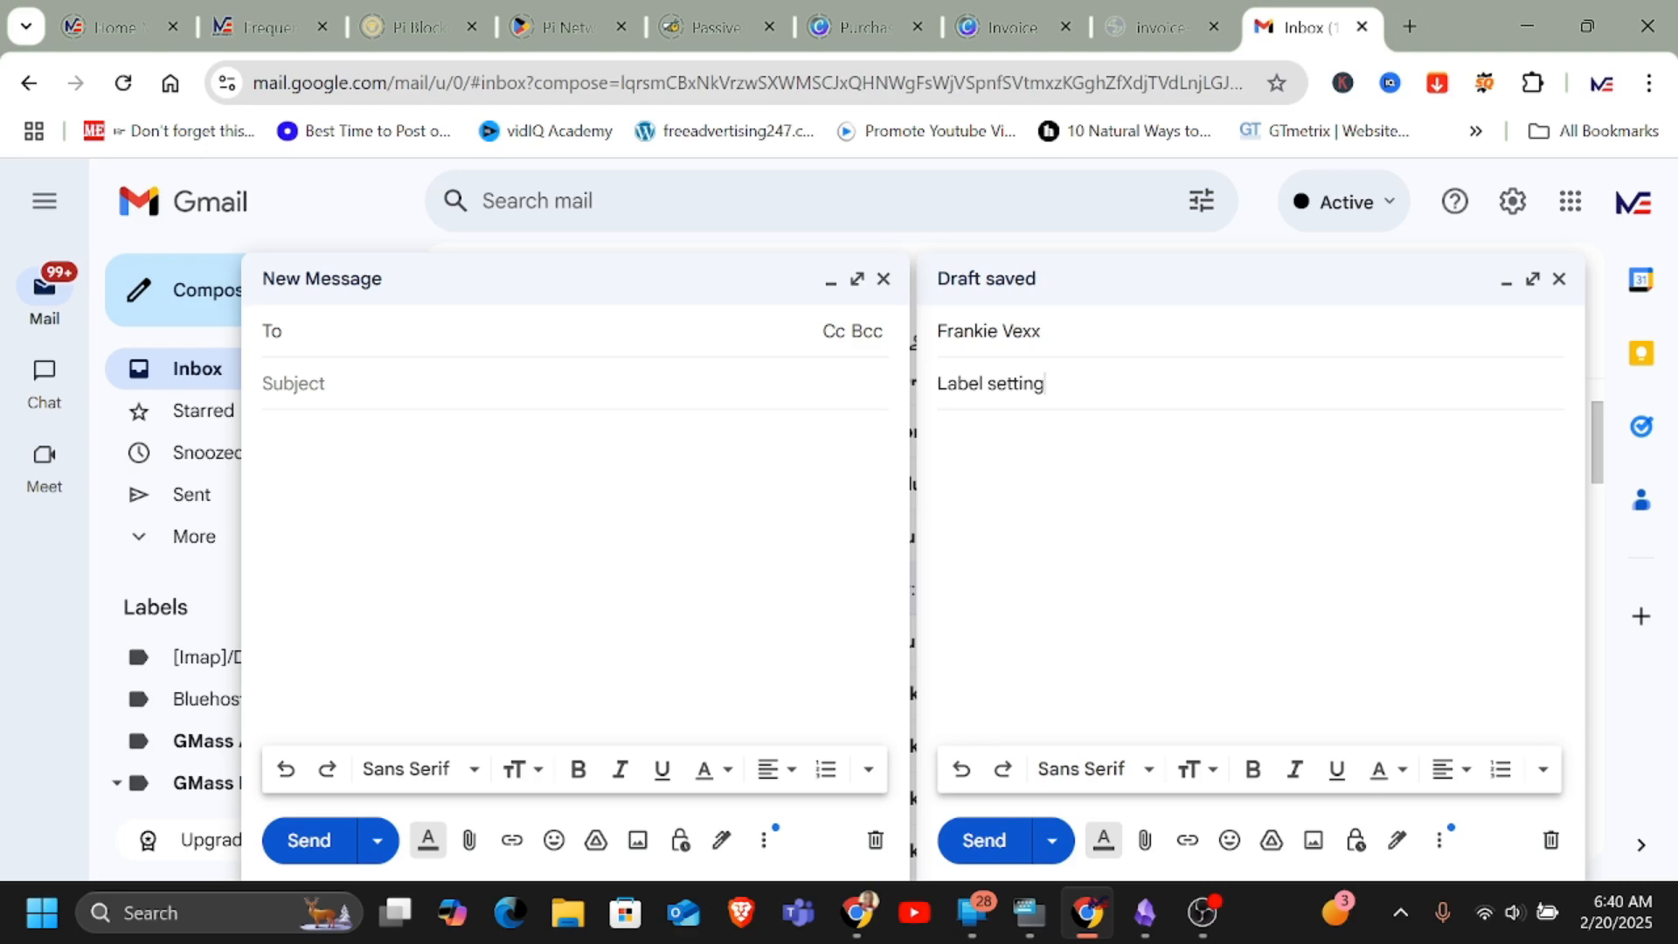
Write the body 'Hello, This is an email to test the filters and labels' and send
{"action": "type", "text": "Helloo there"}
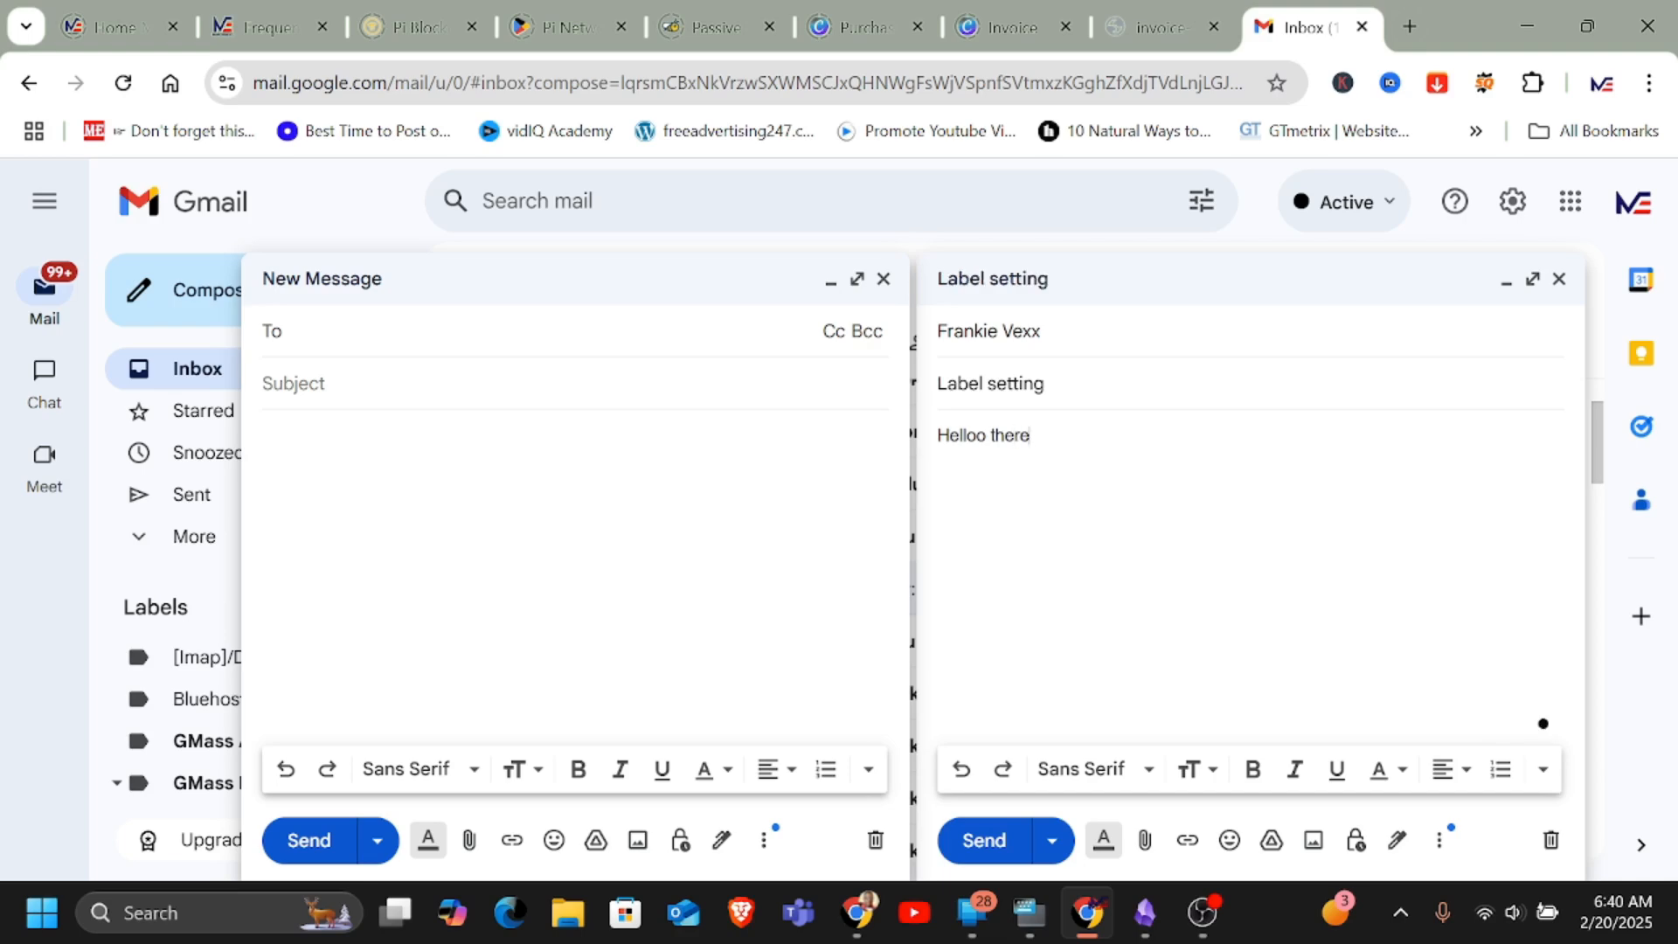
{"action": "type", "text": ","}
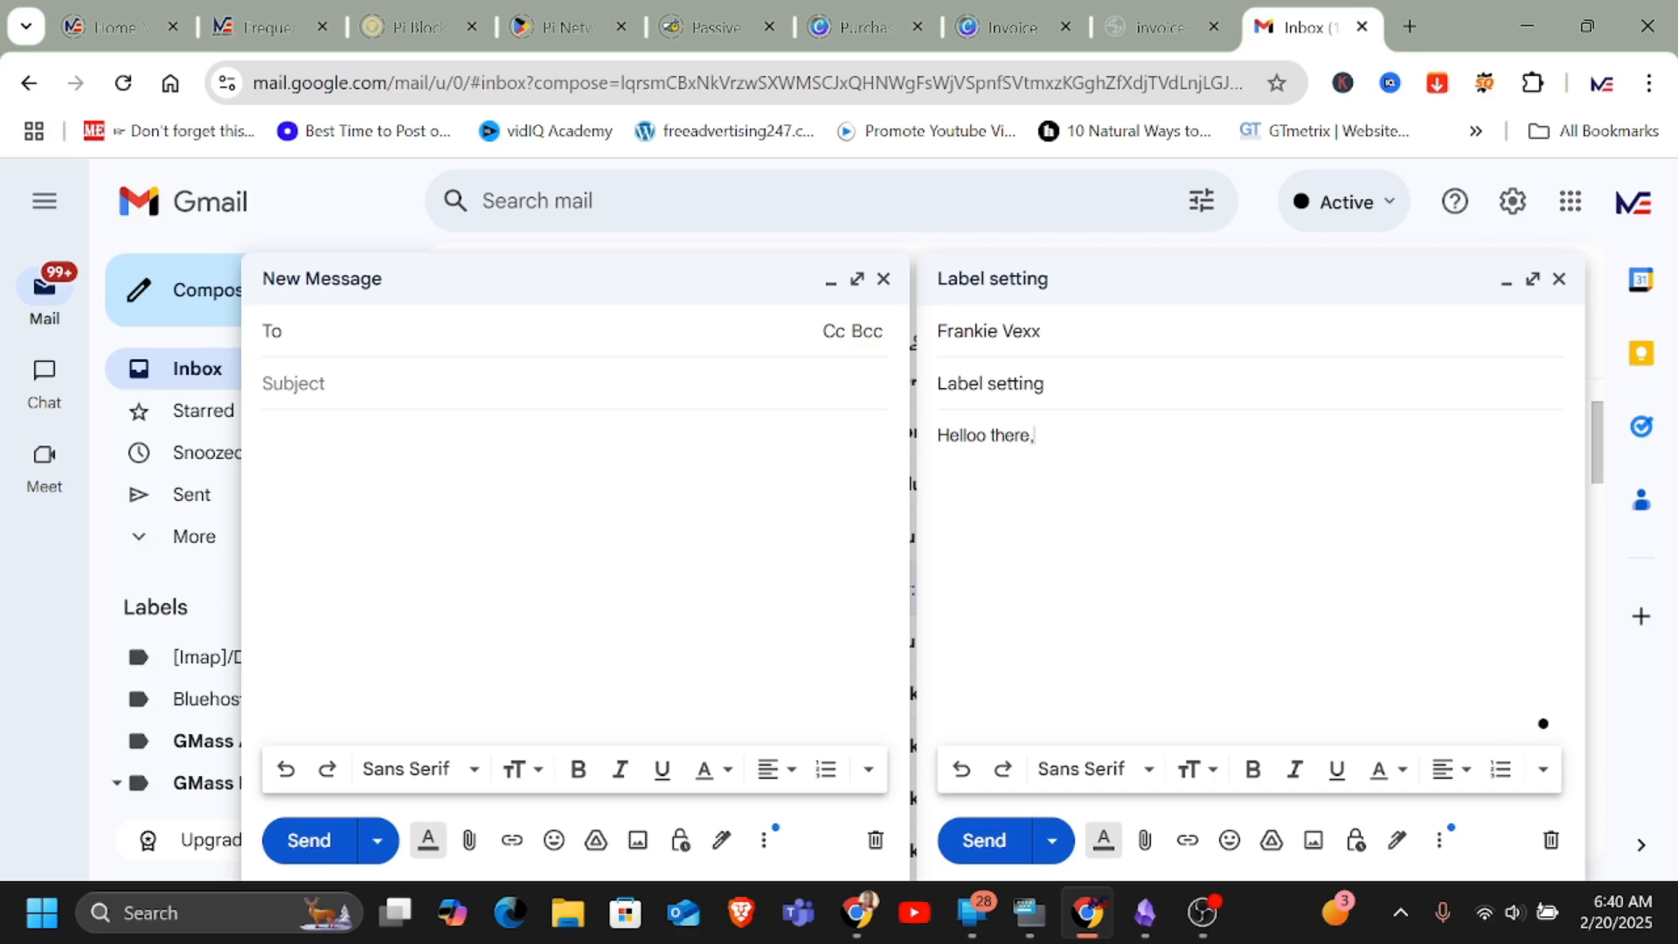
{"action": "type", "text": "This is"}
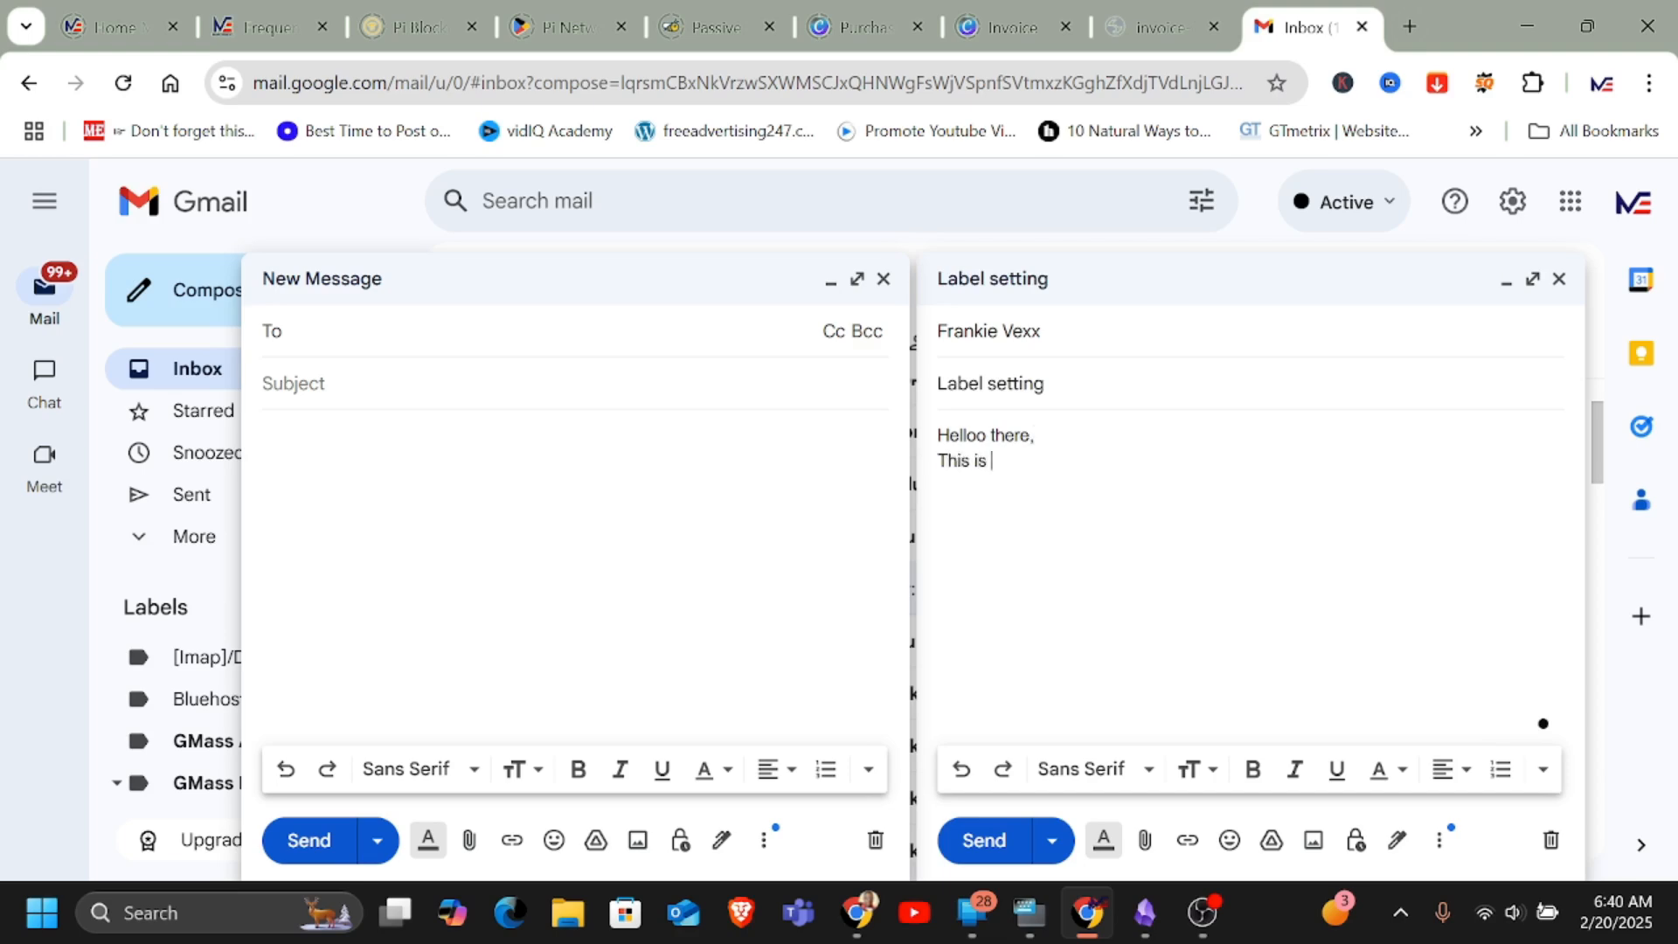
{"action": "type", "text": "an email"}
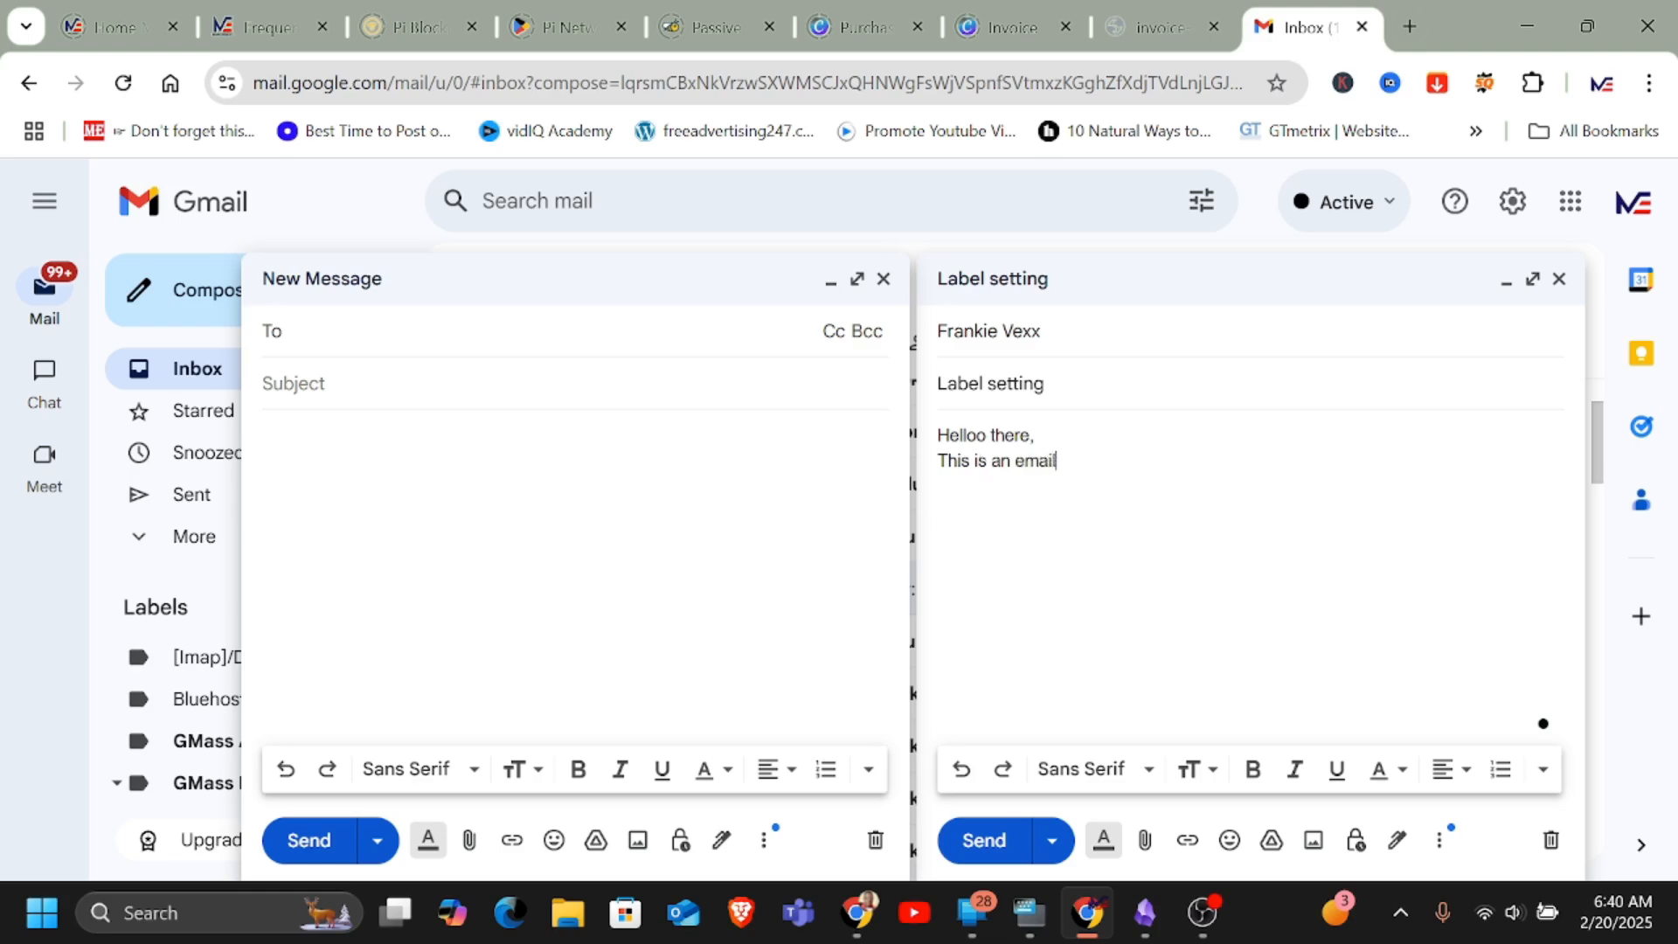
{"action": "type", "text": "to test the"}
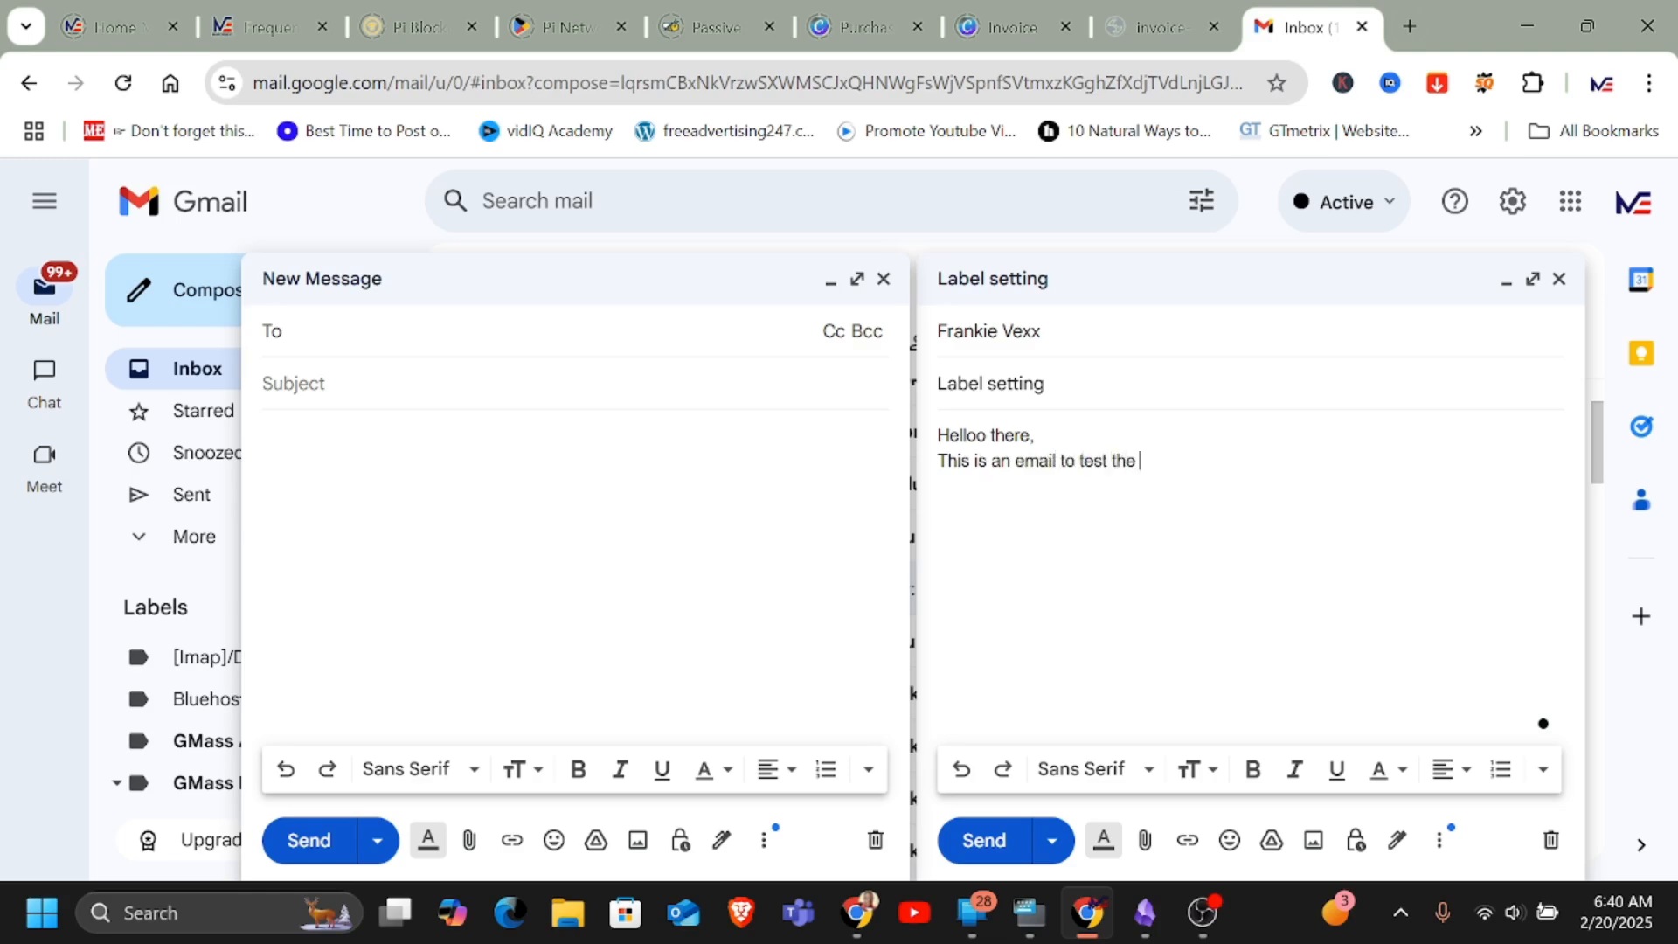
{"action": "type", "text": "filters and"}
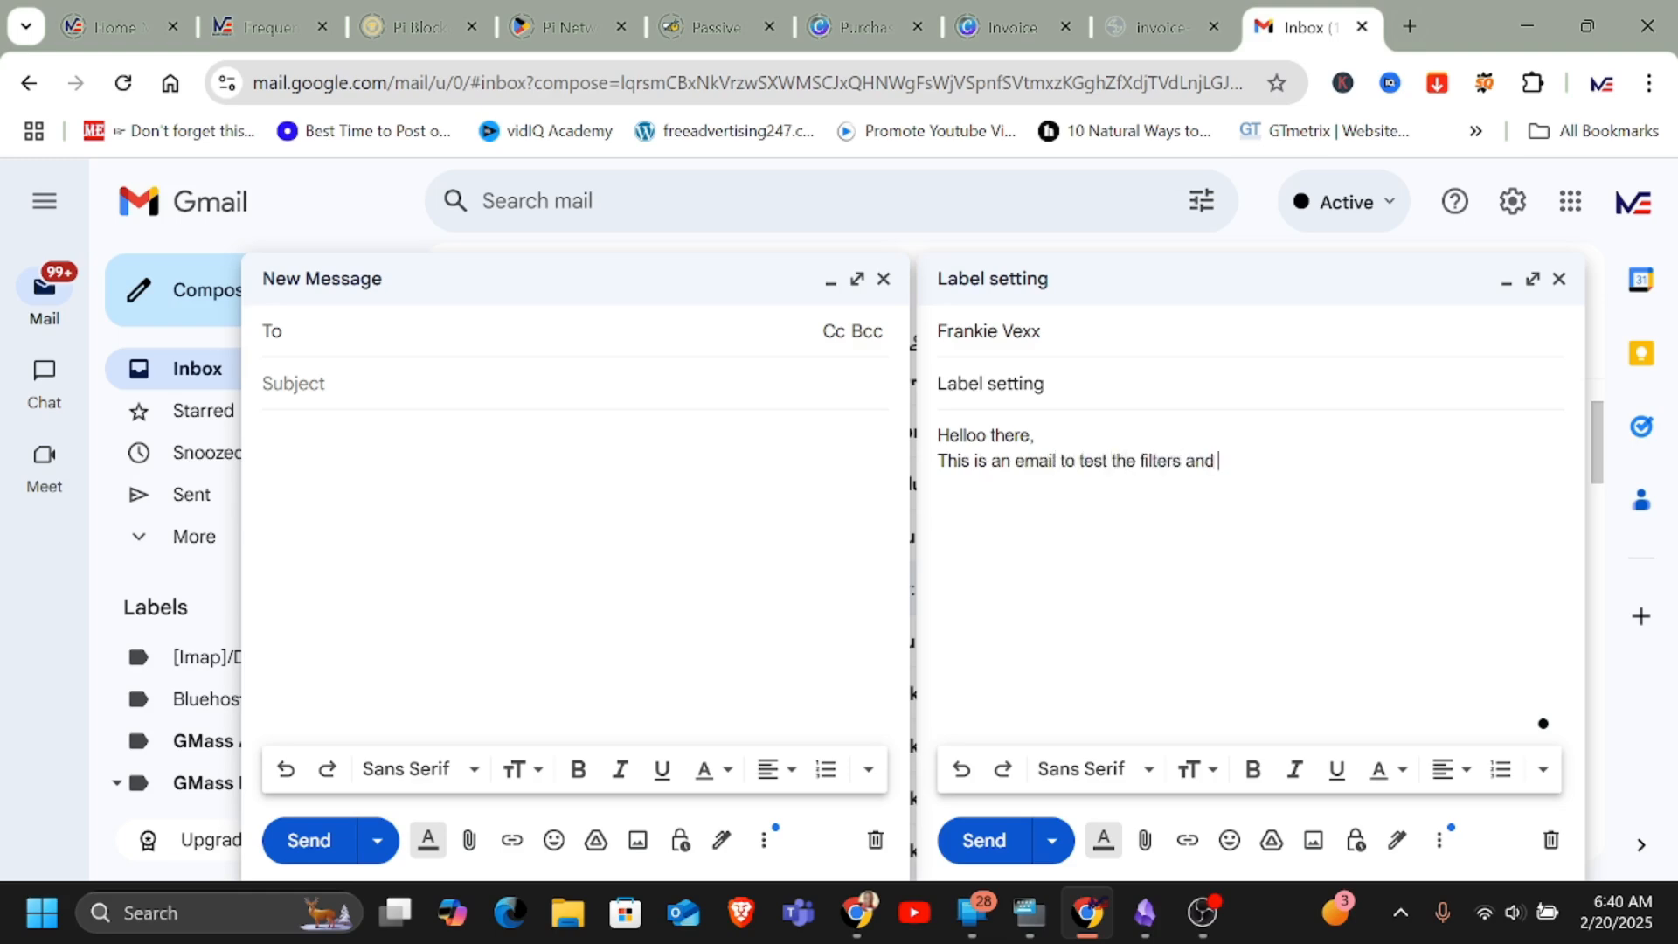
{"action": "type", "text": "lbels"}
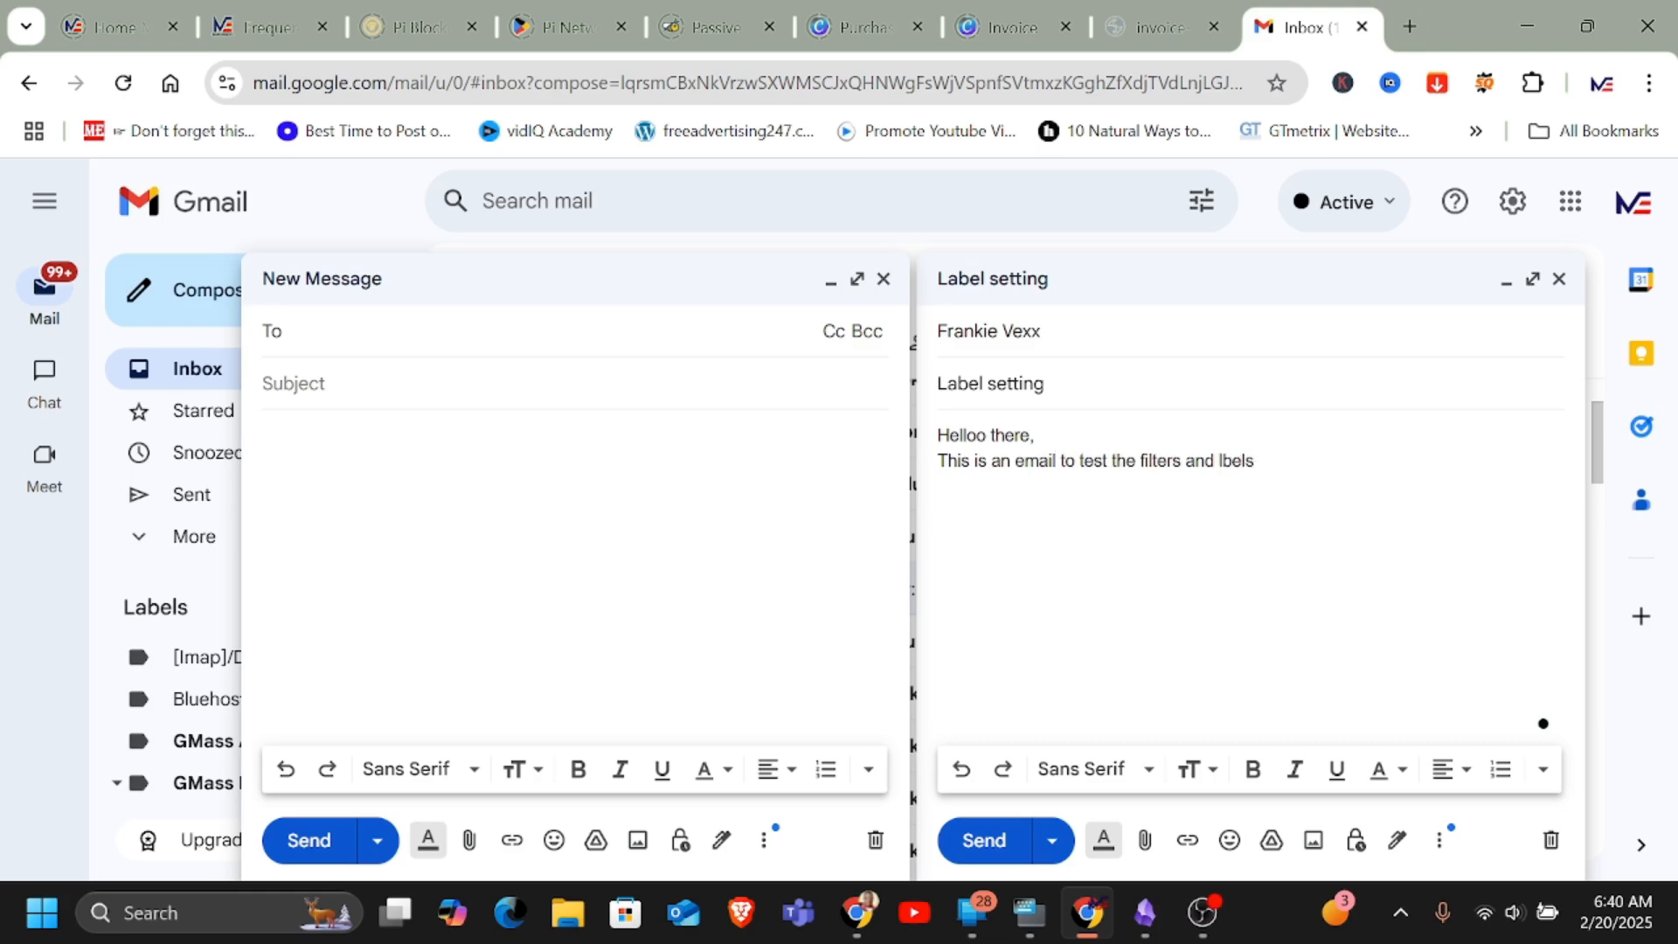
{"action": "type", "text": "la"}
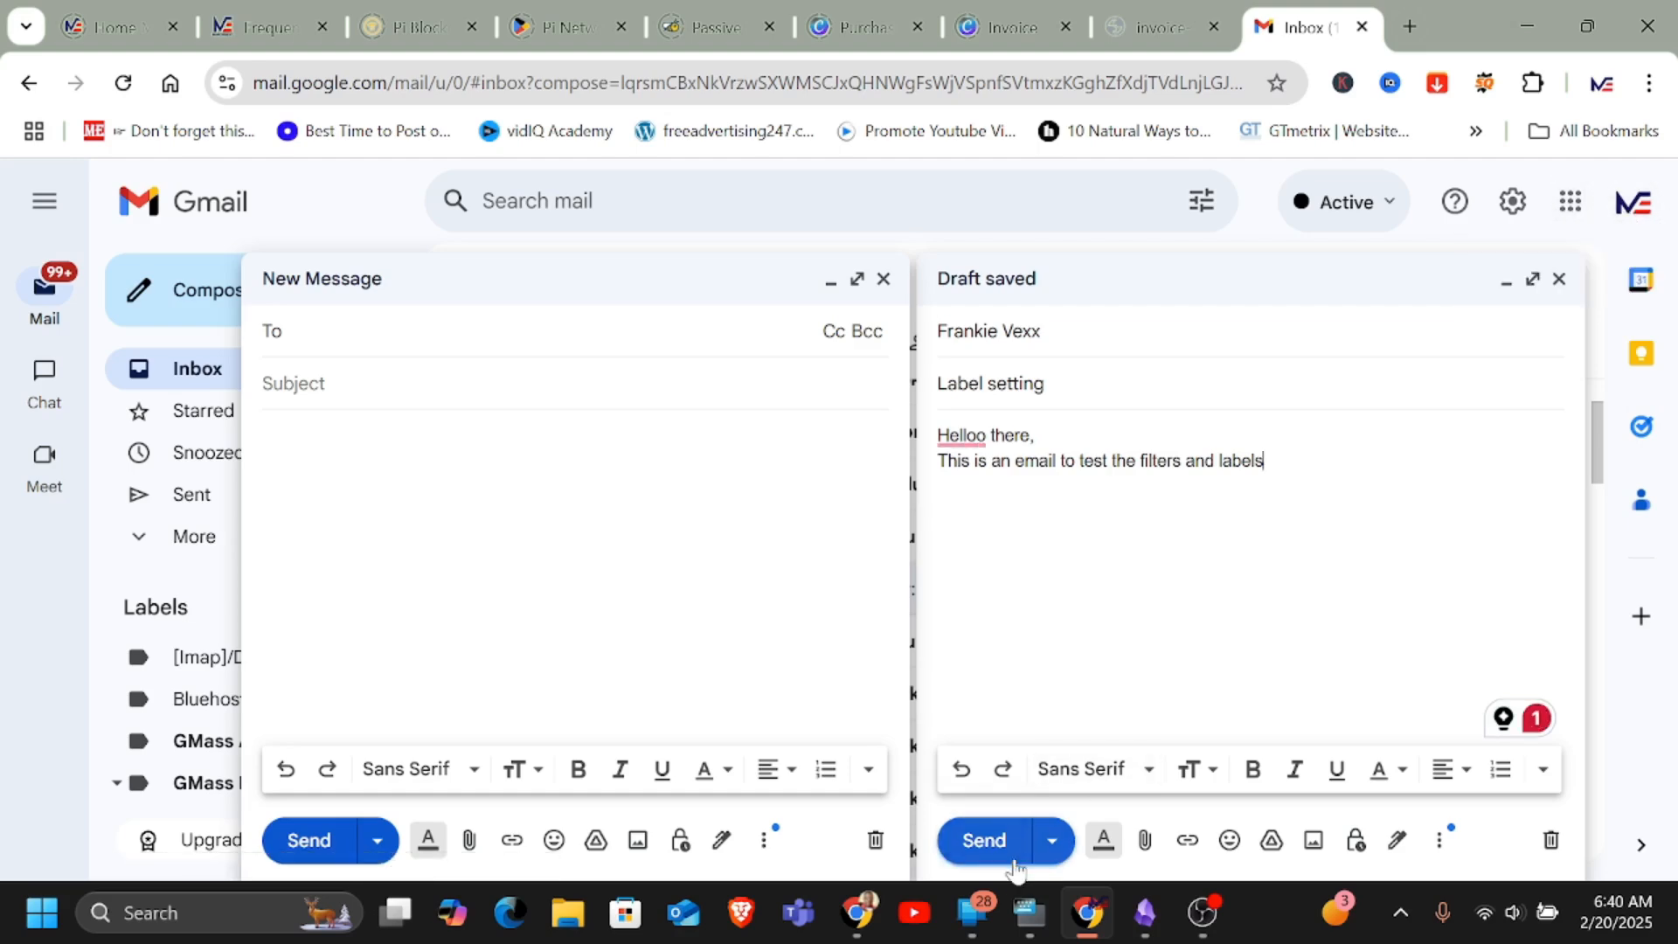
{"action": "left_click", "coordinate": [981, 840]}
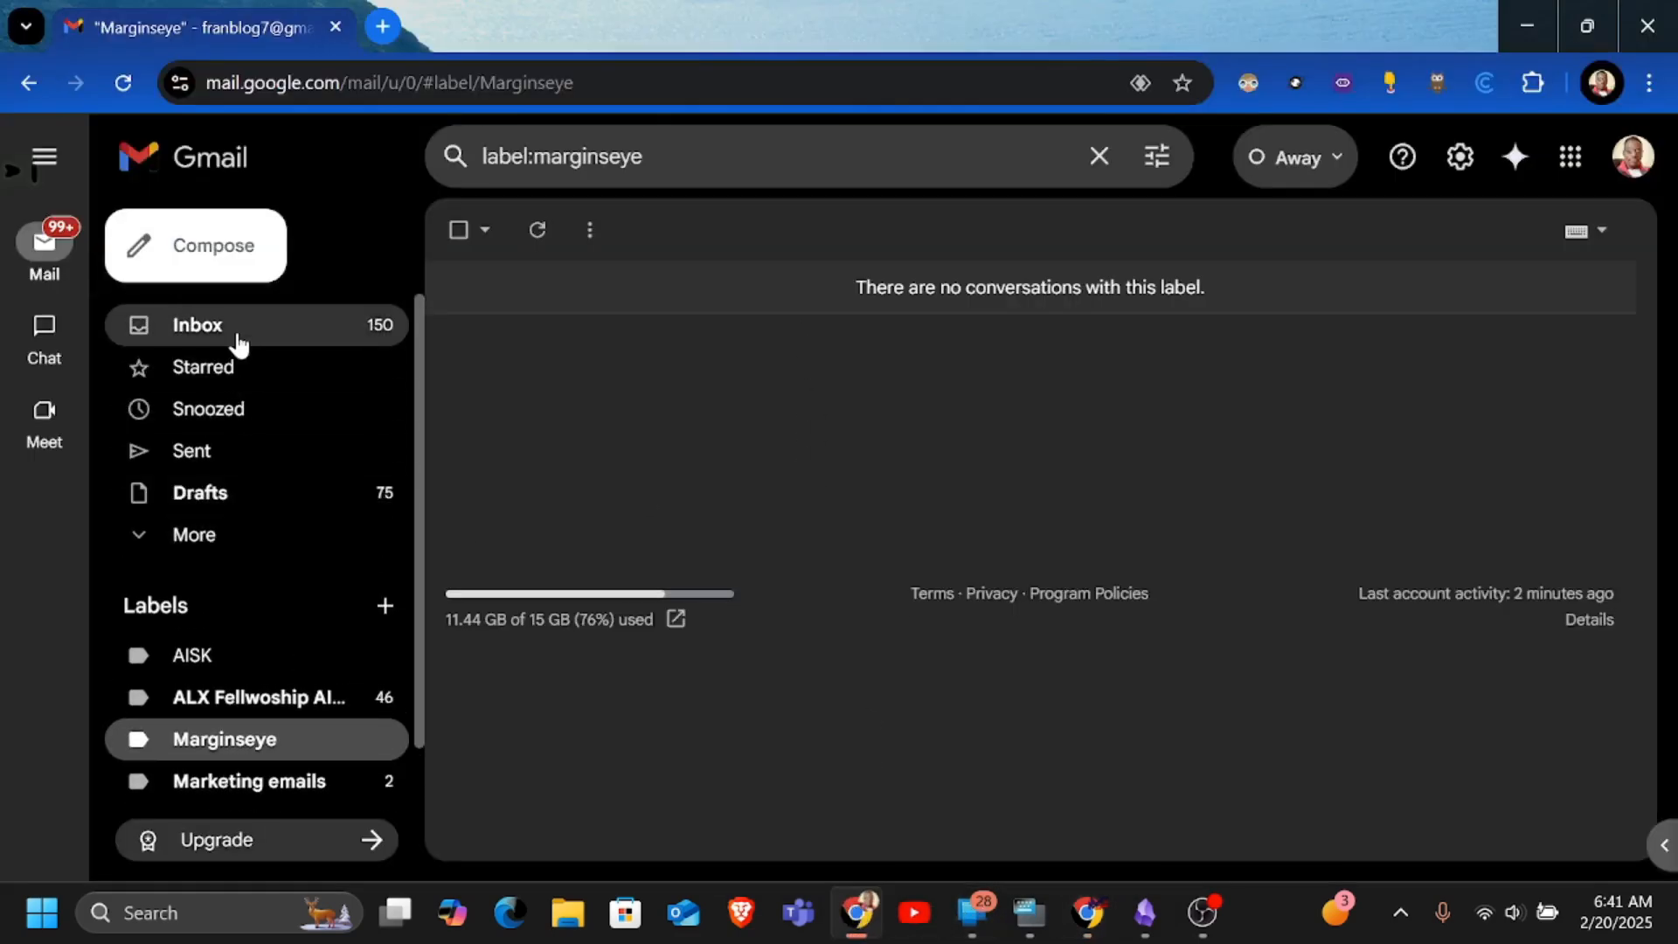
Find the 'Label setting' email in the Primary inbox and under the Marginseye label
{"action": "left_click", "coordinate": [197, 326]}
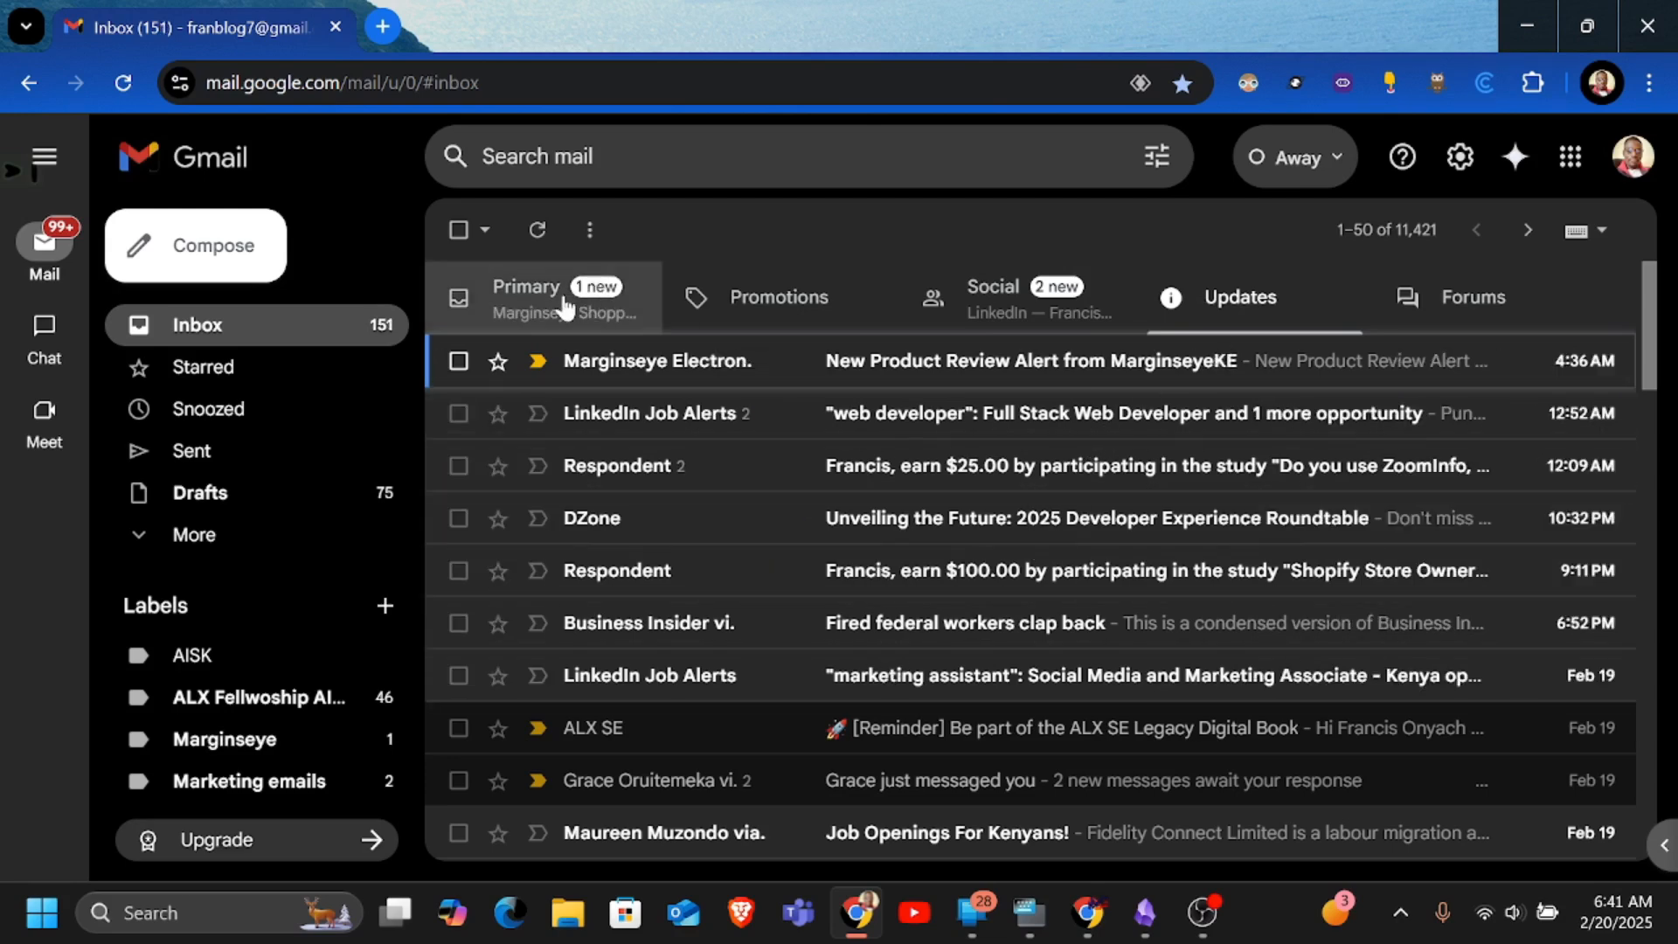
{"action": "left_click", "coordinate": [524, 297]}
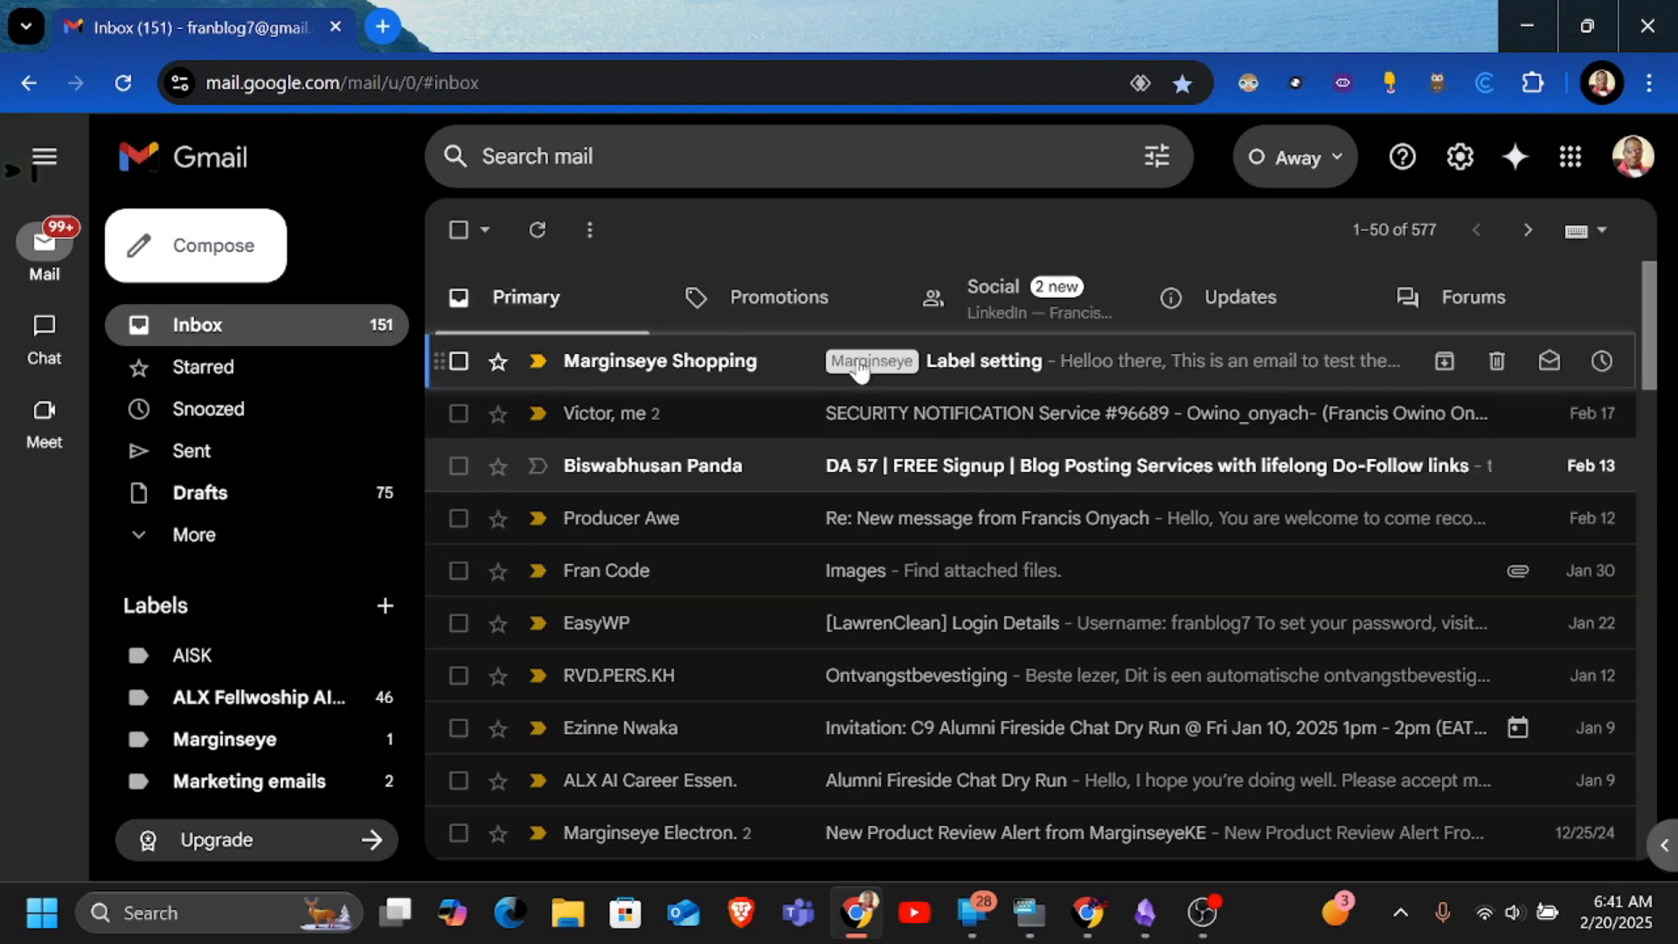
{"action": "mouse_move", "coordinate": [868, 360]}
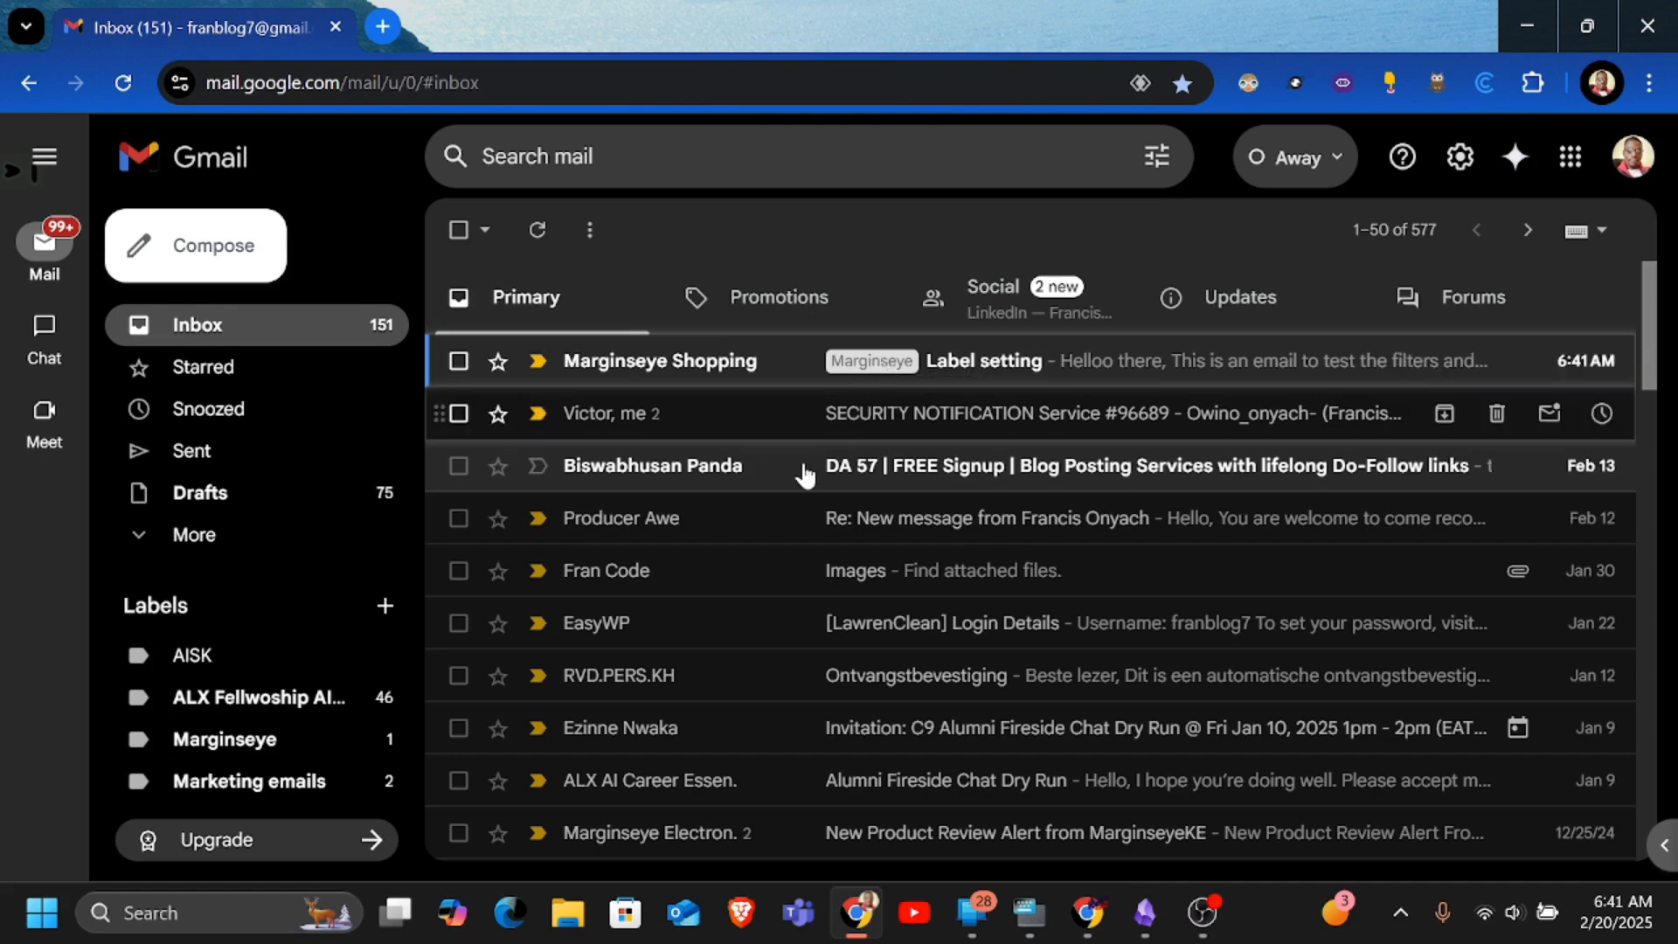
{"action": "left_click", "coordinate": [224, 739]}
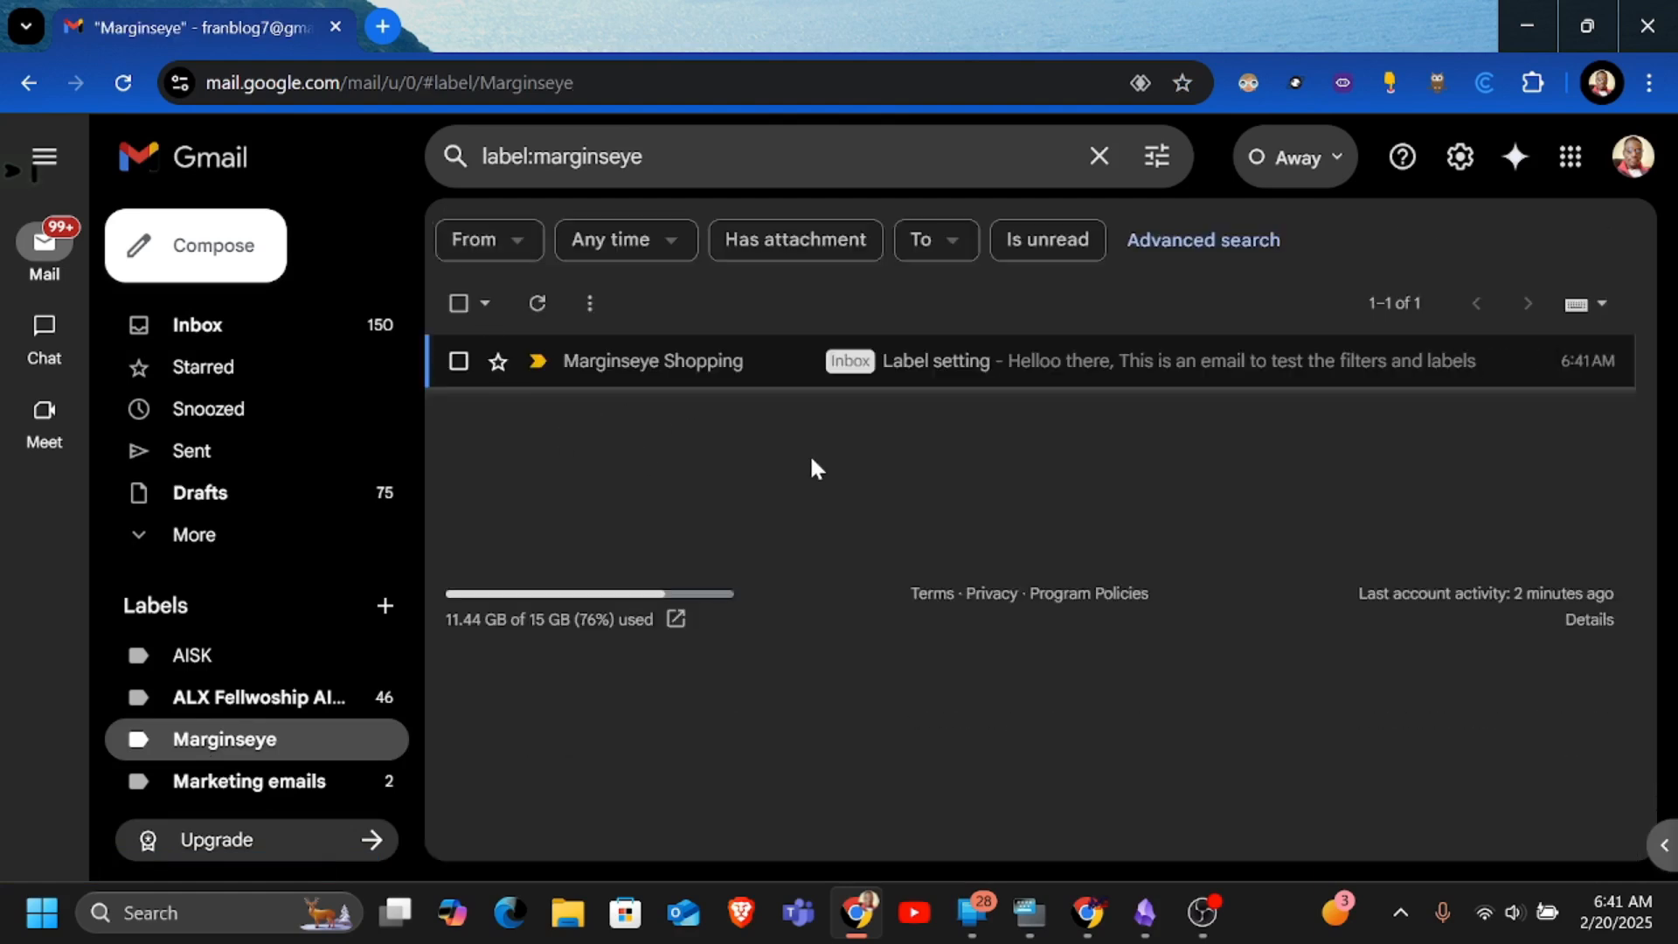
{"action": "mouse_move", "coordinate": [149, 749]}
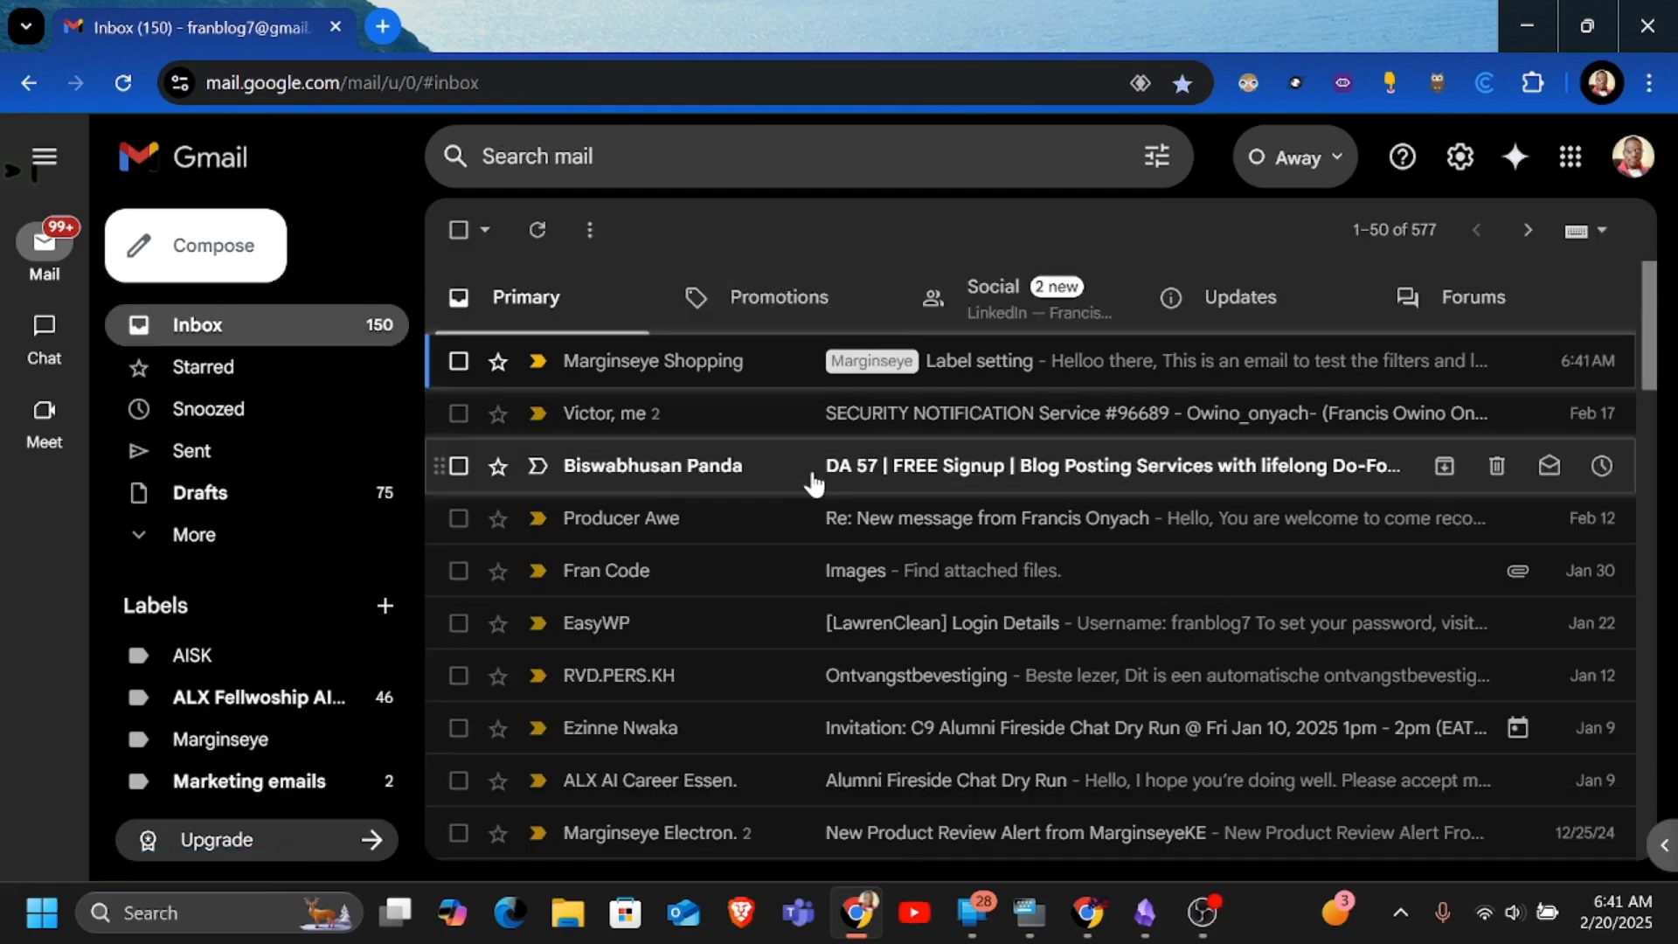
{"action": "mouse_move", "coordinate": [1075, 310]}
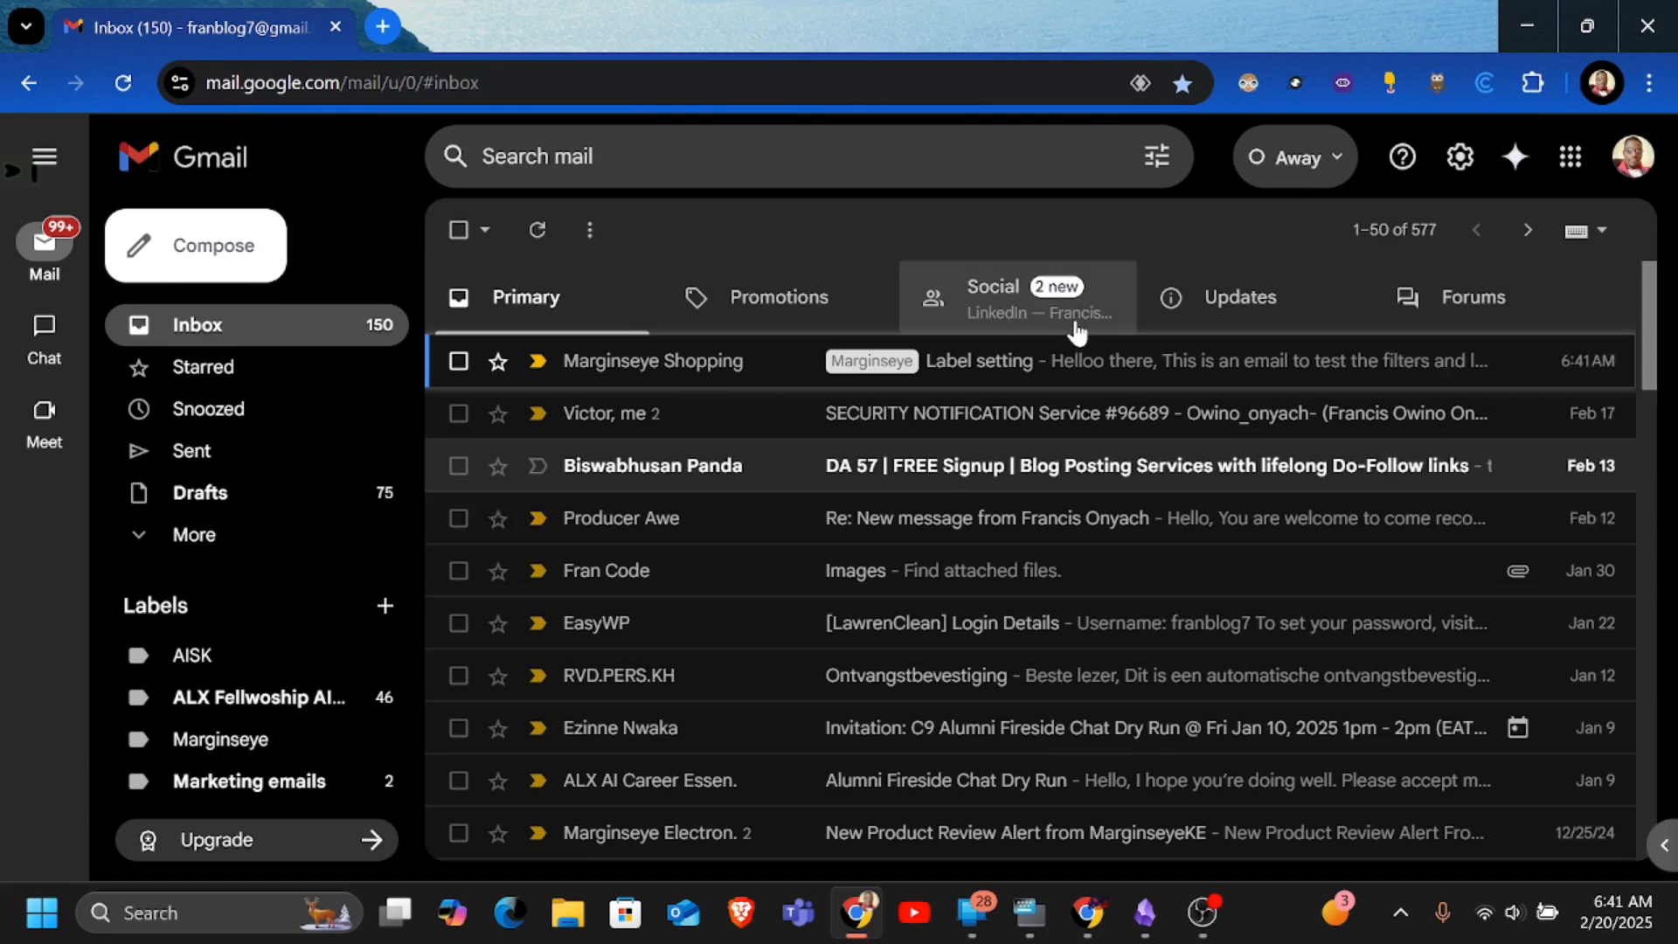
{"action": "mouse_move", "coordinate": [220, 738]}
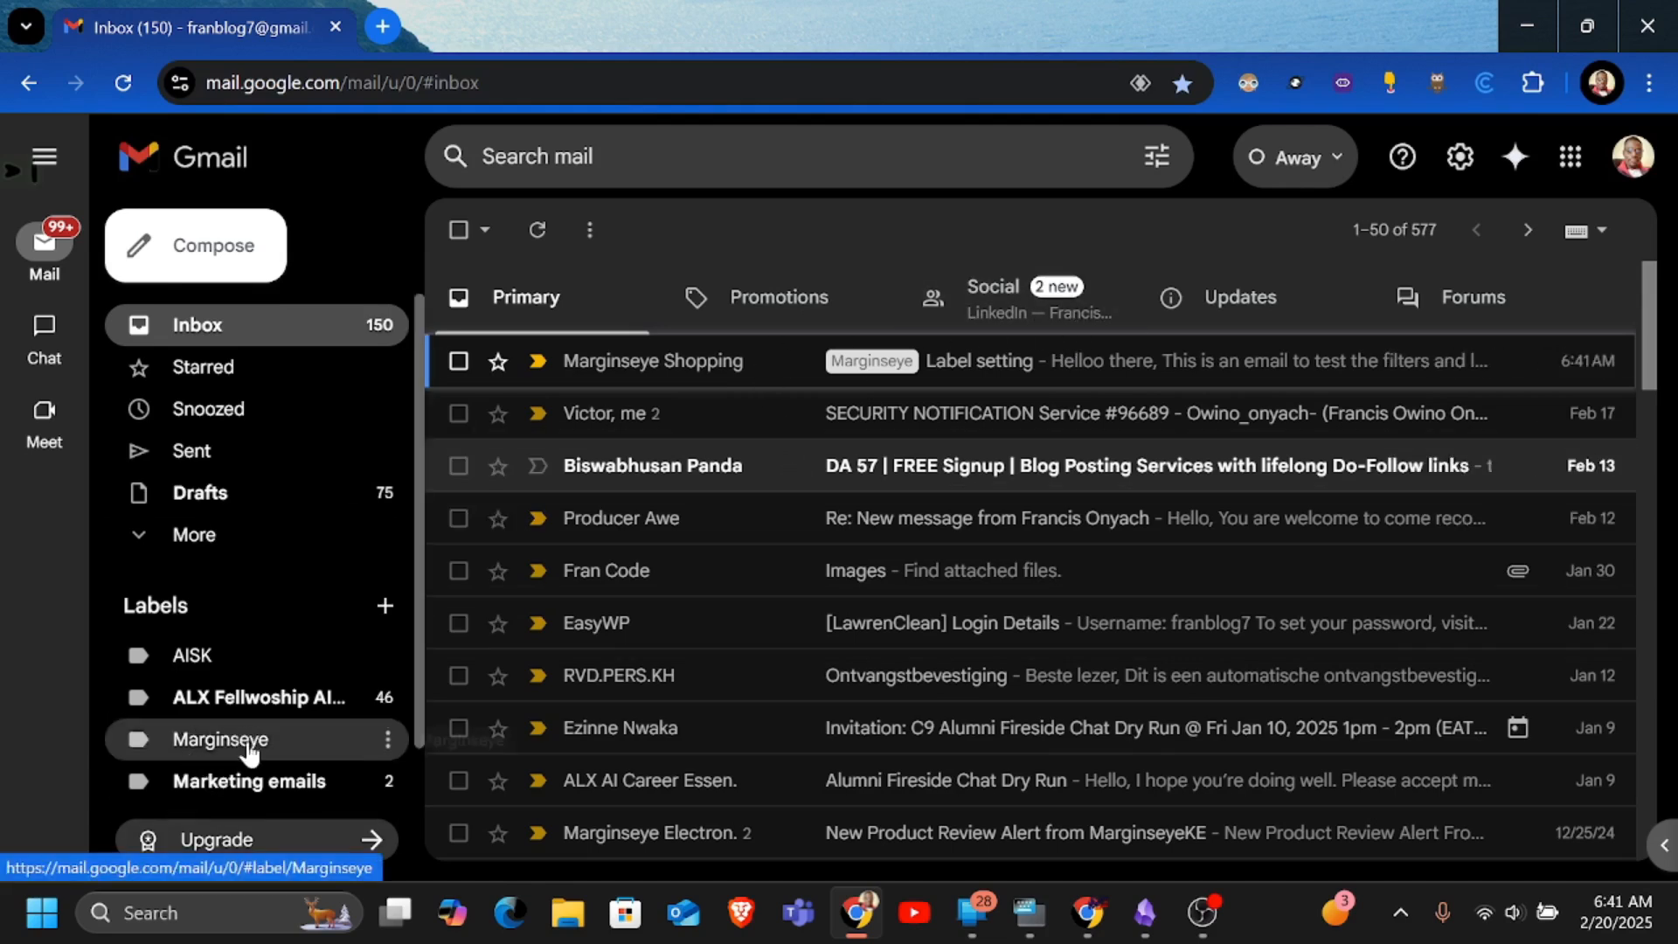